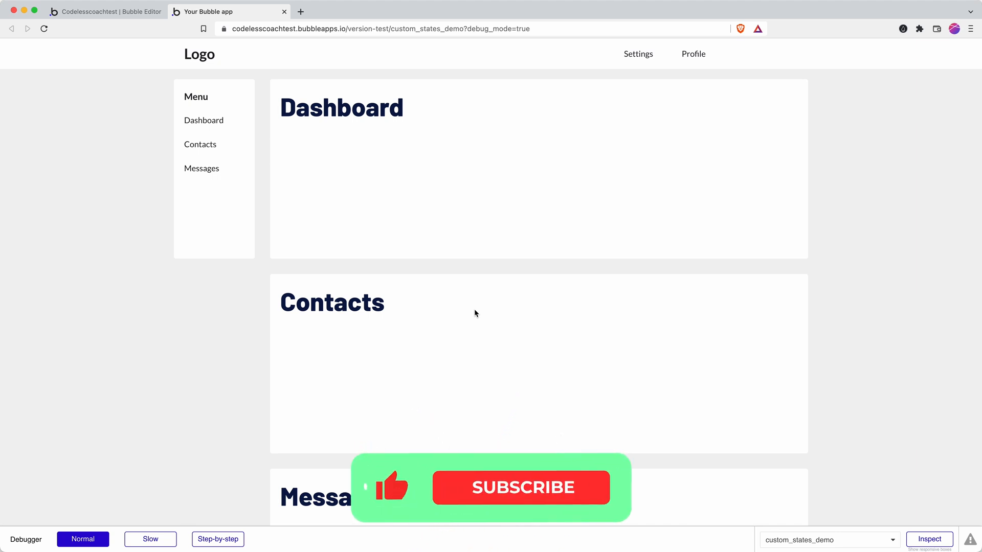
- Rename the three content groups to Dashboard, Contacts and Messages in the property panel
{"action": "left_click", "coordinate": [521, 488]}
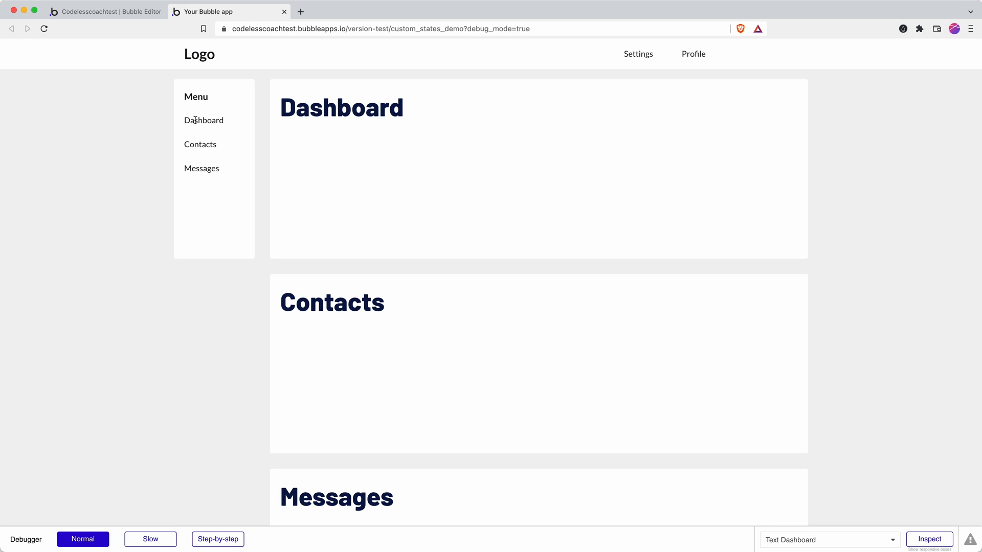
{"action": "left_click", "coordinate": [107, 13]}
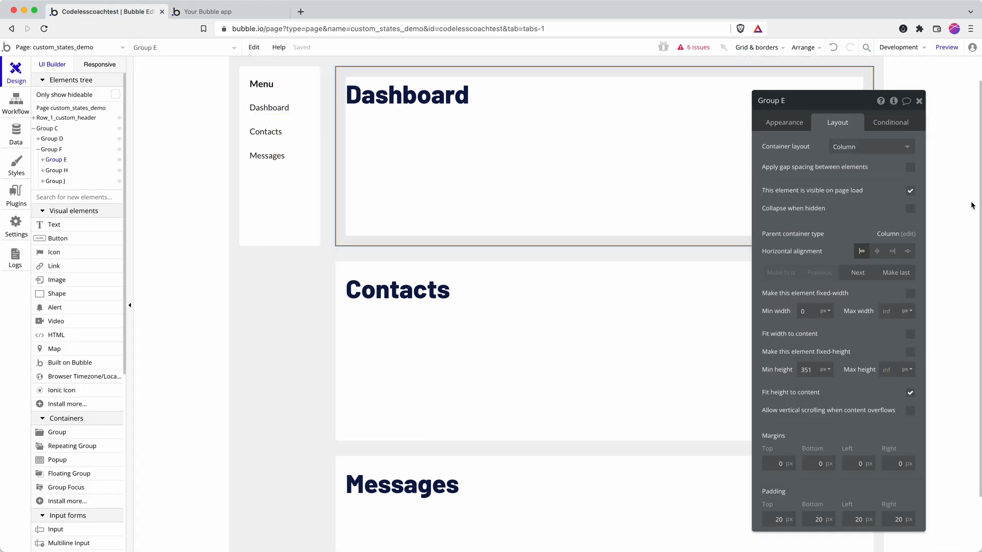
{"action": "left_click", "coordinate": [911, 191]}
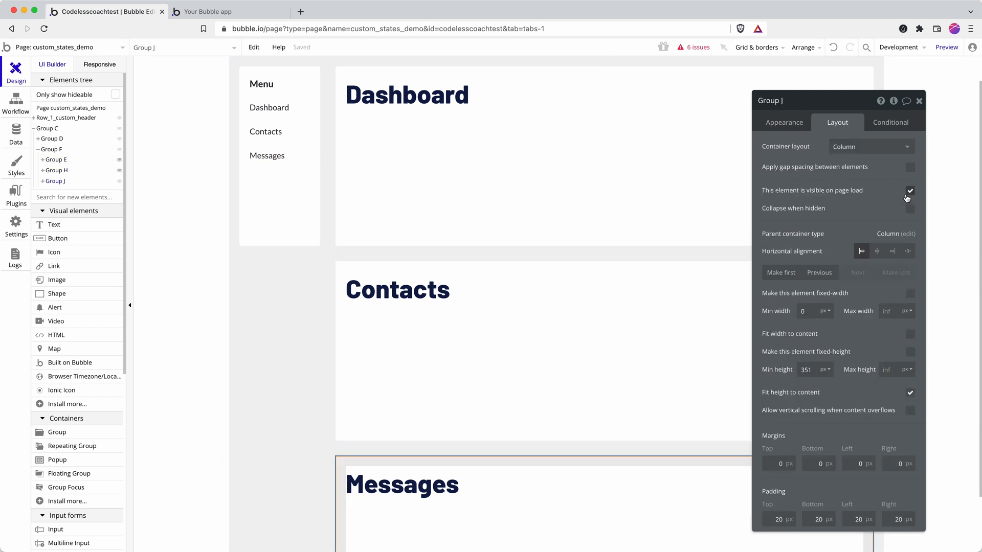
{"action": "left_click", "coordinate": [269, 108]}
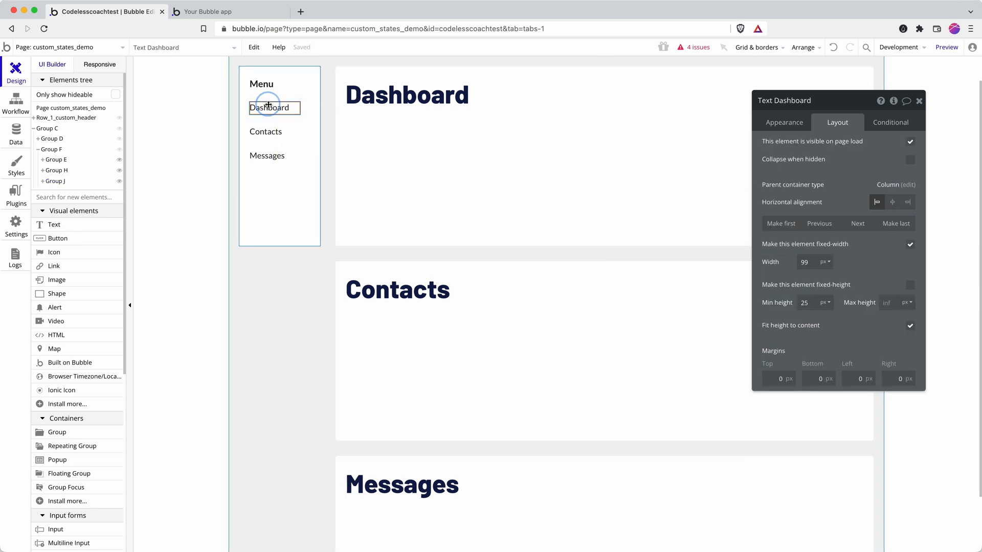
{"action": "left_click", "coordinate": [784, 123]}
{"action": "type", "text": "Ct"}
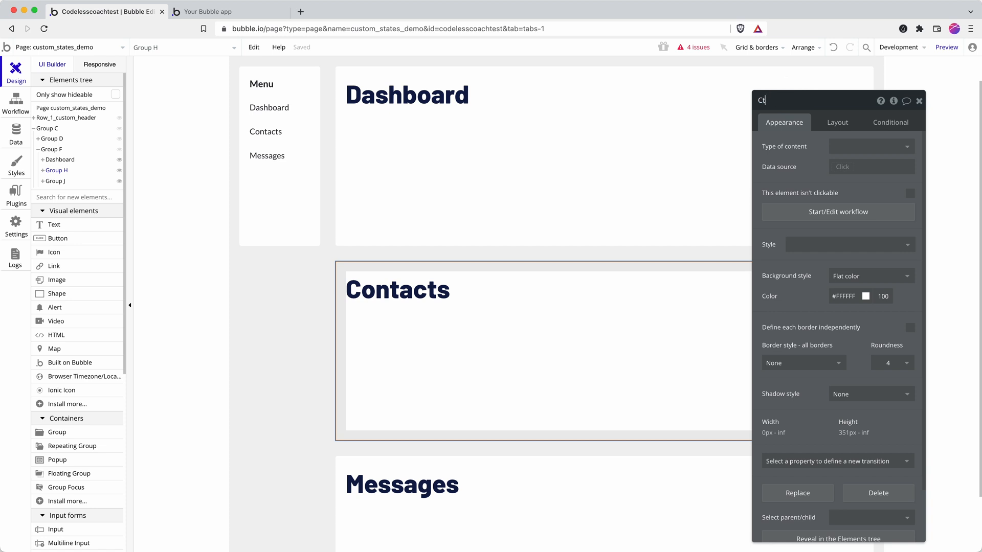
{"action": "type", "text": "ontac"}
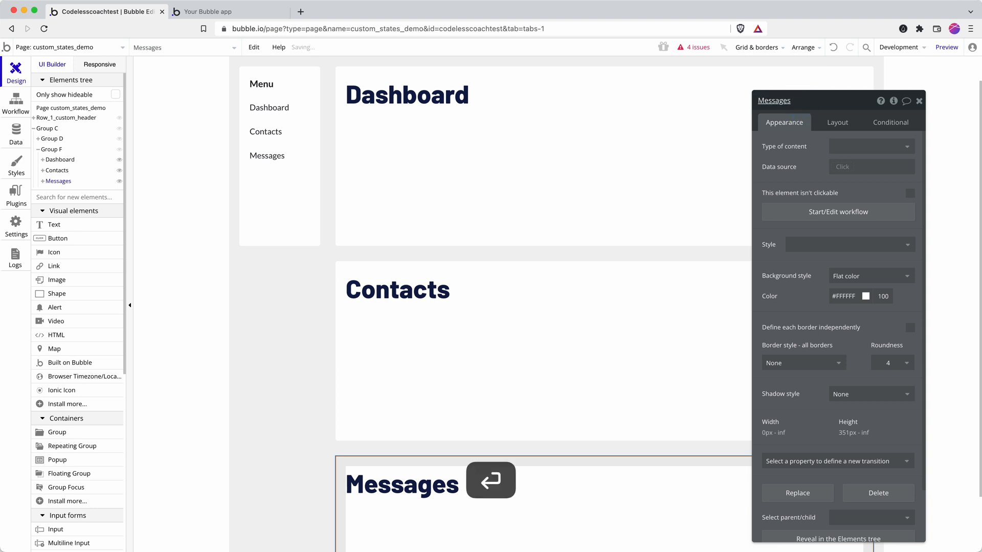
- Add a Show action with Element = Dashboard to the 'Text Dashboard is clicked' workflow, then return to Design
{"action": "left_click", "coordinate": [269, 107]}
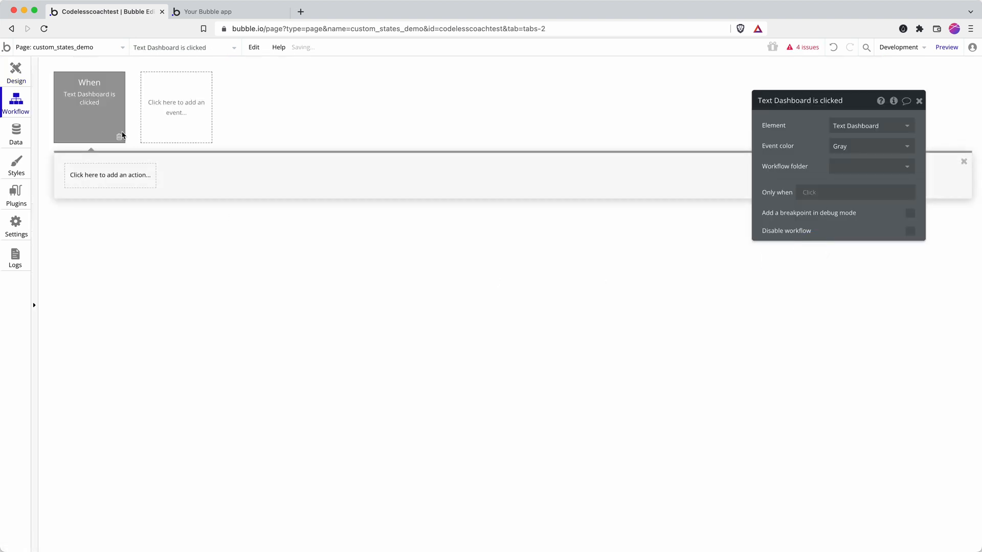
{"action": "left_click", "coordinate": [110, 175]}
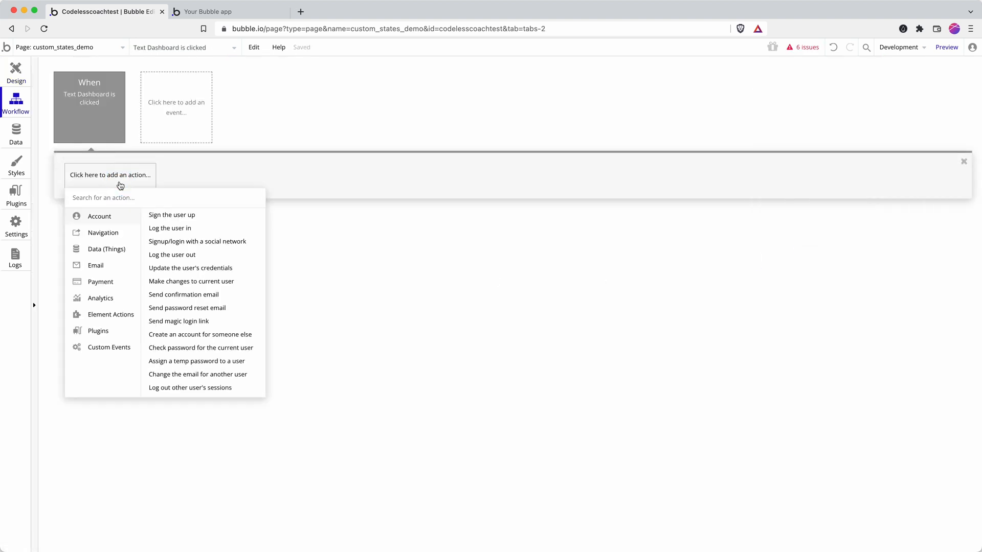
{"action": "left_click", "coordinate": [111, 315]}
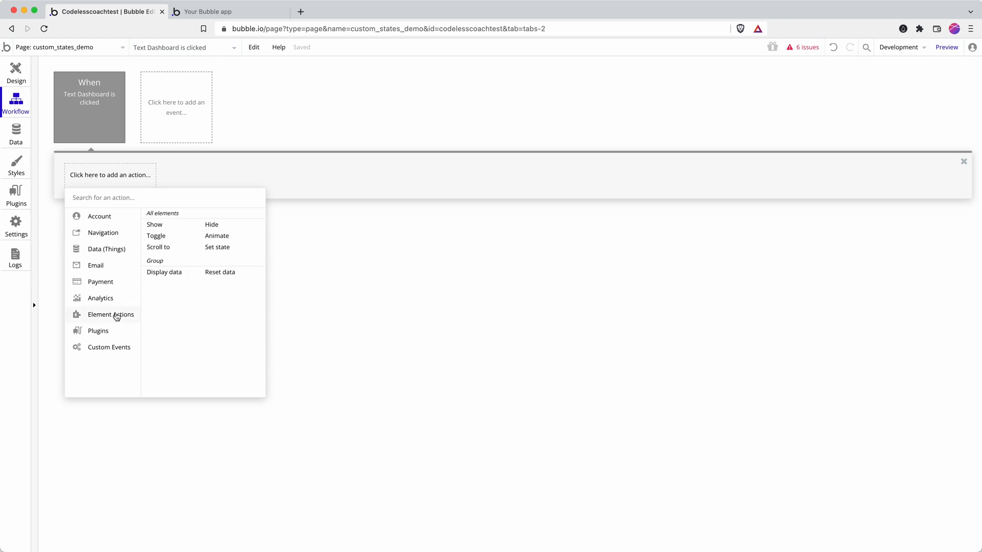
{"action": "left_click", "coordinate": [155, 224]}
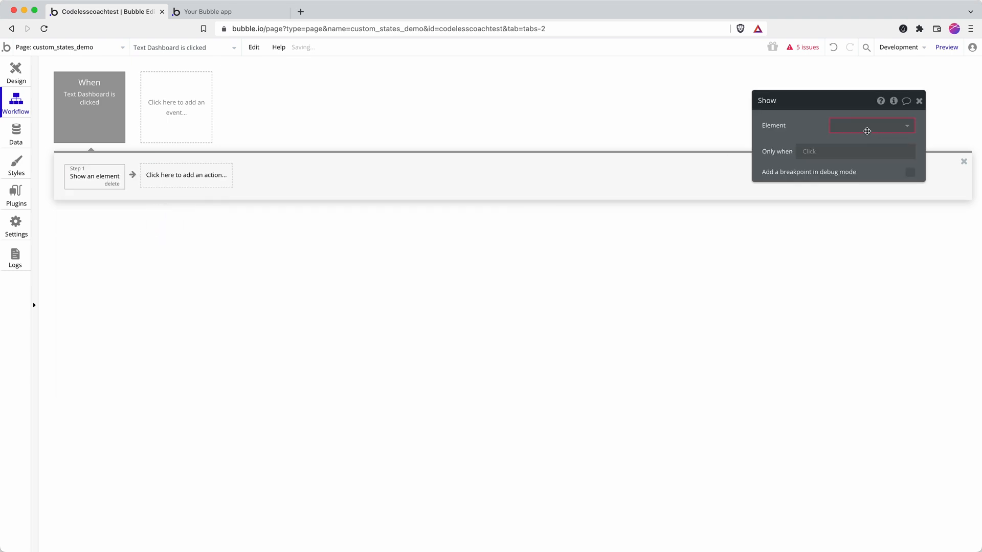
{"action": "left_click", "coordinate": [871, 125]}
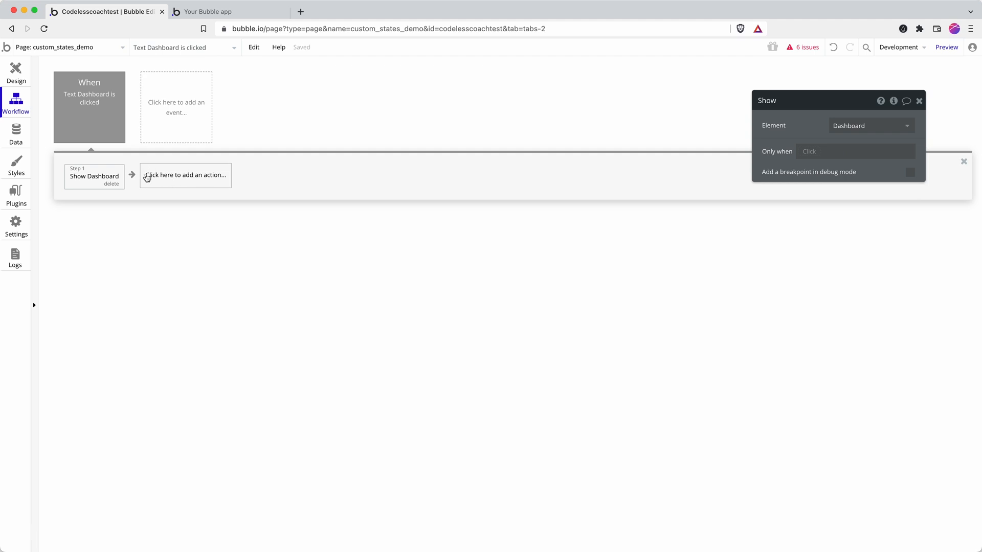
{"action": "left_click", "coordinate": [16, 73]}
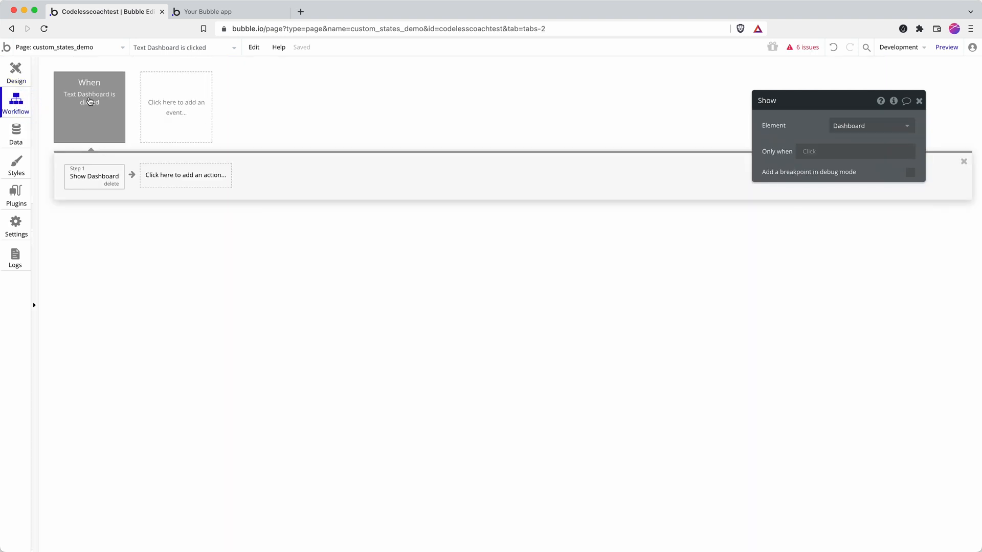
{"action": "mouse_move", "coordinate": [98, 176]}
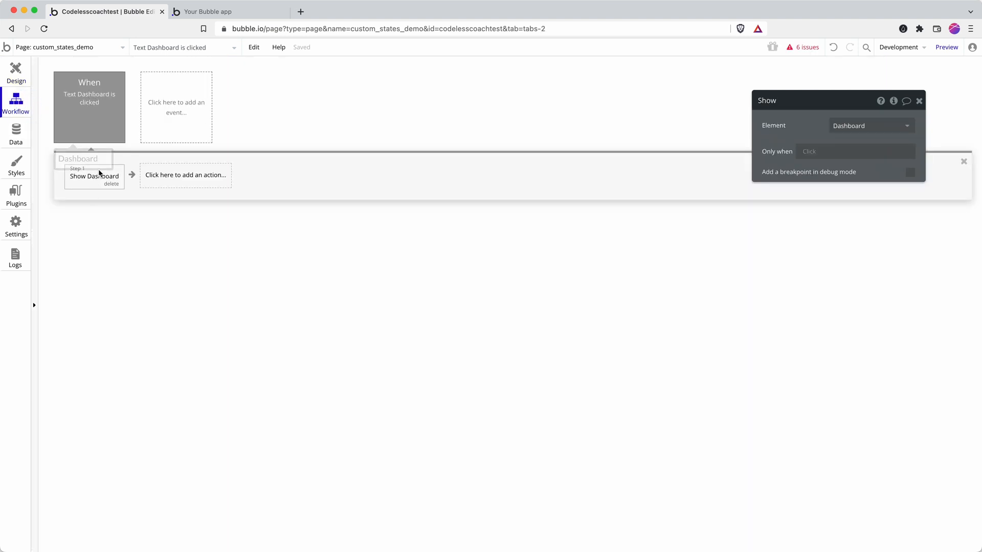
{"action": "mouse_move", "coordinate": [221, 182]}
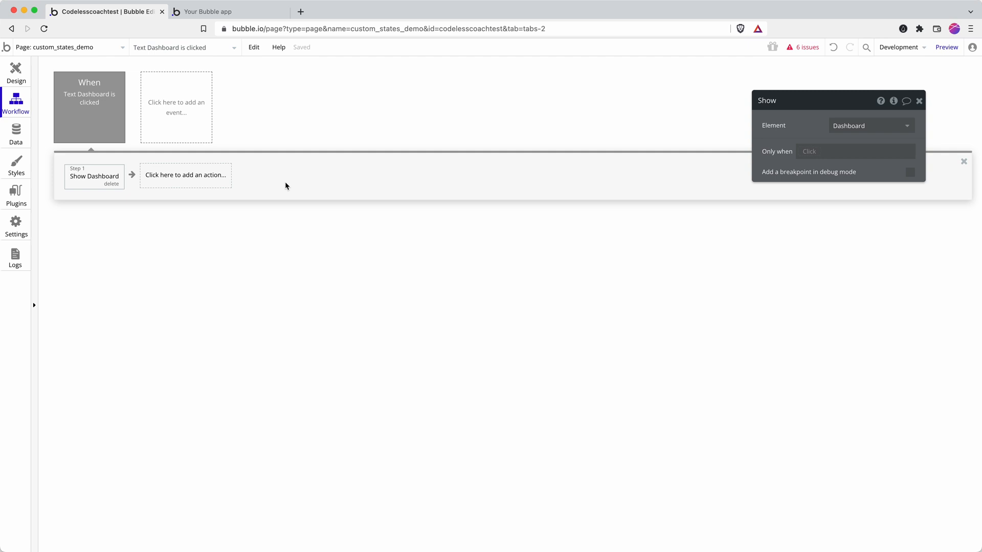
{"action": "mouse_move", "coordinate": [279, 184]}
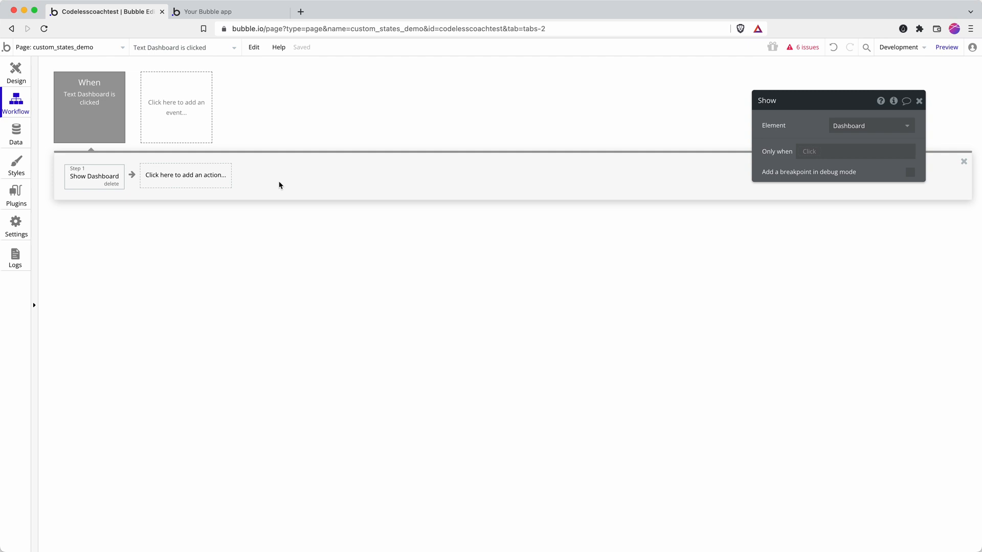
{"action": "mouse_move", "coordinate": [88, 118]}
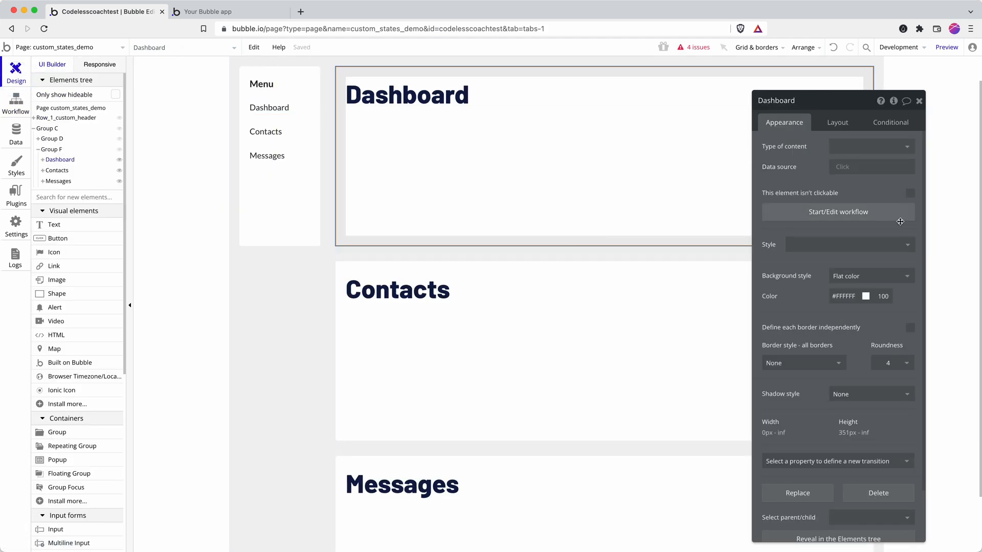
- Set the Dashboard and Contacts groups hidden on page load and collapsing when hidden
{"action": "left_click", "coordinate": [837, 122]}
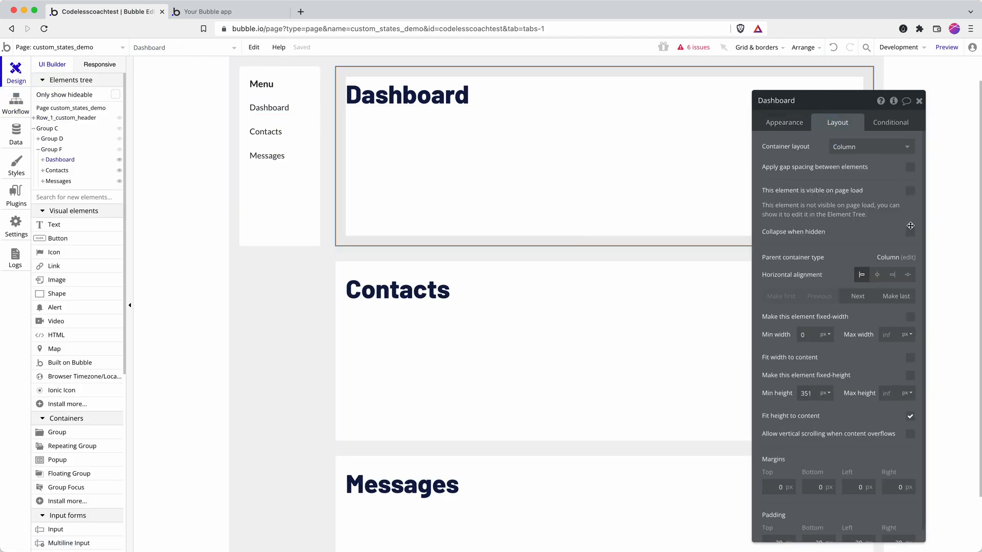
{"action": "left_click", "coordinate": [911, 232]}
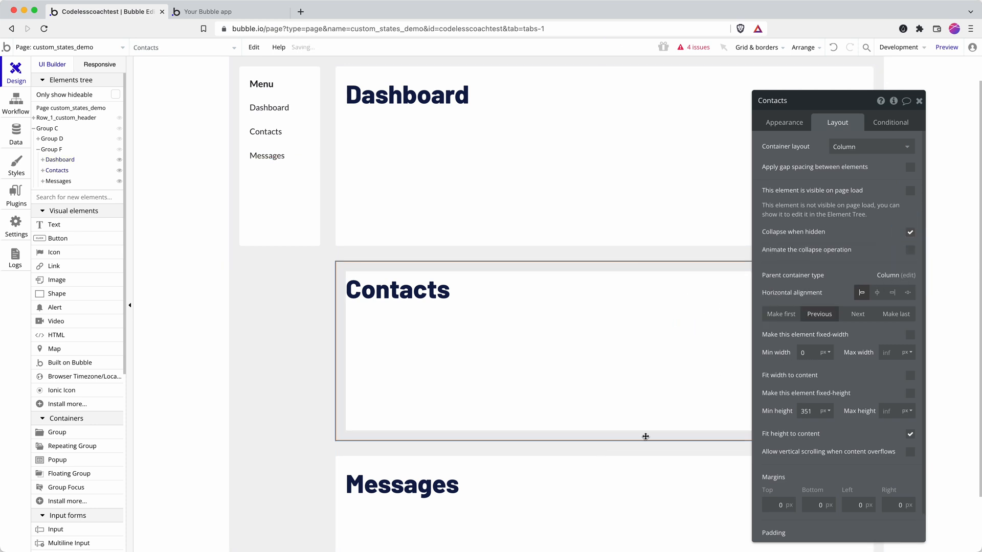
{"action": "left_click", "coordinate": [59, 181]}
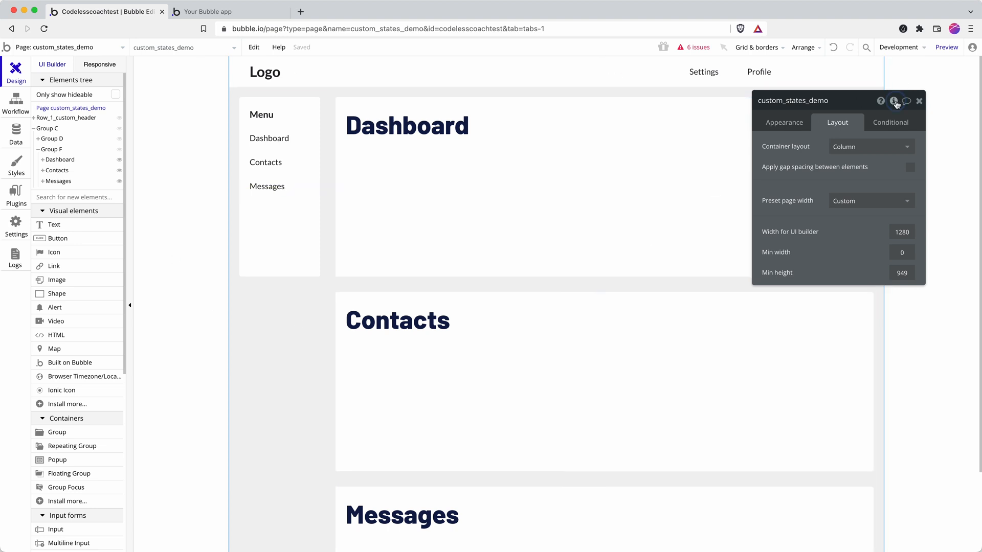
- Delete the Menu state and create a page custom state named Sub-menu of type text
{"action": "left_click", "coordinate": [894, 100]}
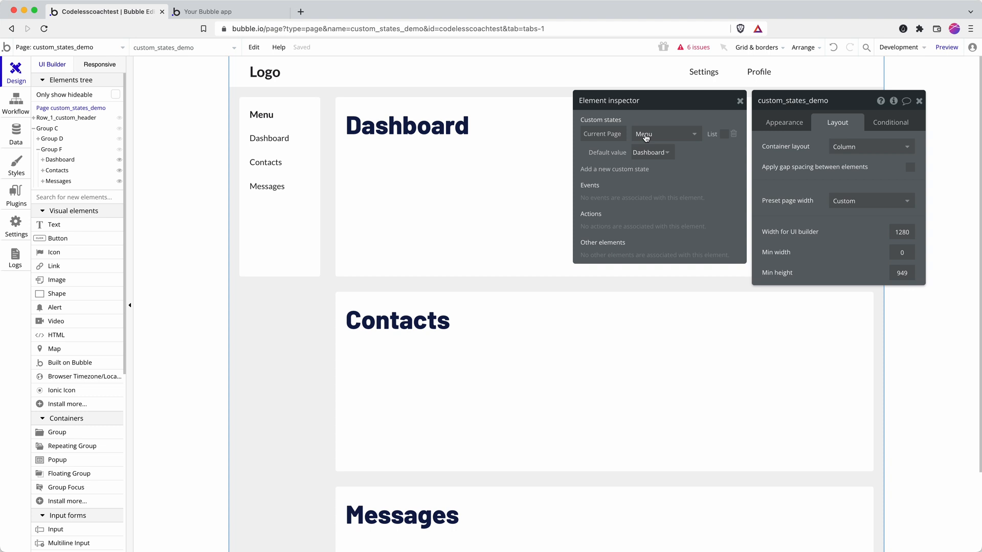
{"action": "left_click", "coordinate": [735, 133]}
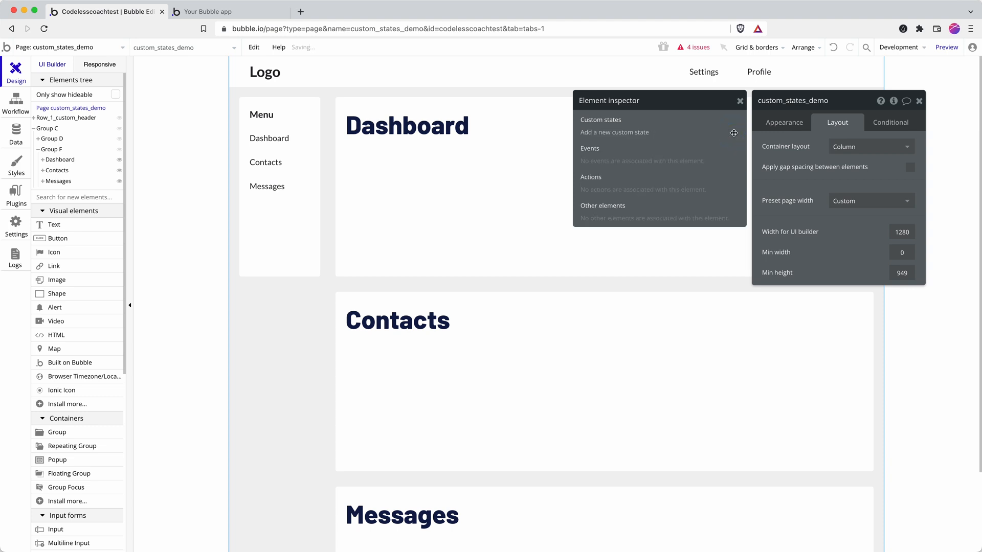
{"action": "left_click", "coordinate": [614, 132]}
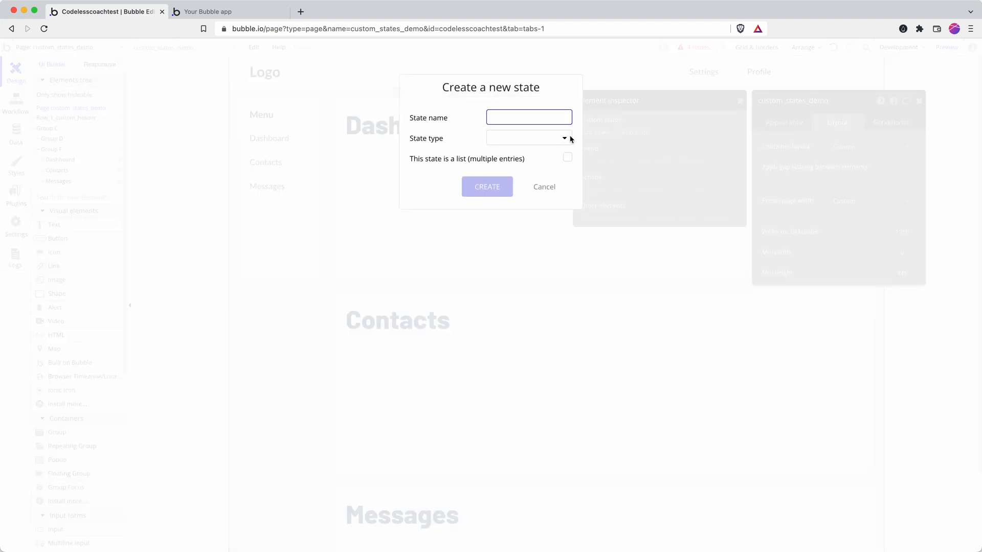
{"action": "type", "text": "s"}
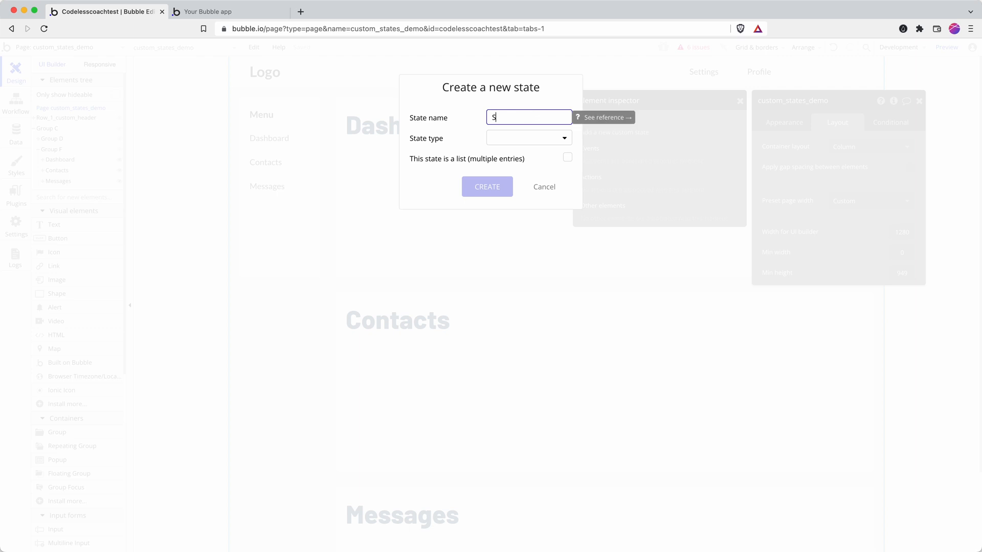
{"action": "type", "text": "ub-menu"}
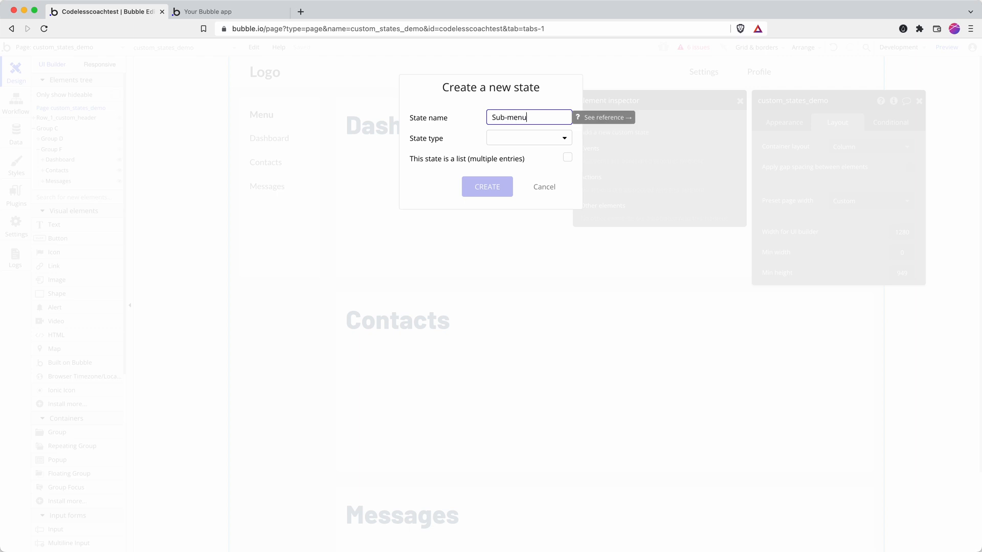
{"action": "left_click", "coordinate": [527, 138]}
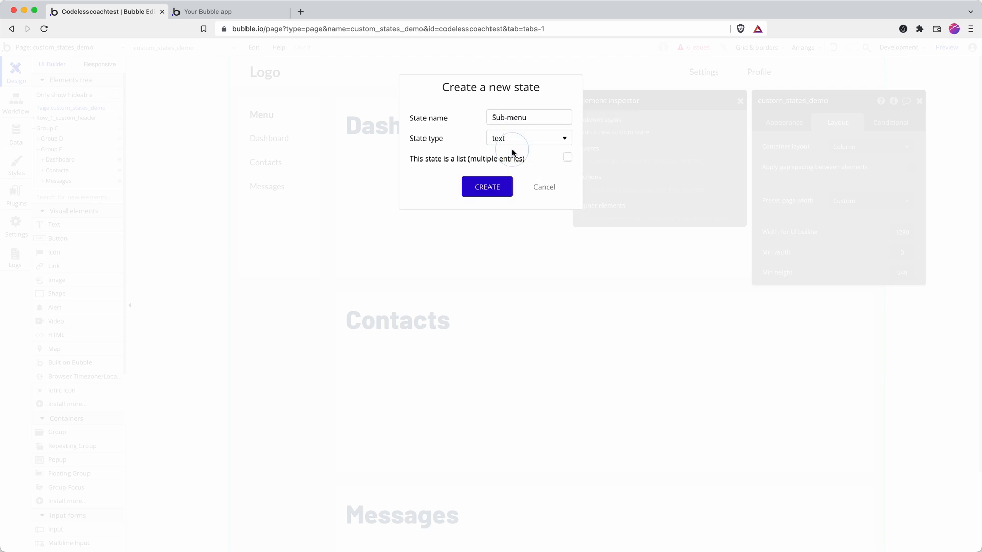
{"action": "left_click", "coordinate": [487, 186]}
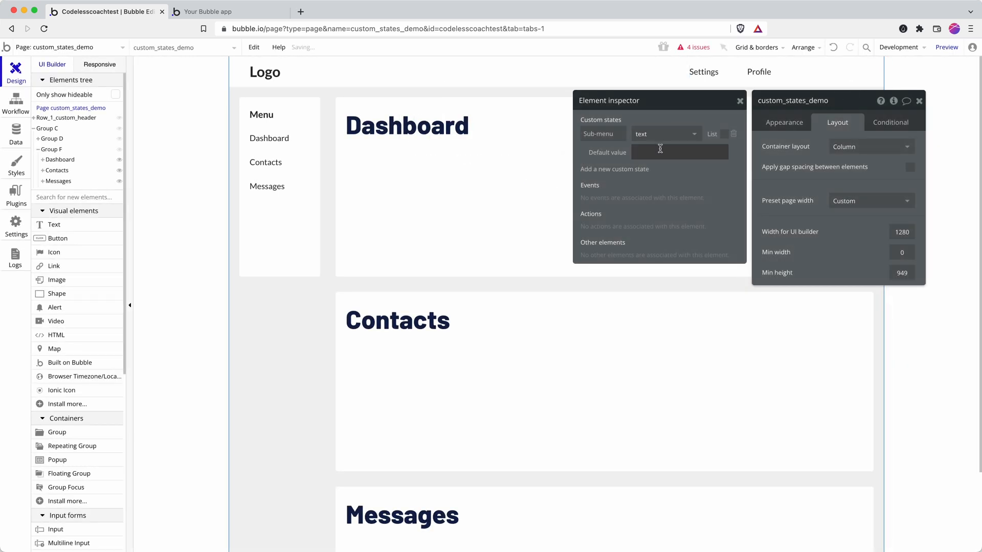
- Add a Set state action to the Dashboard click workflow: custom_states_demo's Sub-menu = Dashboard
{"action": "left_click", "coordinate": [269, 138]}
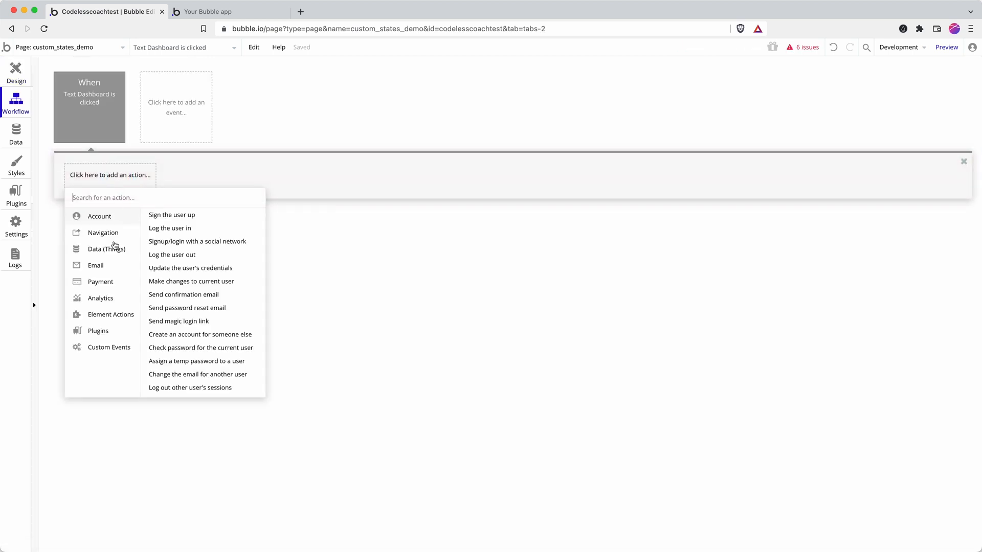
{"action": "left_click", "coordinate": [111, 315]}
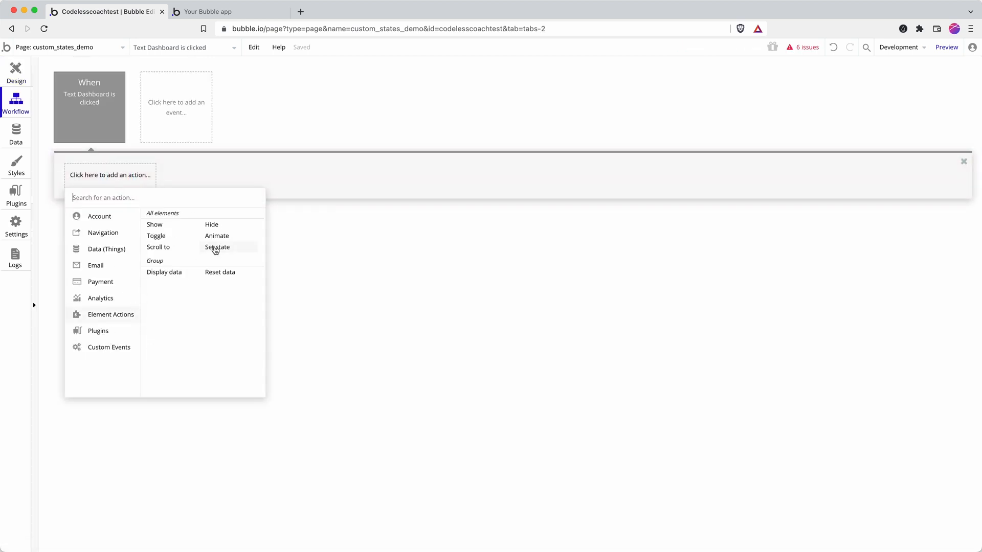
{"action": "left_click", "coordinate": [217, 247]}
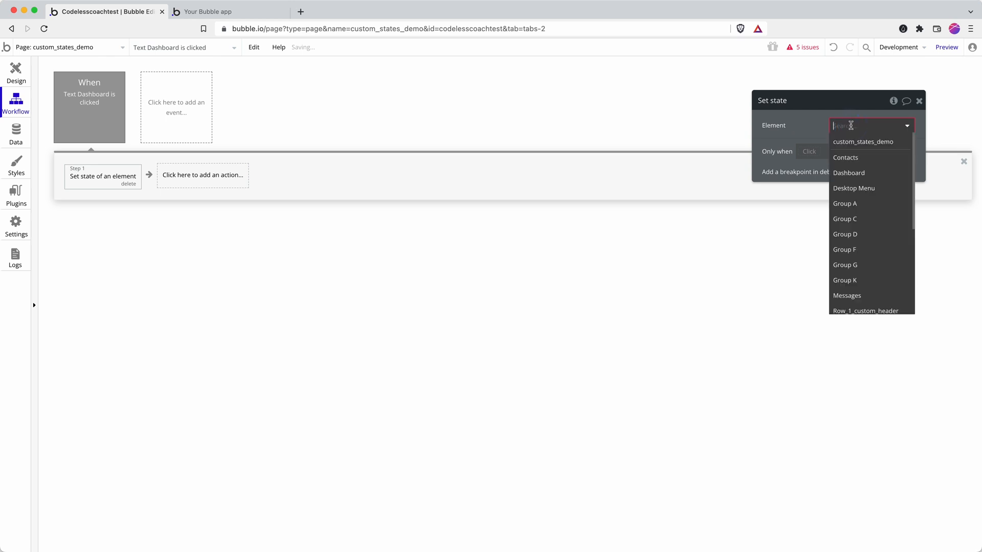
{"action": "left_click", "coordinate": [863, 142]}
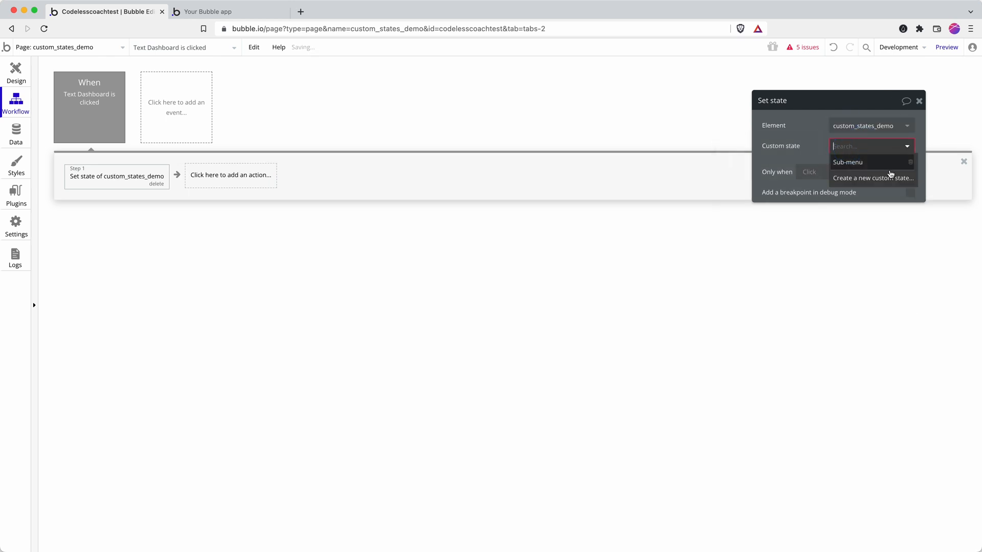
{"action": "left_click", "coordinate": [847, 162]}
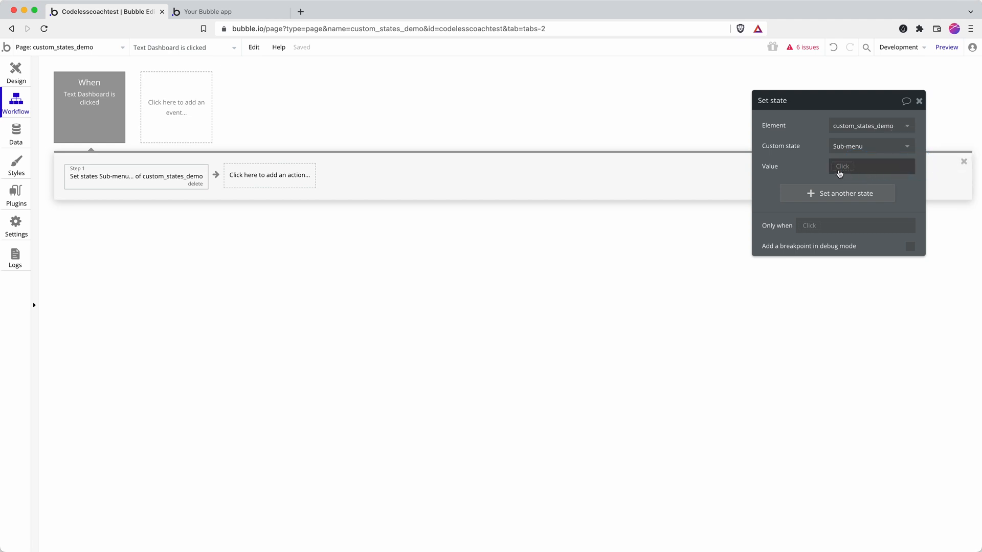
{"action": "mouse_move", "coordinate": [868, 174]}
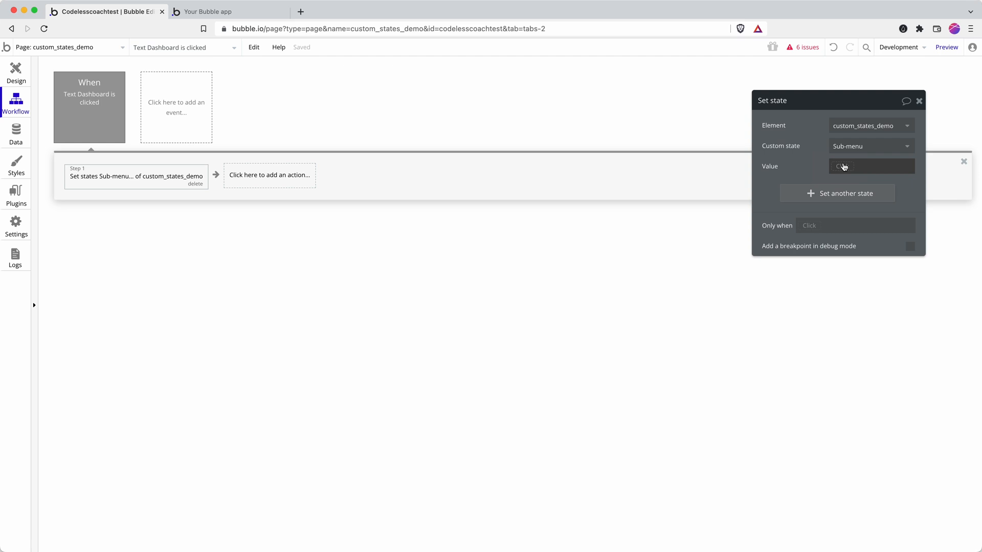
{"action": "type", "text": "Dashboar"}
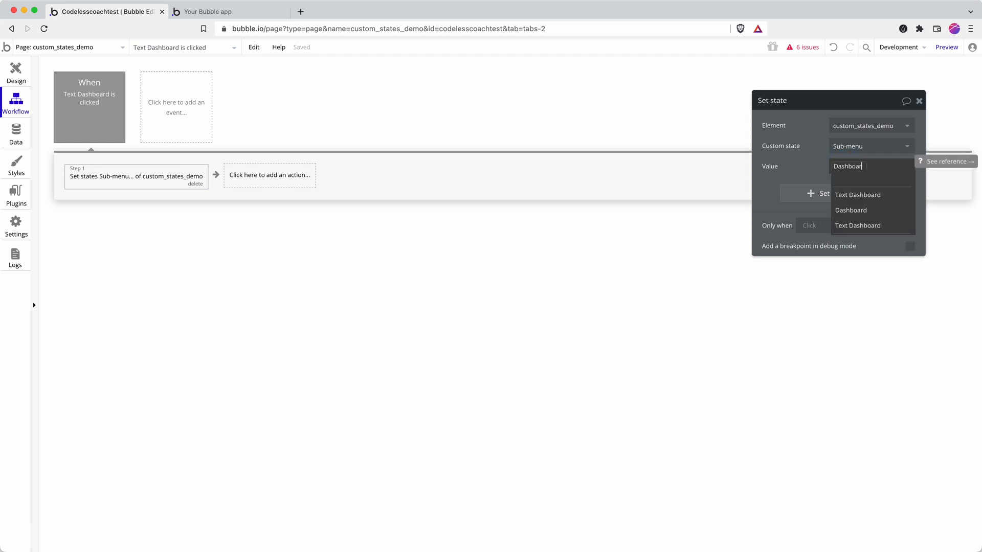
{"action": "left_click", "coordinate": [851, 211]}
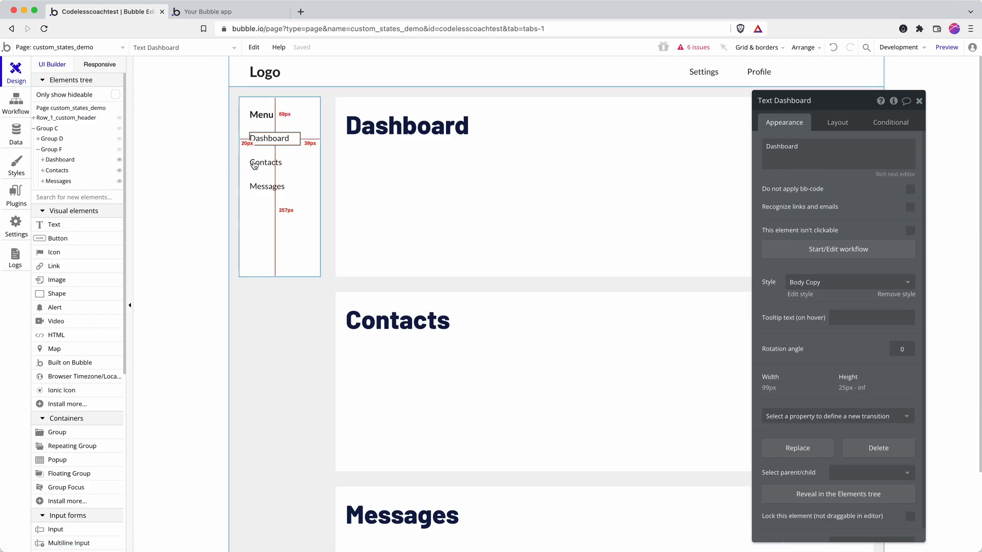
- Give the Contacts text a click workflow setting custom_states_demo's Sub-menu state to Contacts
{"action": "left_click", "coordinate": [15, 103]}
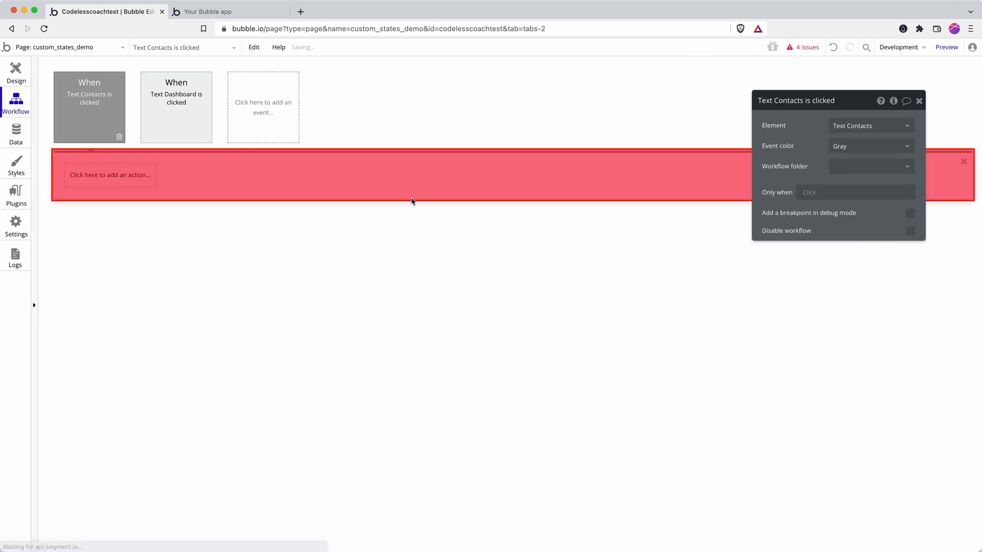
{"action": "left_click", "coordinate": [111, 175]}
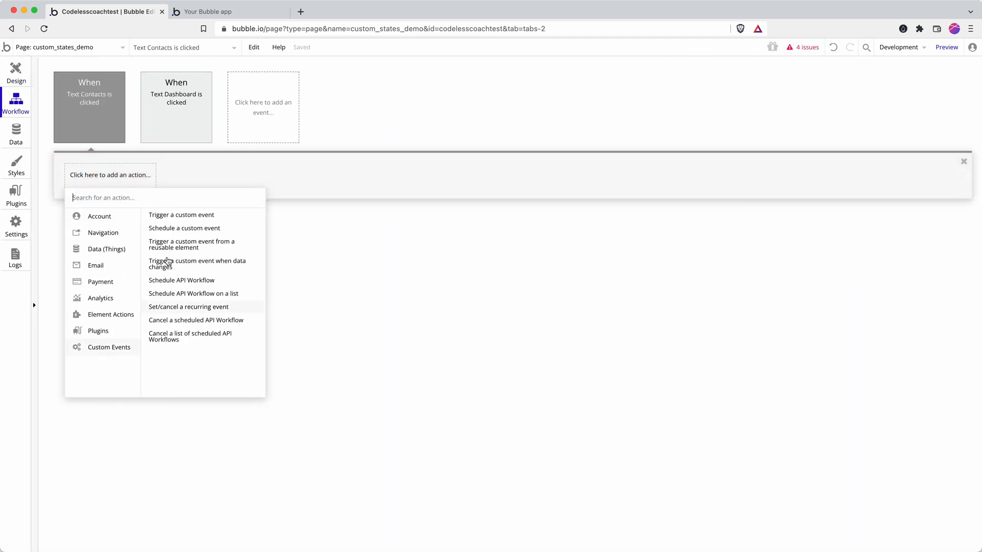
{"action": "left_click", "coordinate": [111, 316]}
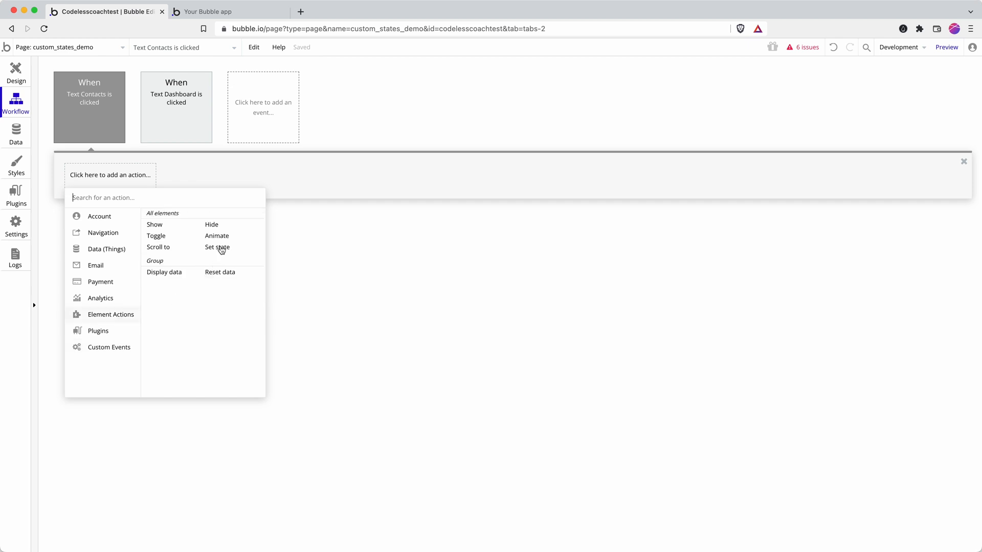
{"action": "left_click", "coordinate": [217, 247]}
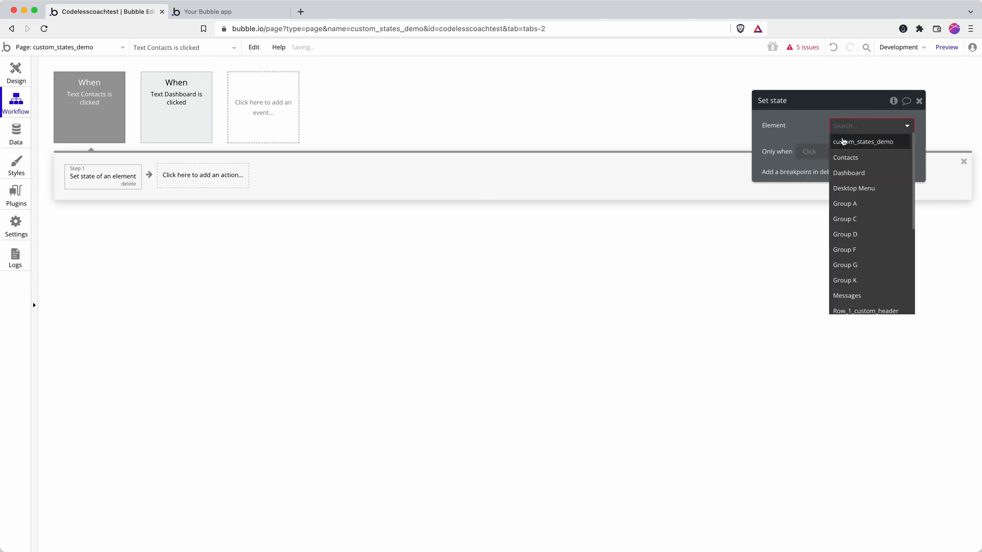
{"action": "left_click", "coordinate": [862, 142]}
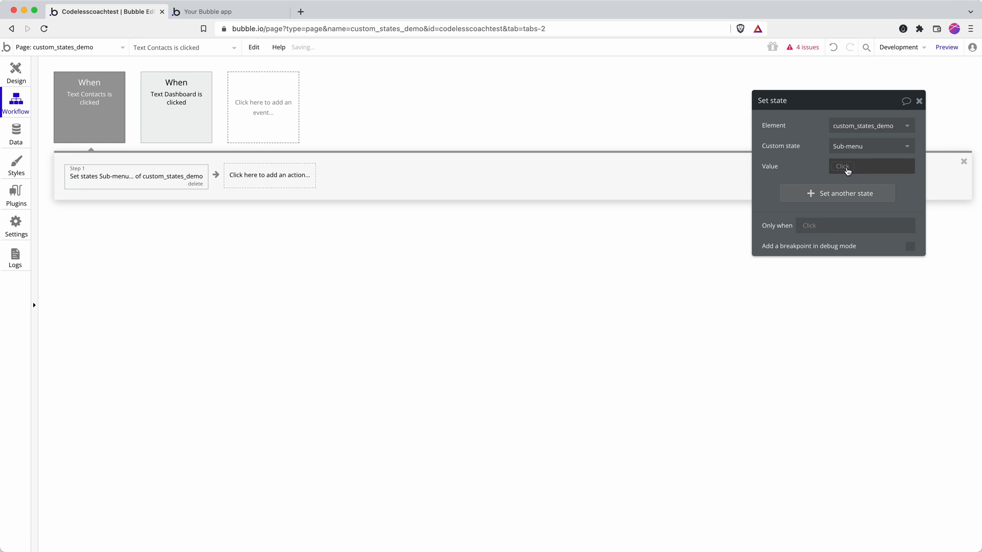
{"action": "type", "text": "Contacts"}
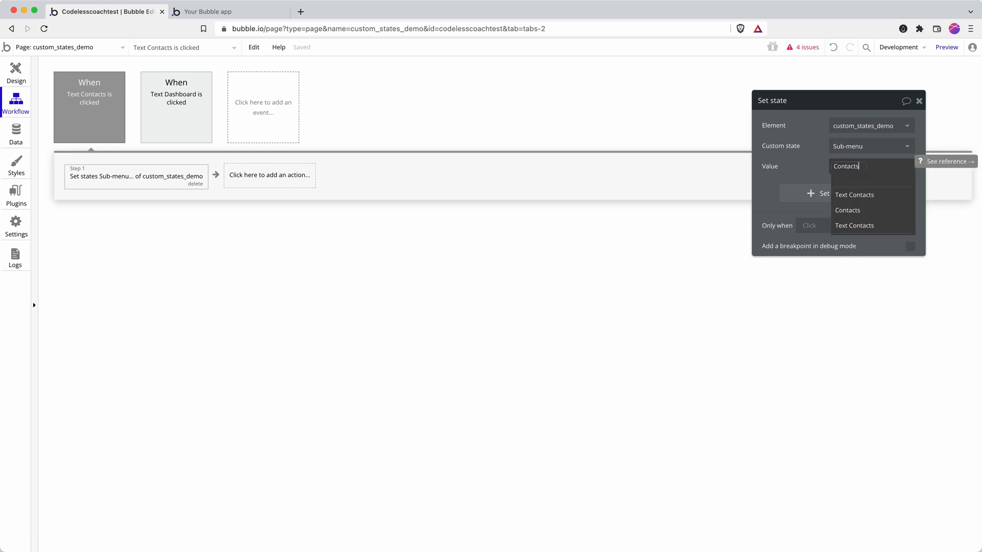
{"action": "left_click", "coordinate": [847, 211]}
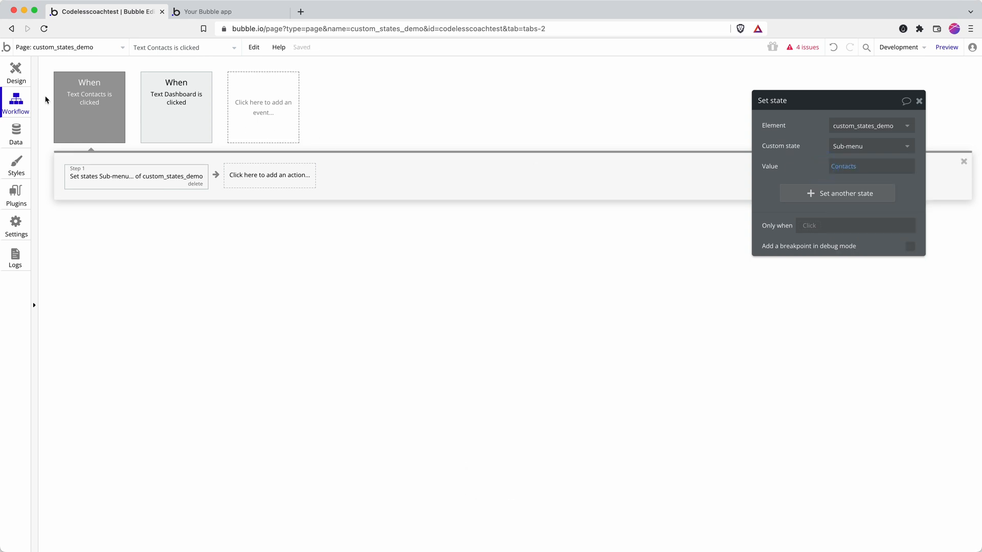
- Give the Messages text a click workflow setting custom_states_demo's Sub-menu state to Messages
{"action": "left_click", "coordinate": [15, 74]}
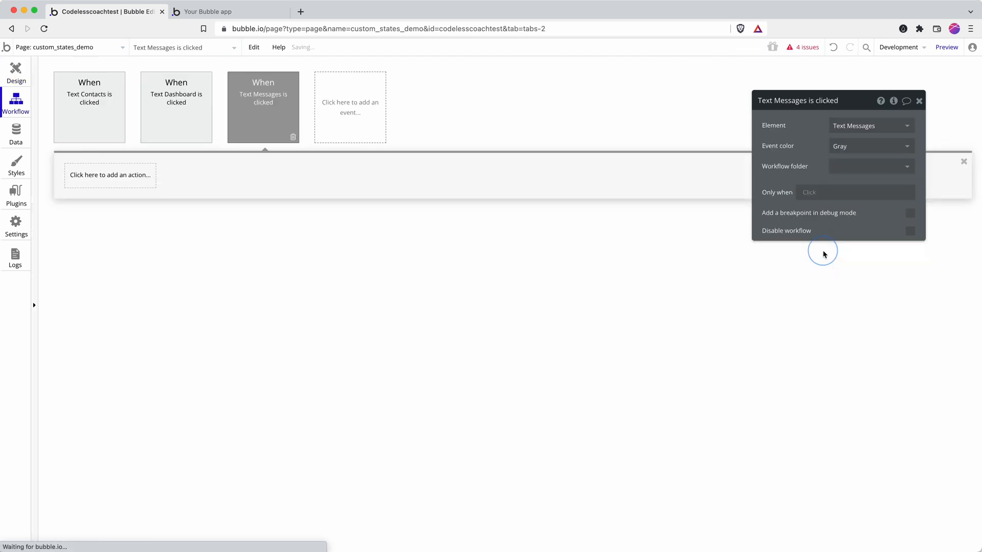
{"action": "left_click", "coordinate": [110, 175]}
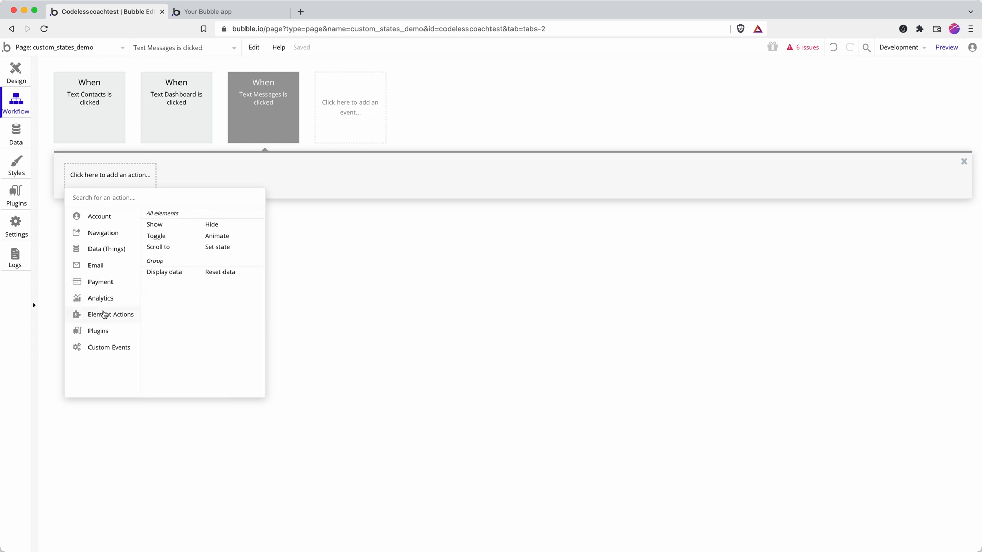
{"action": "mouse_move", "coordinate": [217, 235]}
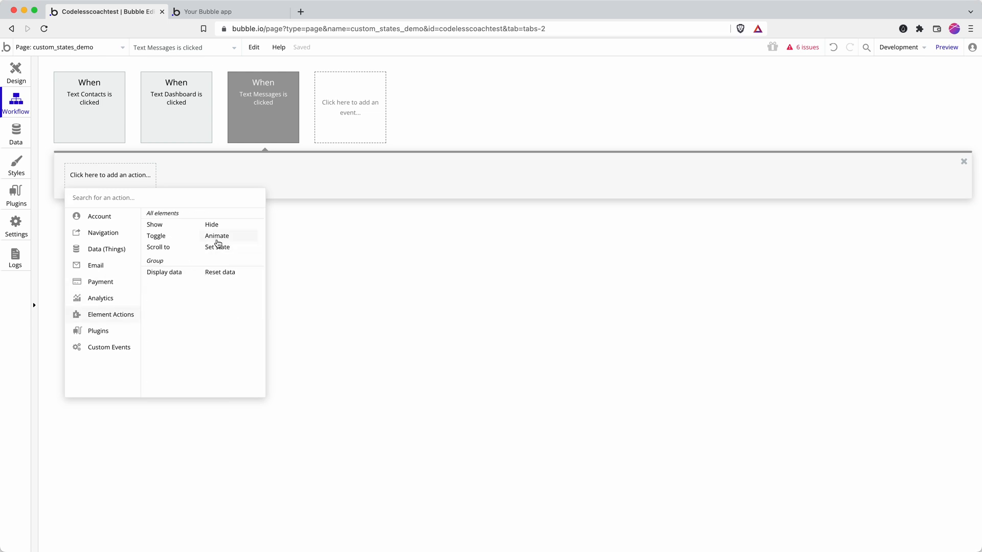
{"action": "left_click", "coordinate": [216, 246]}
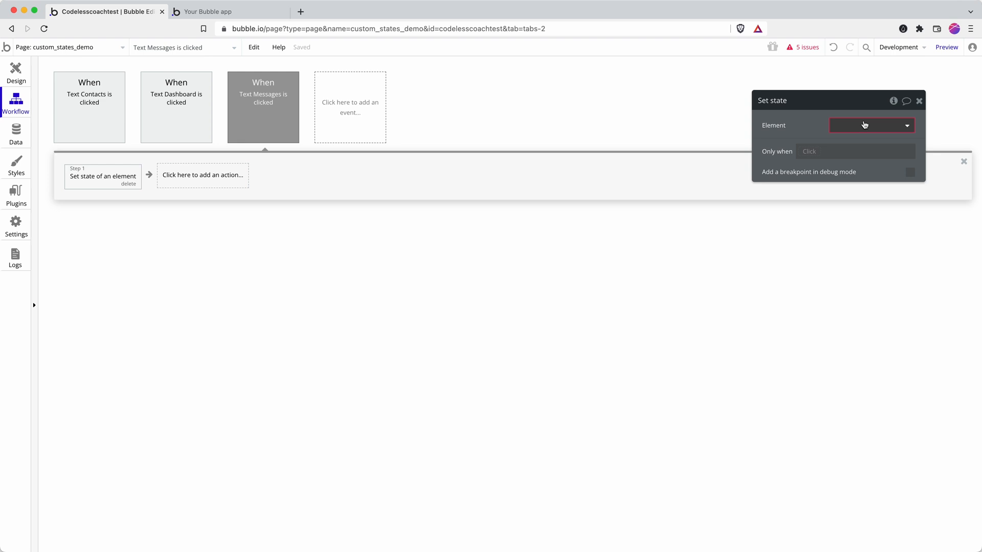
{"action": "left_click", "coordinate": [871, 125]}
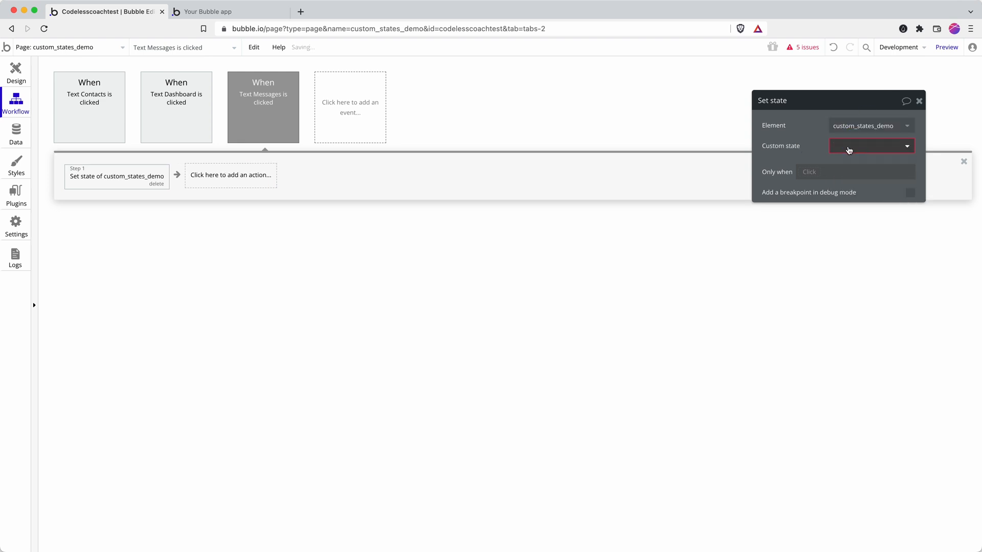
{"action": "left_click", "coordinate": [870, 146]}
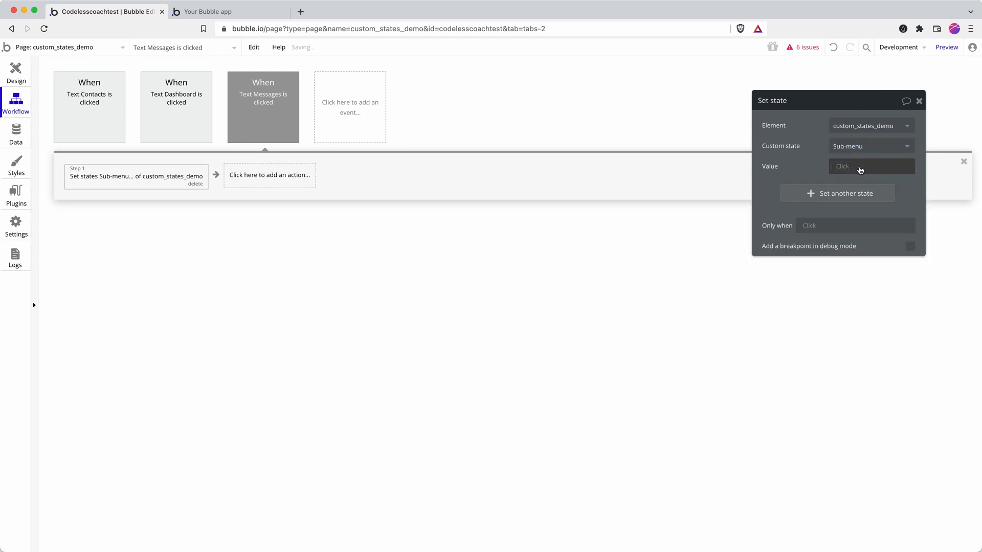
{"action": "left_click", "coordinate": [16, 69]}
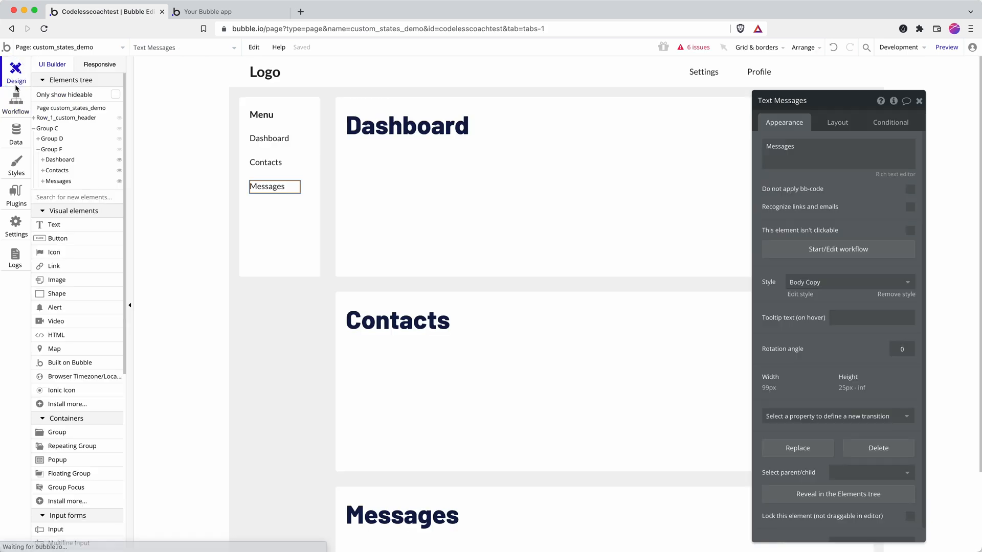
{"action": "left_click", "coordinate": [15, 102]}
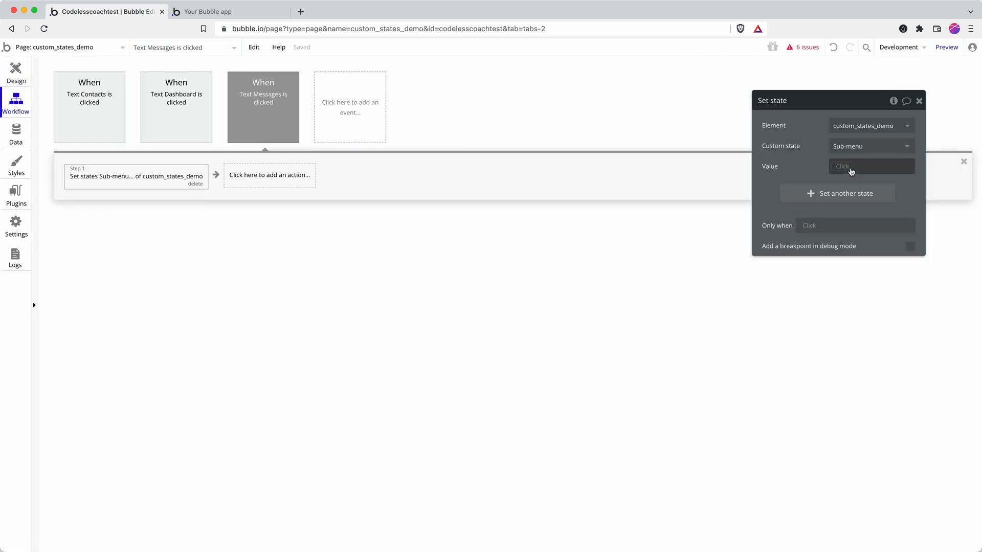
{"action": "type", "text": "Mess"}
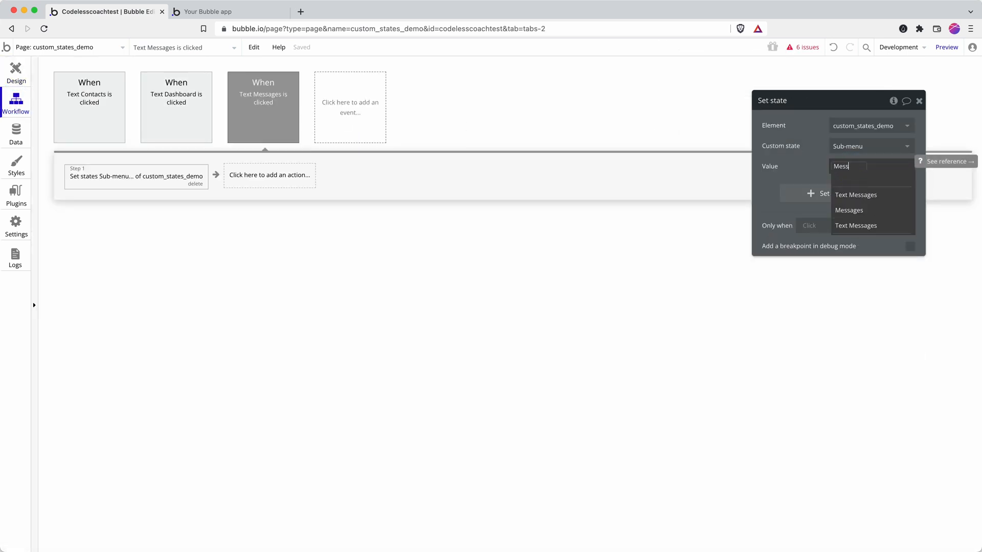
{"action": "left_click", "coordinate": [849, 211]}
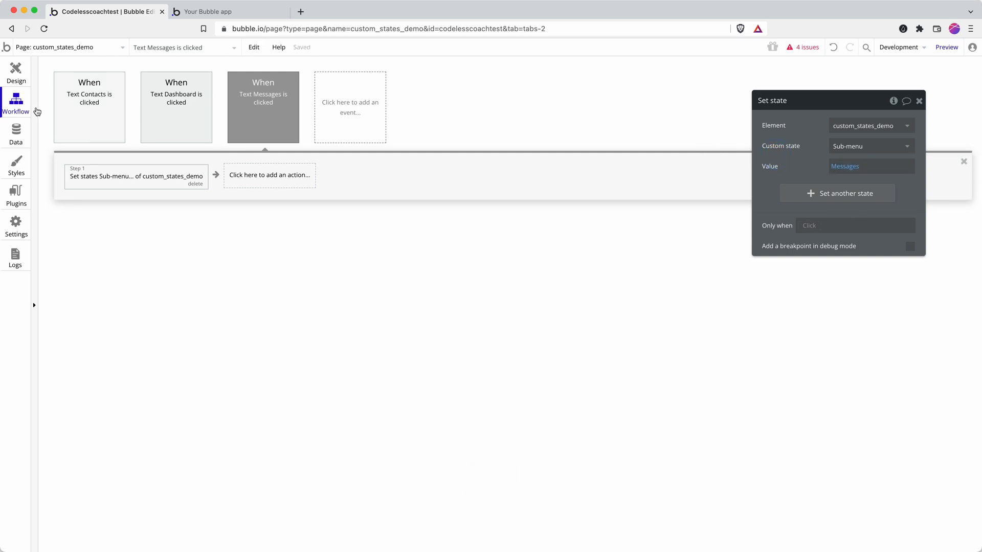
{"action": "left_click", "coordinate": [15, 73]}
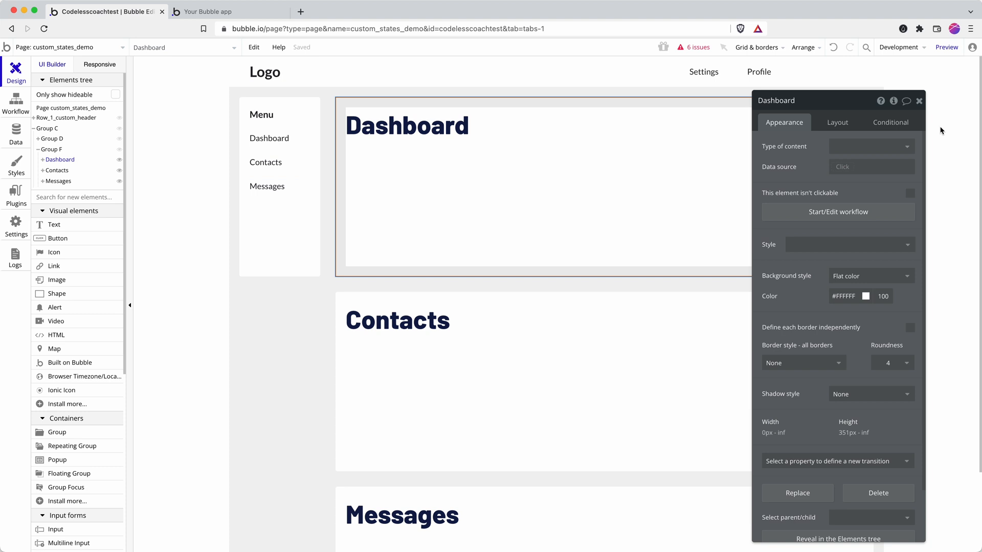
- Add a condition on the Dashboard group: when the page's Sub-menu is Dashboard, this element is visible
{"action": "left_click", "coordinate": [890, 122]}
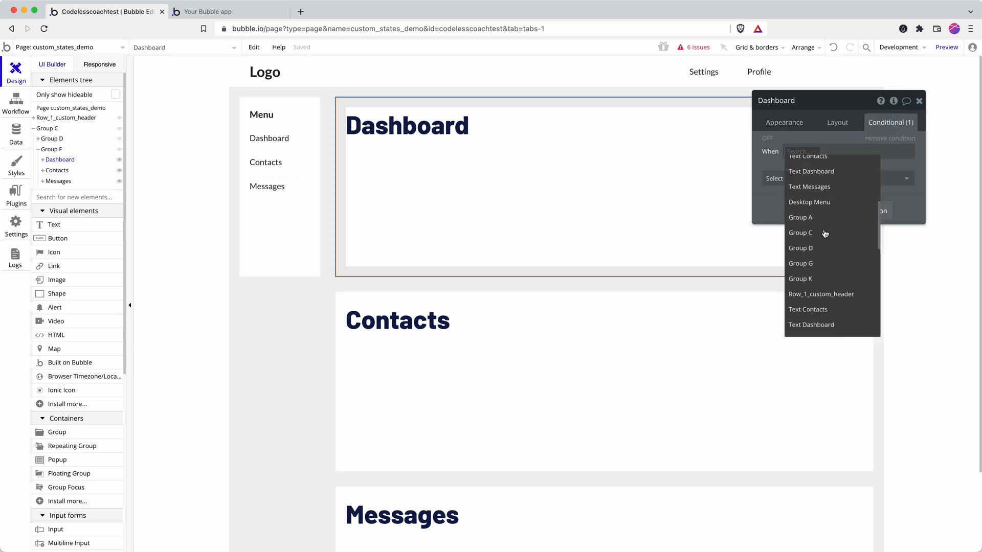
{"action": "left_click", "coordinate": [800, 233]}
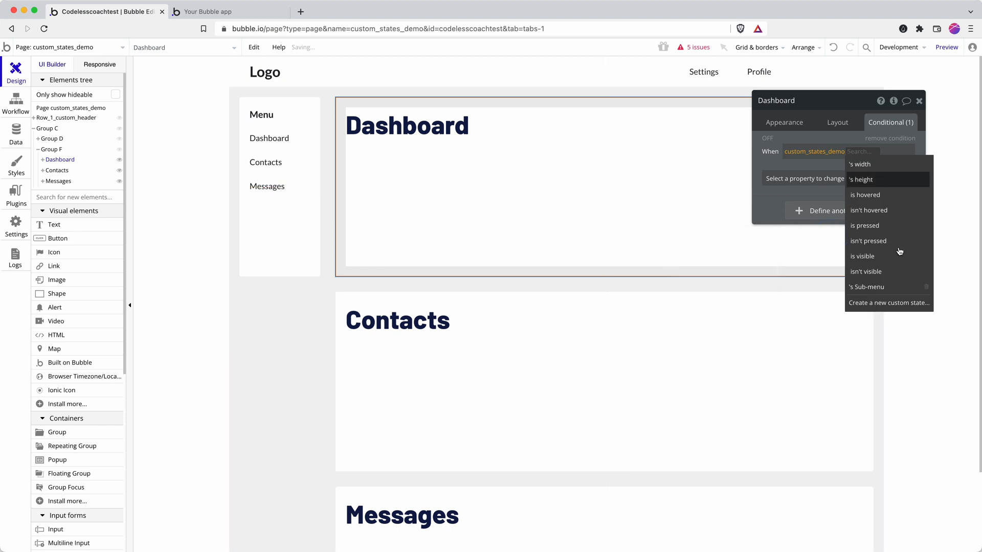
{"action": "left_click", "coordinate": [867, 287]}
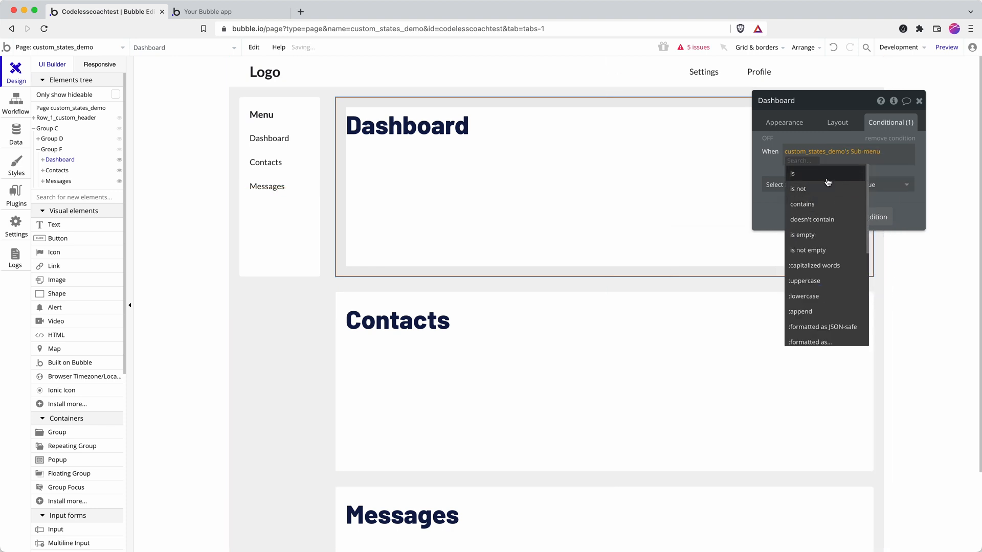
{"action": "left_click", "coordinate": [792, 173]}
{"action": "type", "text": "Dashboar"}
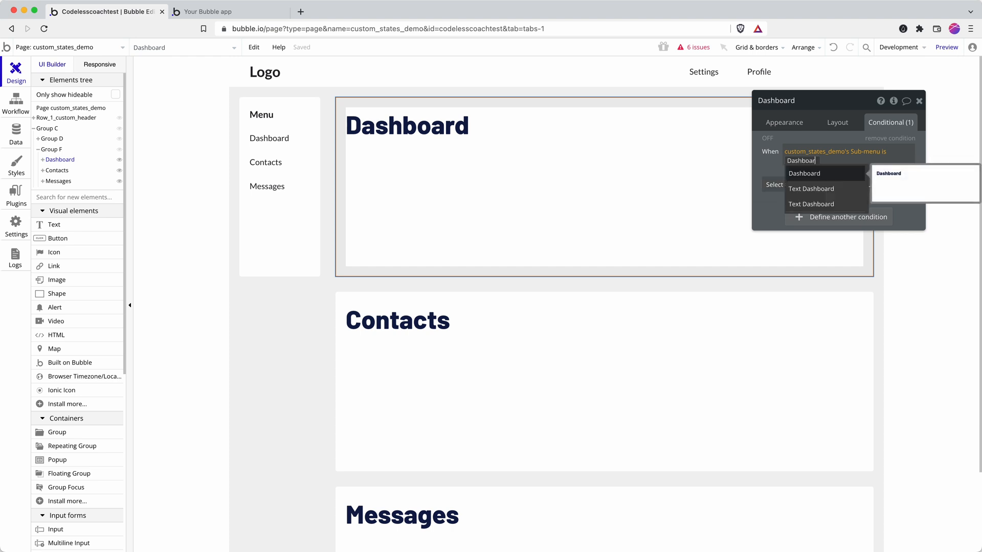
{"action": "left_click", "coordinate": [804, 173]}
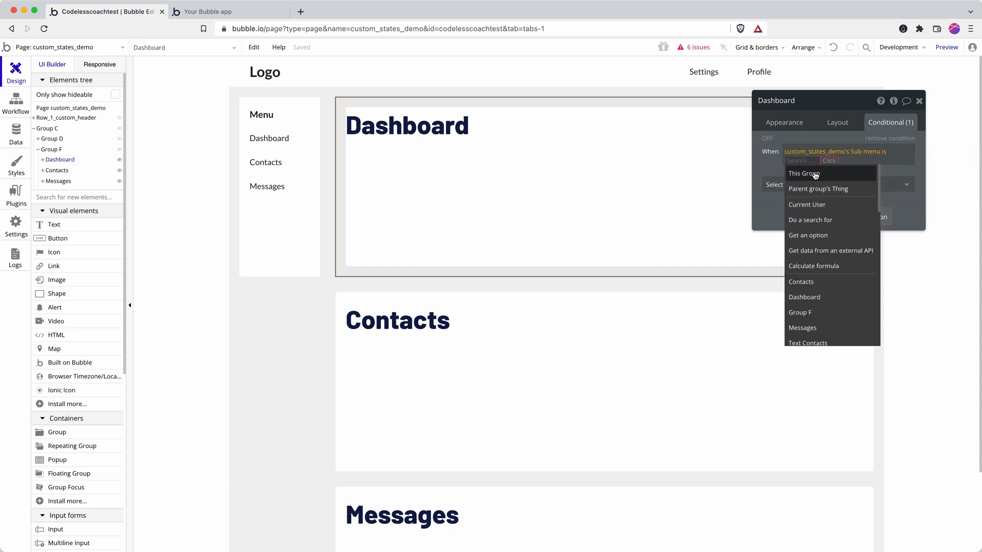
{"action": "mouse_move", "coordinate": [830, 308]}
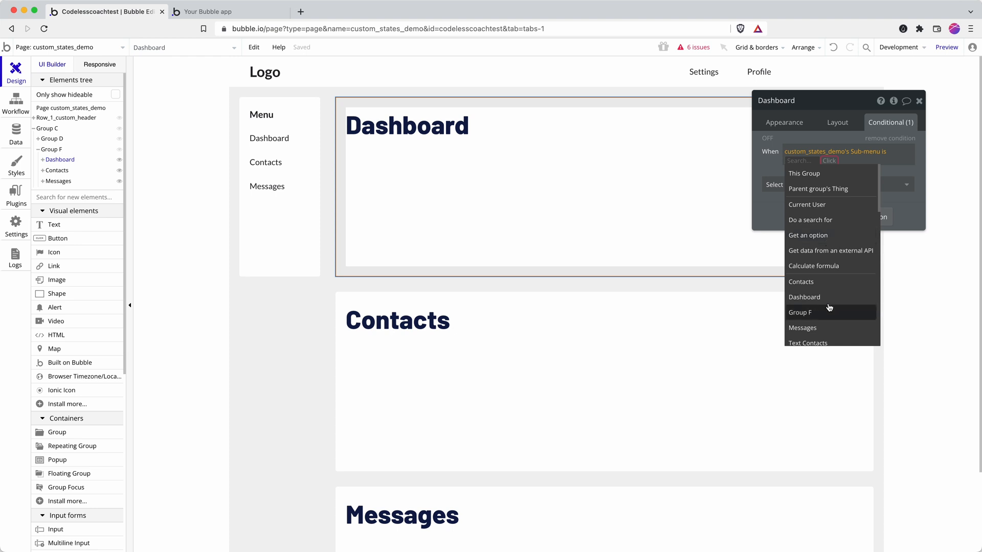
{"action": "left_click", "coordinate": [804, 297]}
{"action": "type", "text": "D"}
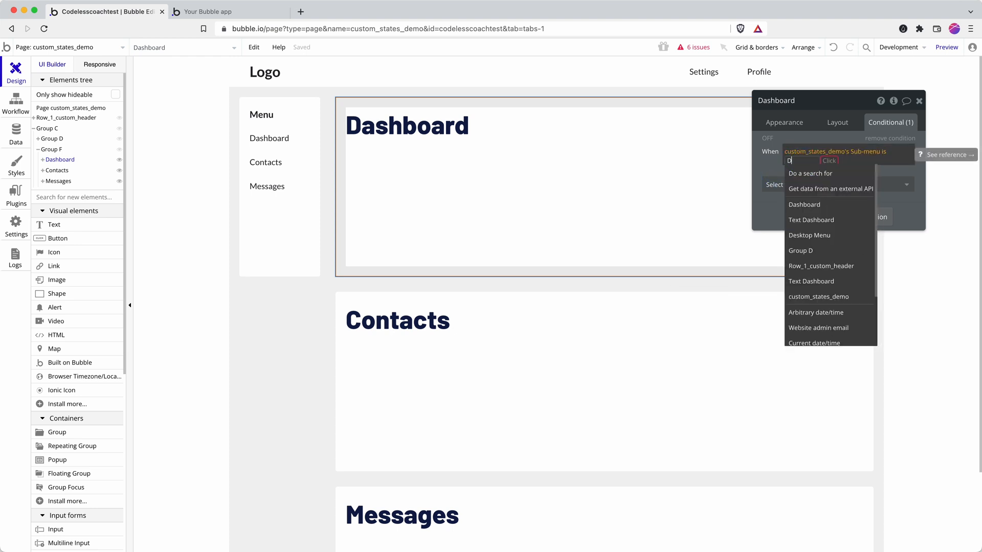
{"action": "left_click", "coordinate": [804, 204]}
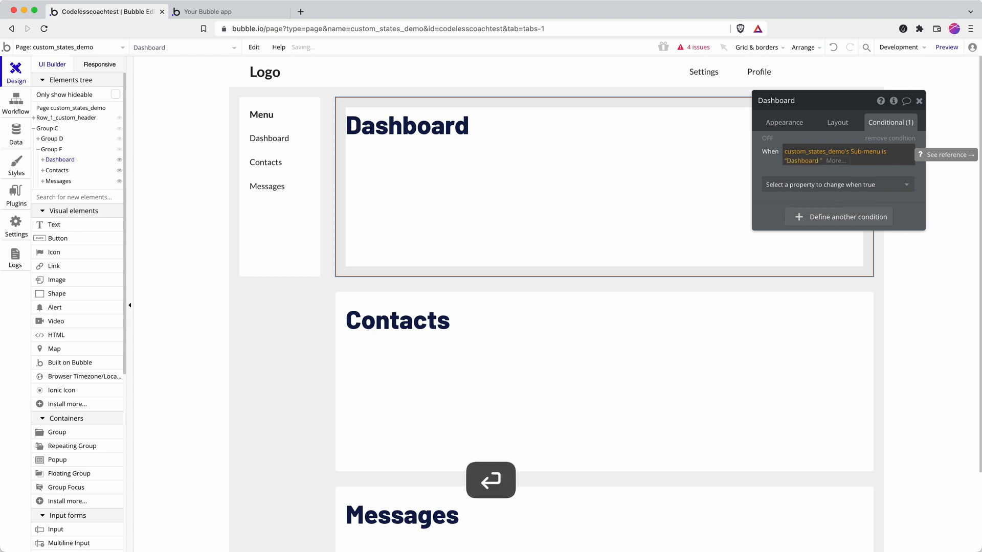
{"action": "left_click", "coordinate": [803, 160]}
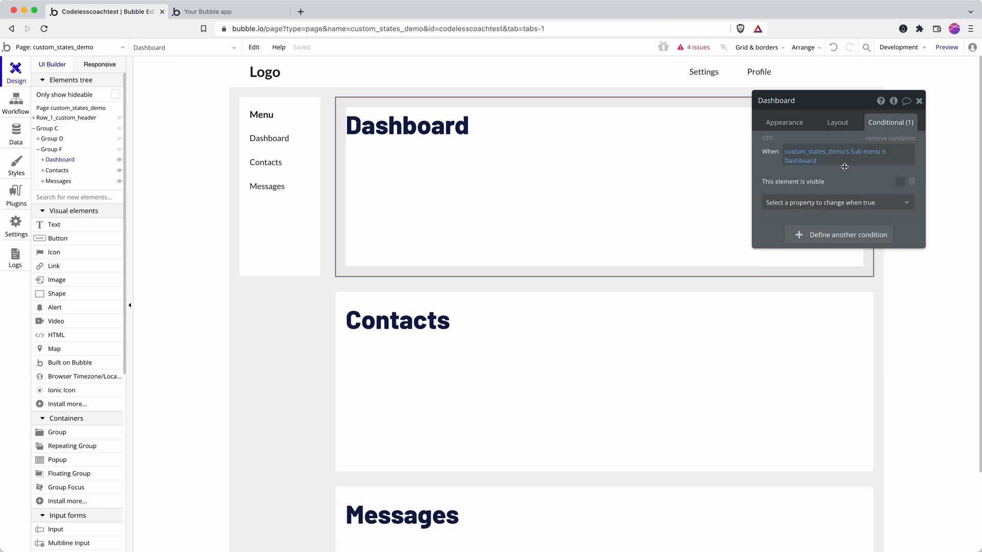
{"action": "left_click", "coordinate": [901, 182]}
{"action": "type", "text": "Contacts"}
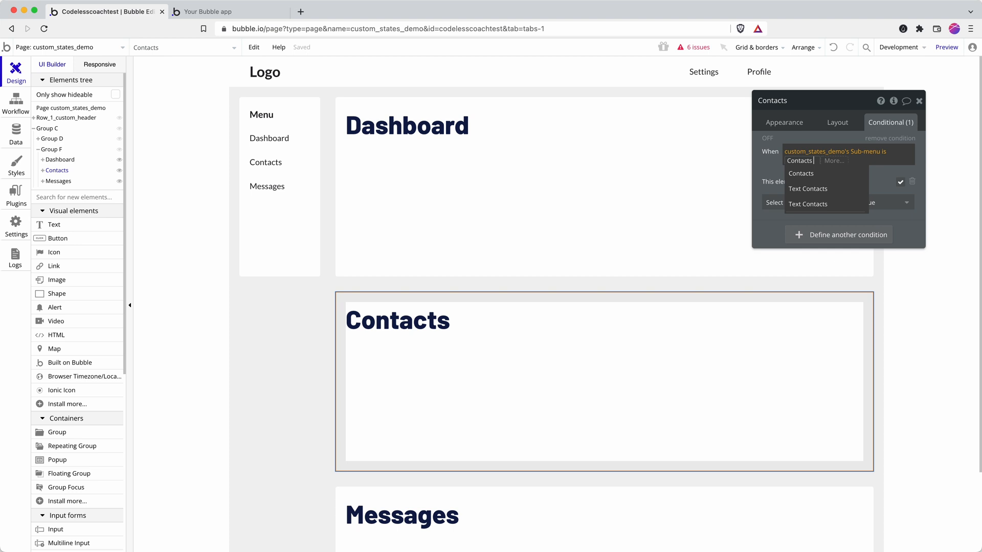
- Set the Contacts and Messages groups' visibility conditions to Sub-menu is Contacts / Messages, then switch to the preview
{"action": "left_click", "coordinate": [801, 173]}
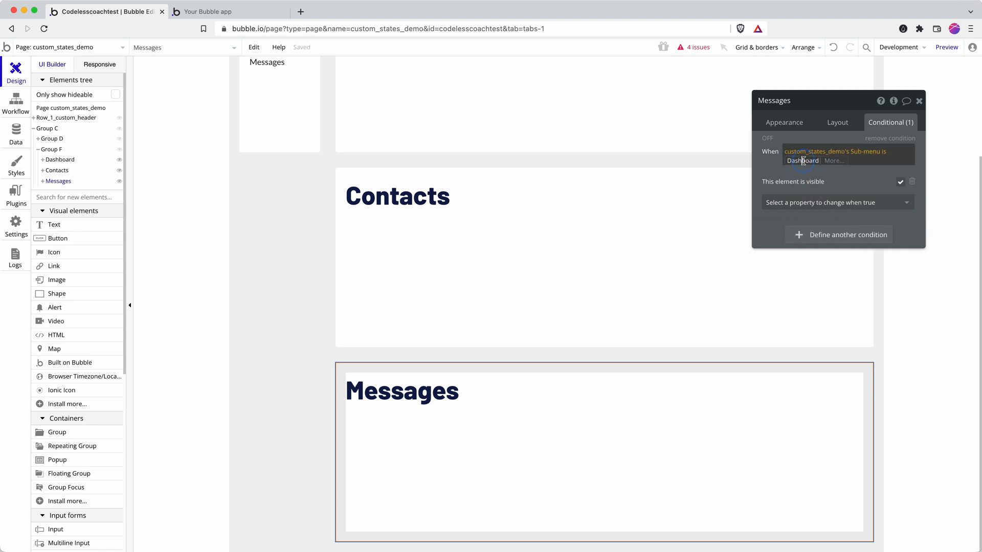
{"action": "left_click", "coordinate": [802, 160]}
{"action": "type", "text": "Message"}
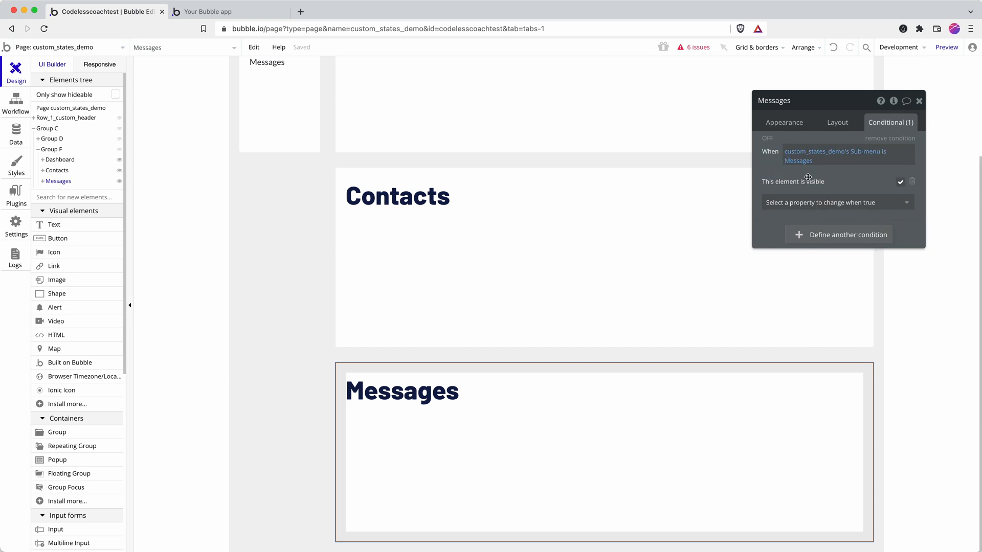
{"action": "left_click", "coordinate": [213, 12]}
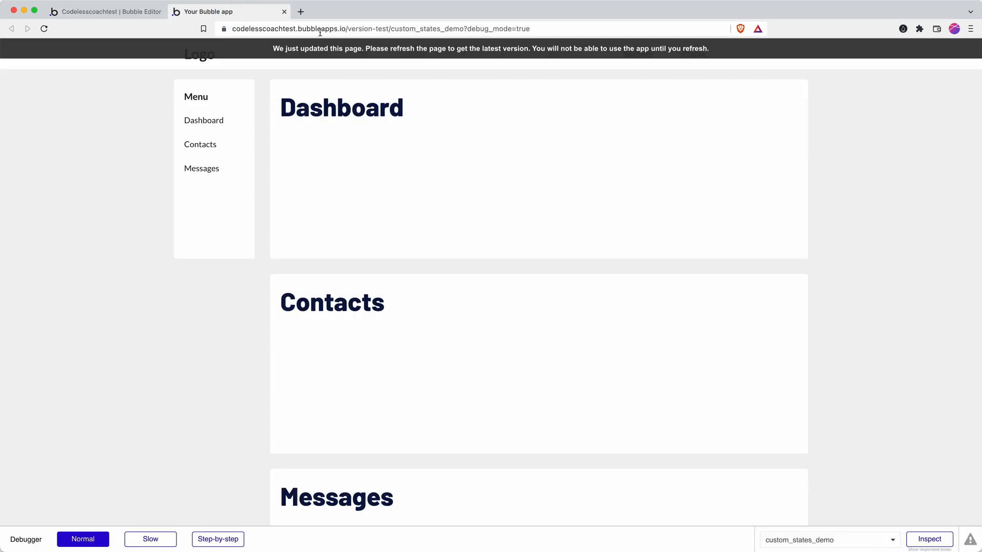
- Refresh the preview, choose Dashboard and Messages from the menu, then return to the editor
{"action": "left_click", "coordinate": [44, 28]}
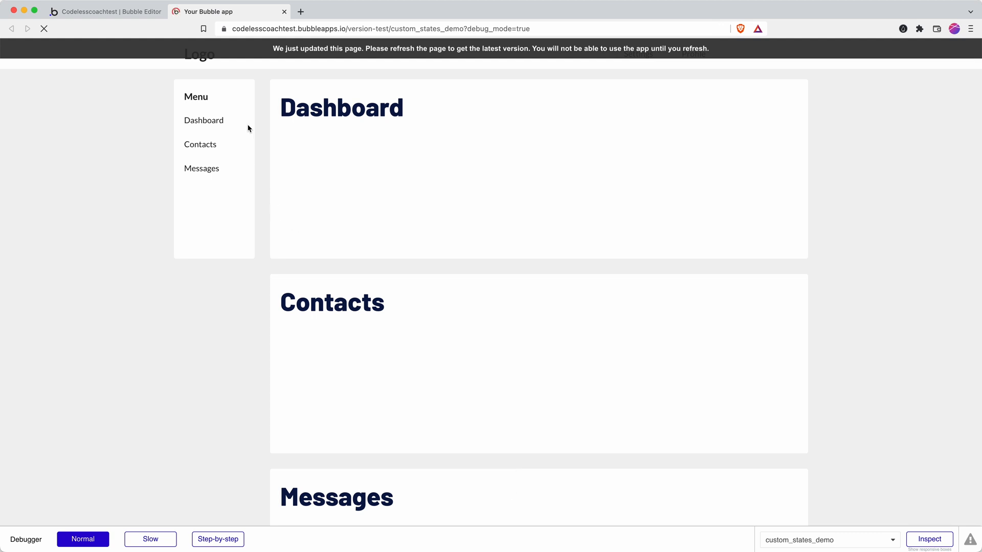
{"action": "left_click", "coordinate": [204, 122]}
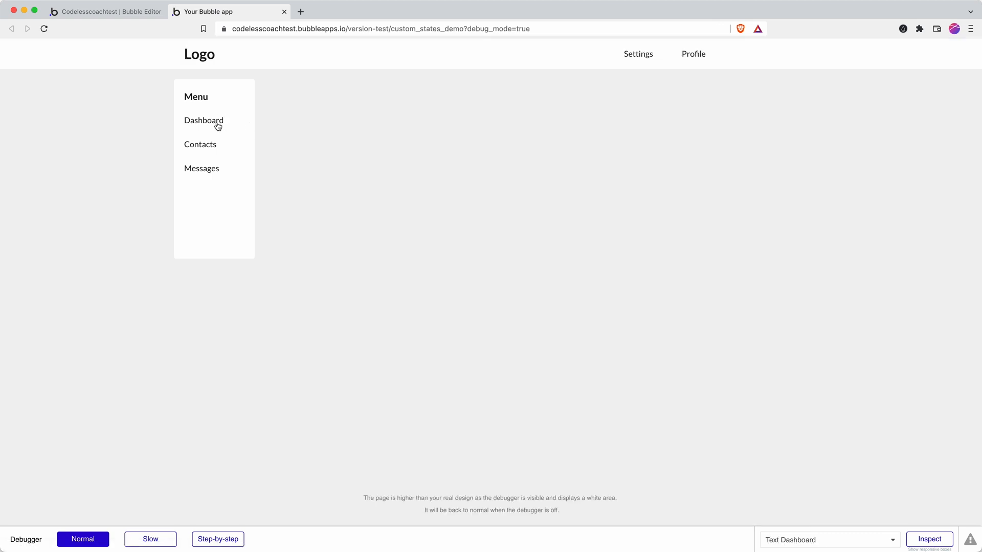
{"action": "left_click", "coordinate": [200, 145]}
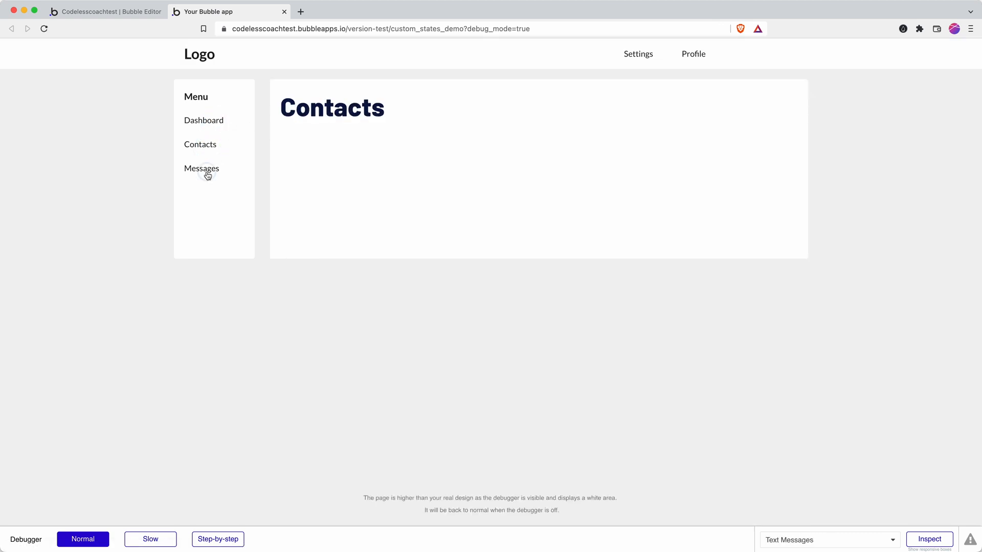
{"action": "left_click", "coordinate": [105, 13]}
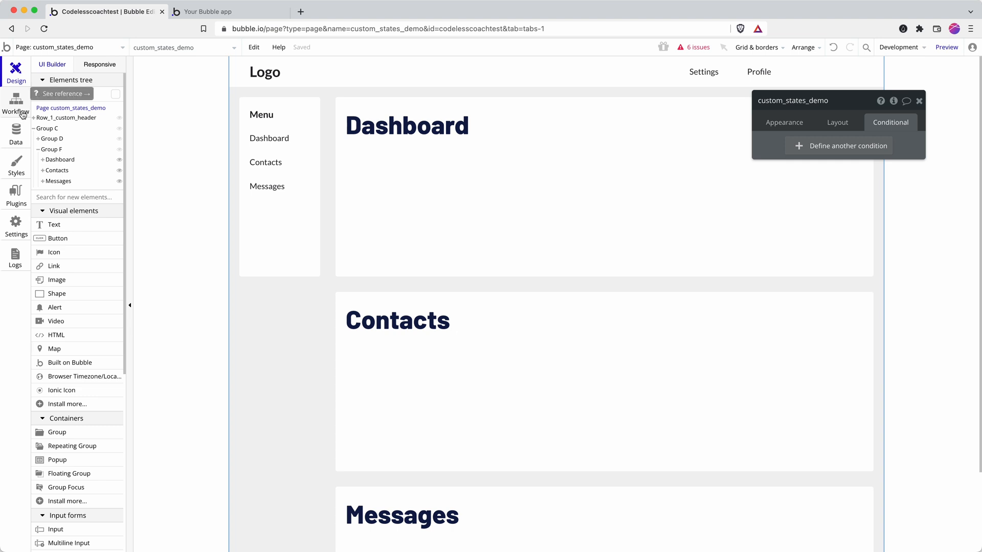
{"action": "mouse_move", "coordinate": [319, 108]}
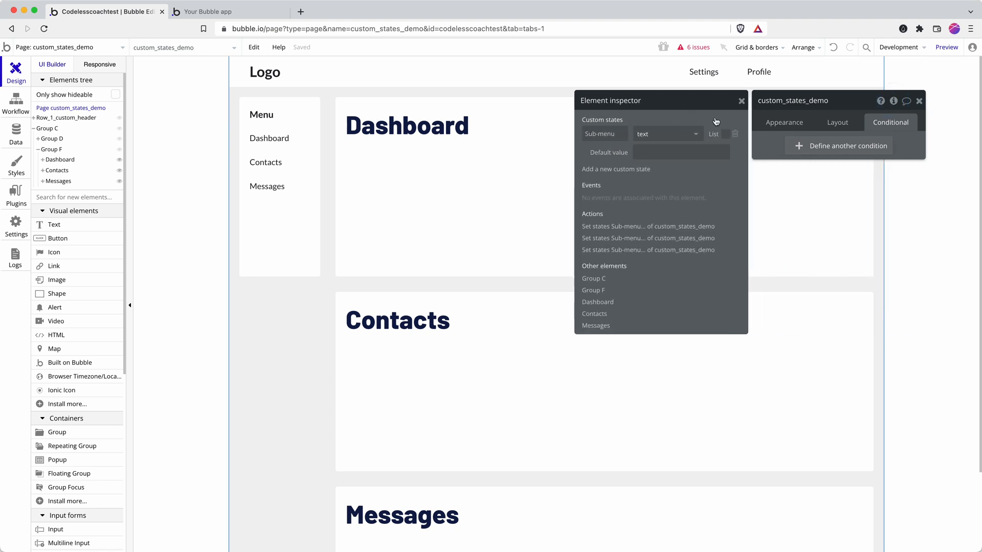
- Enter Dashboard as the Sub-menu state's default value and switch to the preview page
{"action": "left_click", "coordinate": [679, 151]}
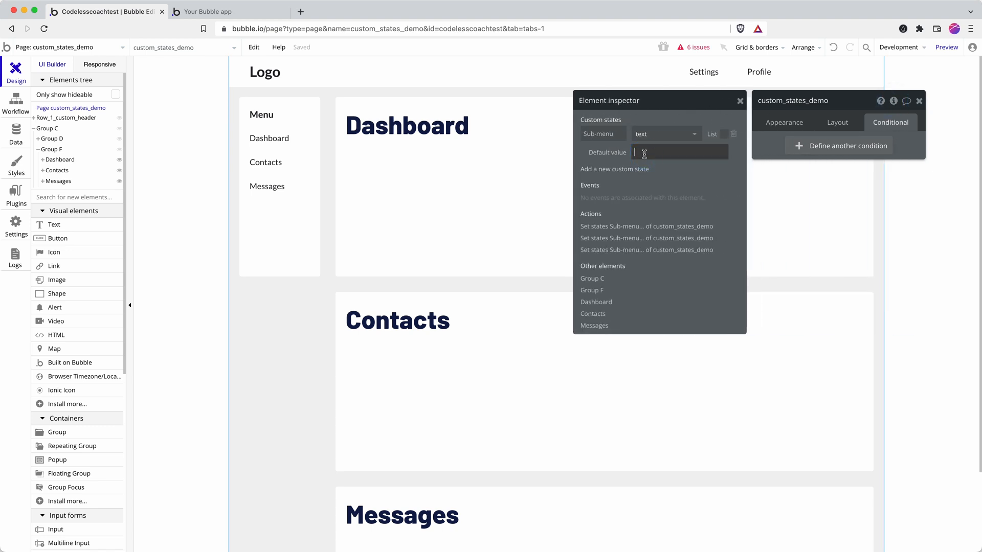
{"action": "type", "text": "Dash"}
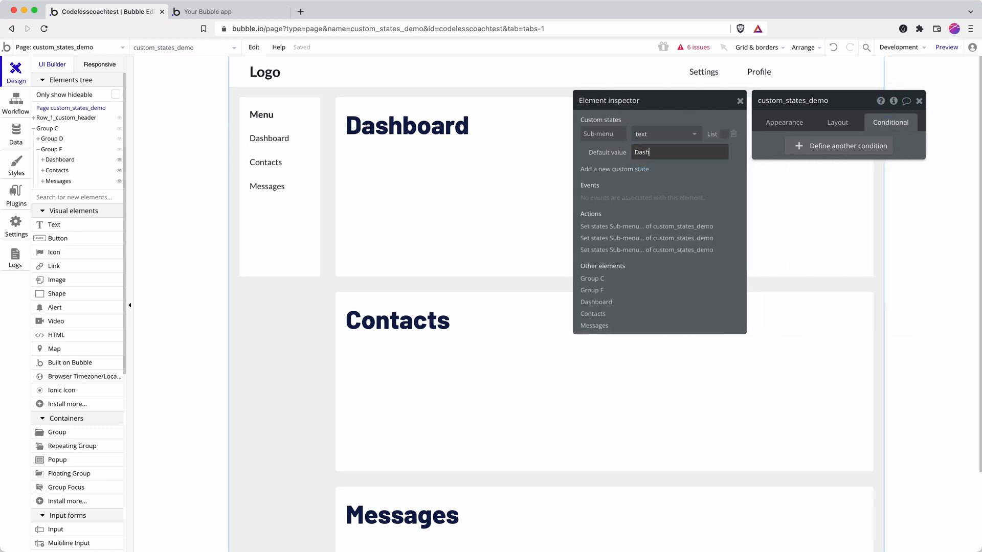
{"action": "type", "text": "board"}
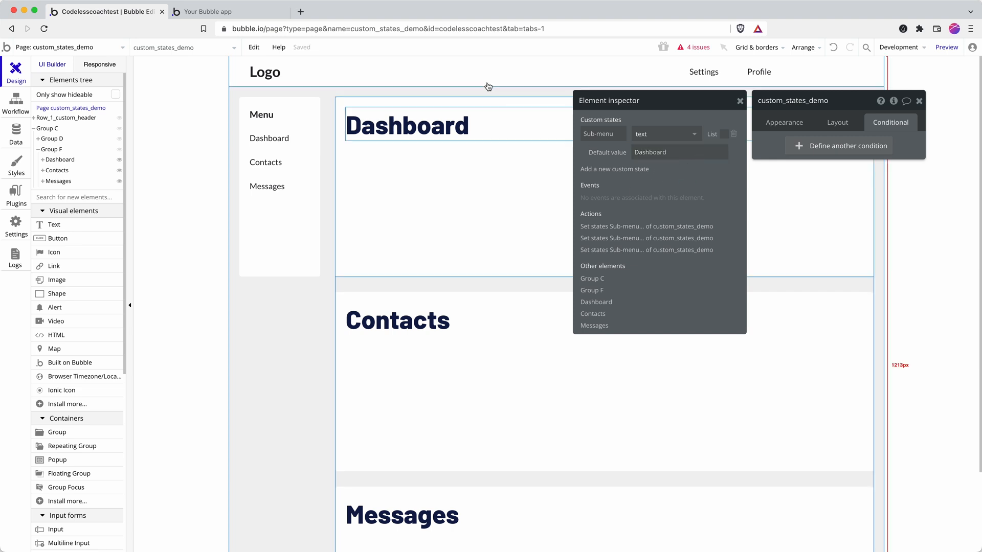
{"action": "left_click", "coordinate": [213, 12]}
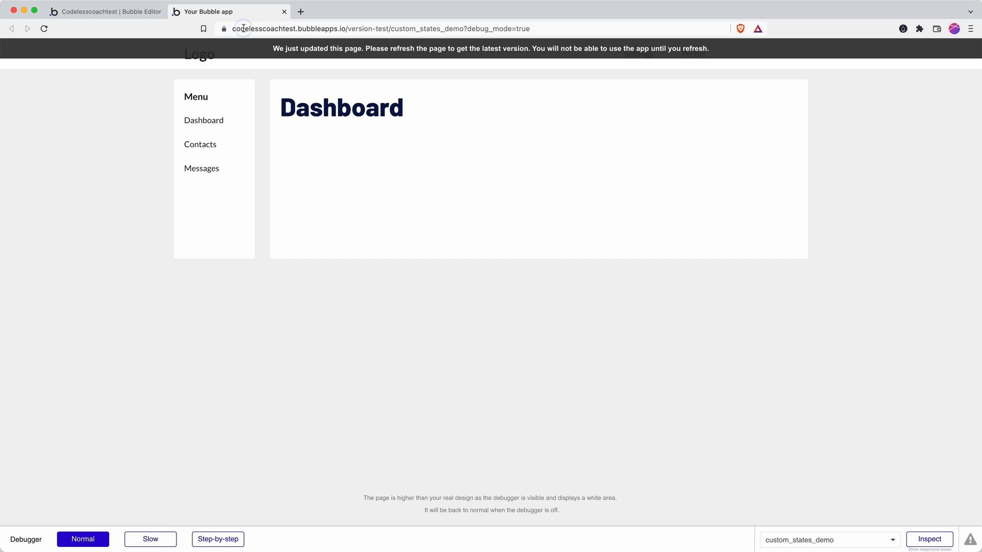
- Refresh the preview, choose Contacts then Dashboard from the menu to test the default state
{"action": "left_click", "coordinate": [45, 29]}
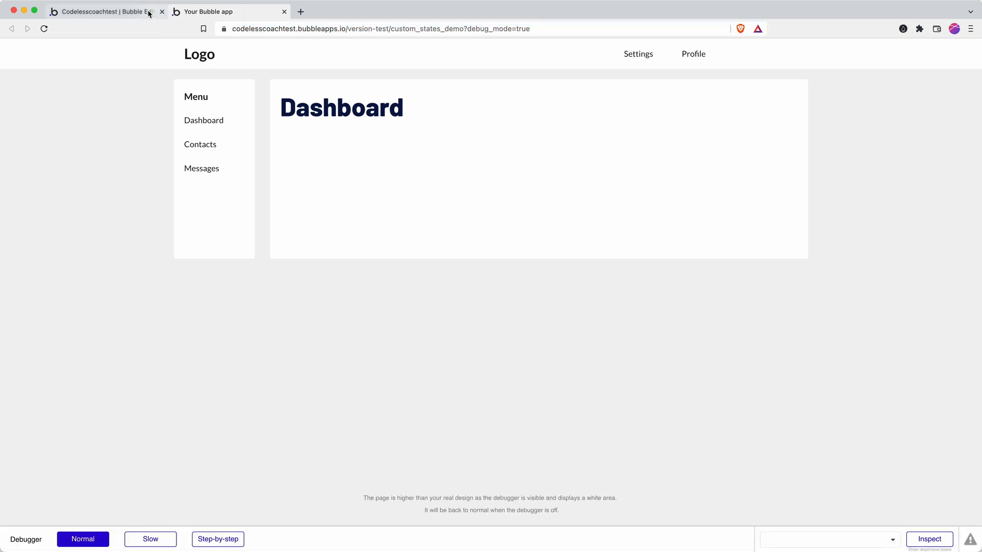
{"action": "left_click", "coordinate": [201, 145]}
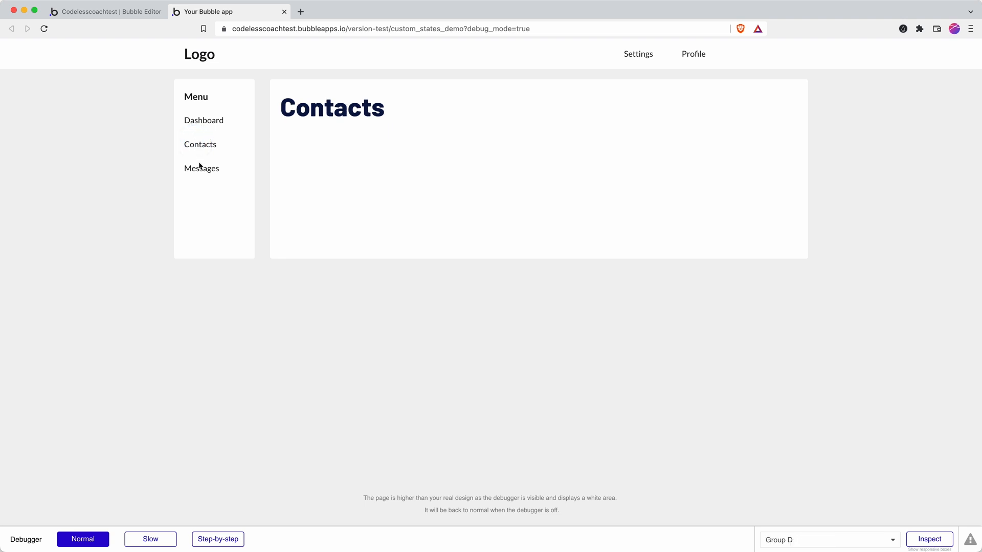
{"action": "left_click", "coordinate": [204, 120]}
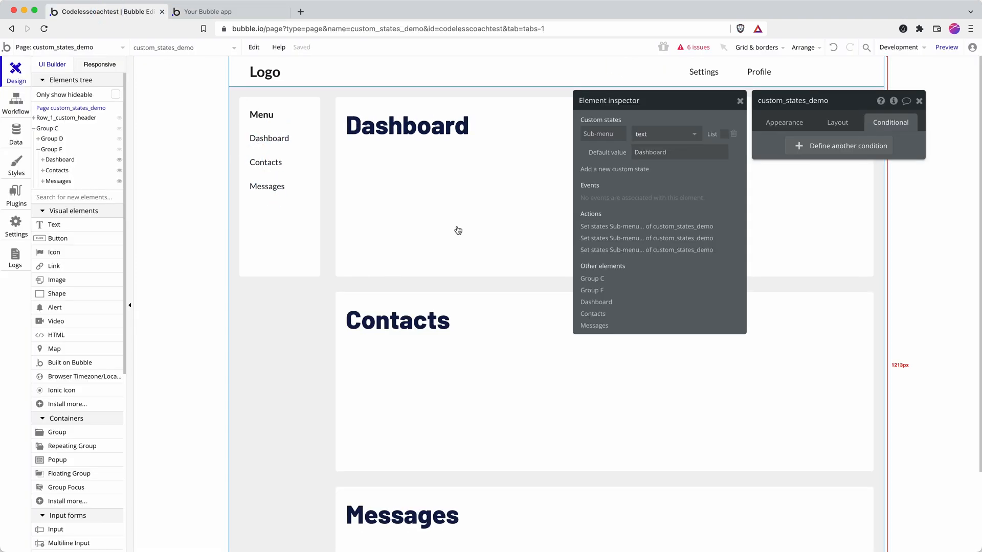
- Retype the comparison value in the Messages group's visibility condition as Message
{"action": "left_click", "coordinate": [466, 290]}
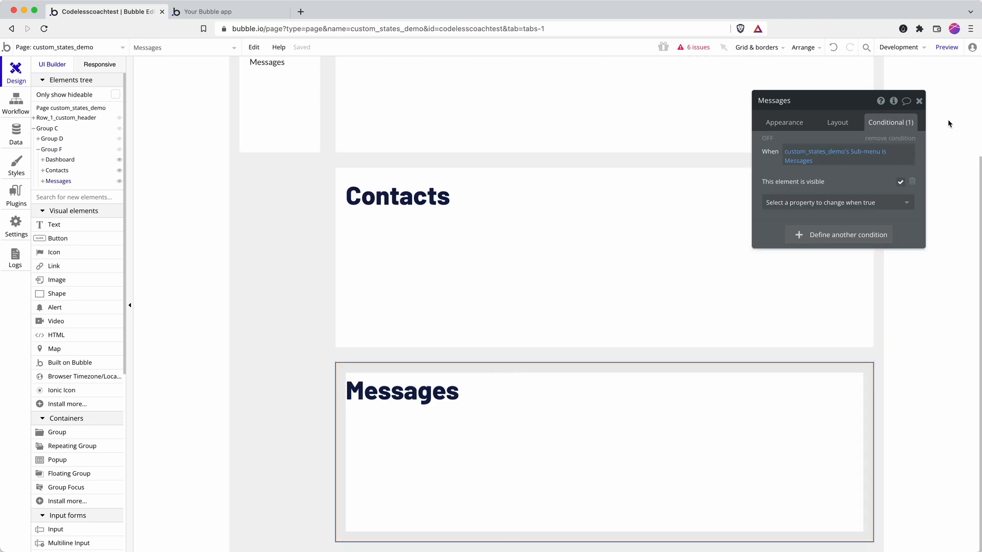
{"action": "left_click", "coordinate": [835, 153]}
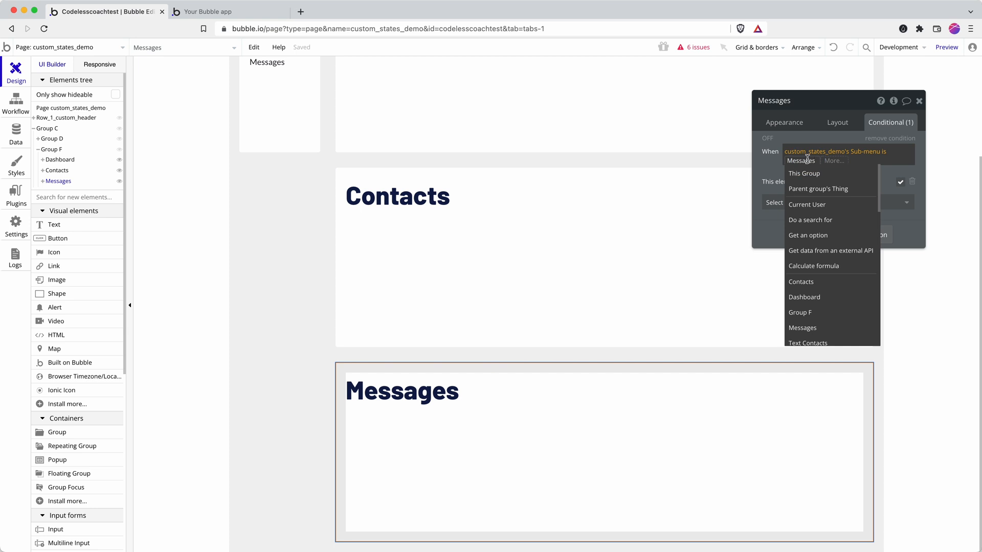
{"action": "left_click", "coordinate": [802, 327]}
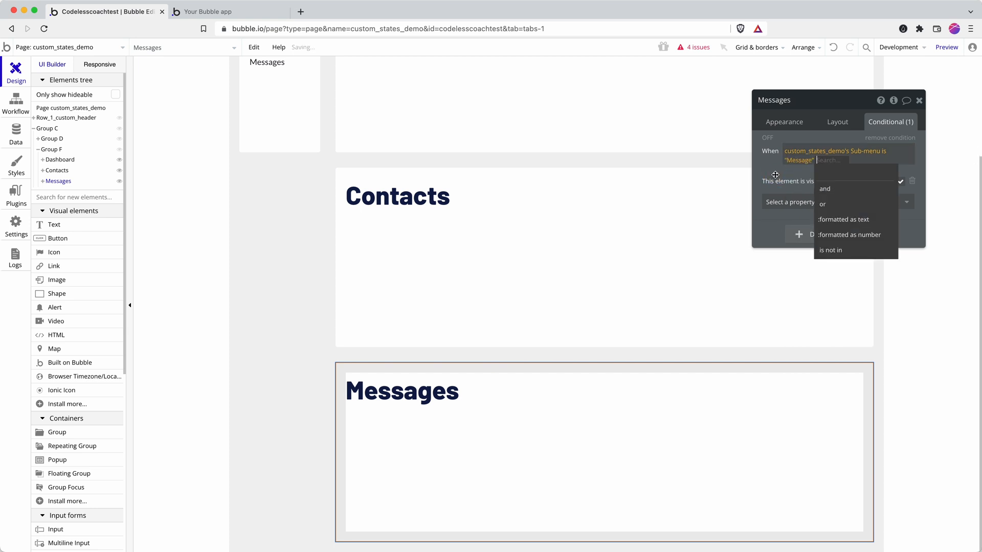
- Refresh the preview, choose Messages in the menu, and return to the editor
{"action": "left_click", "coordinate": [207, 11]}
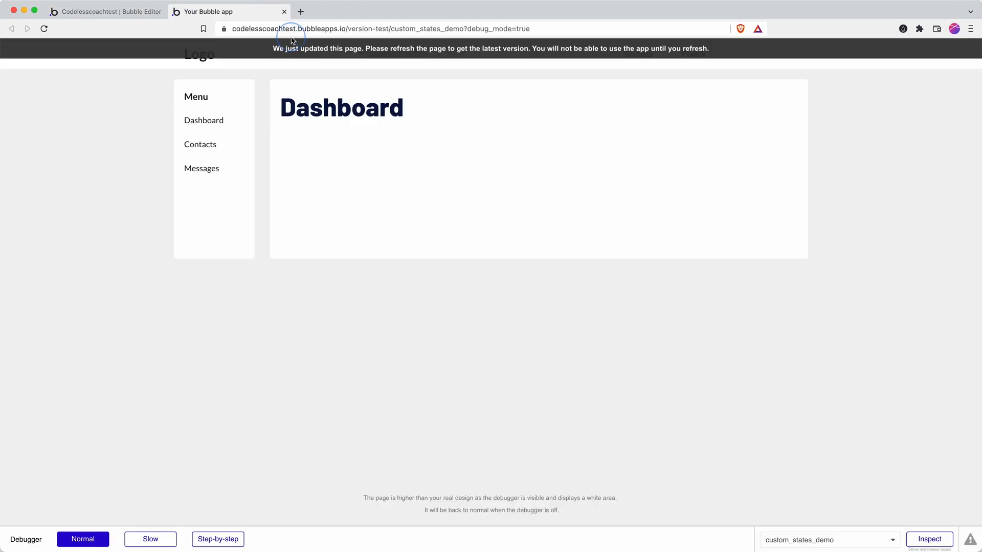
{"action": "left_click", "coordinate": [45, 28]}
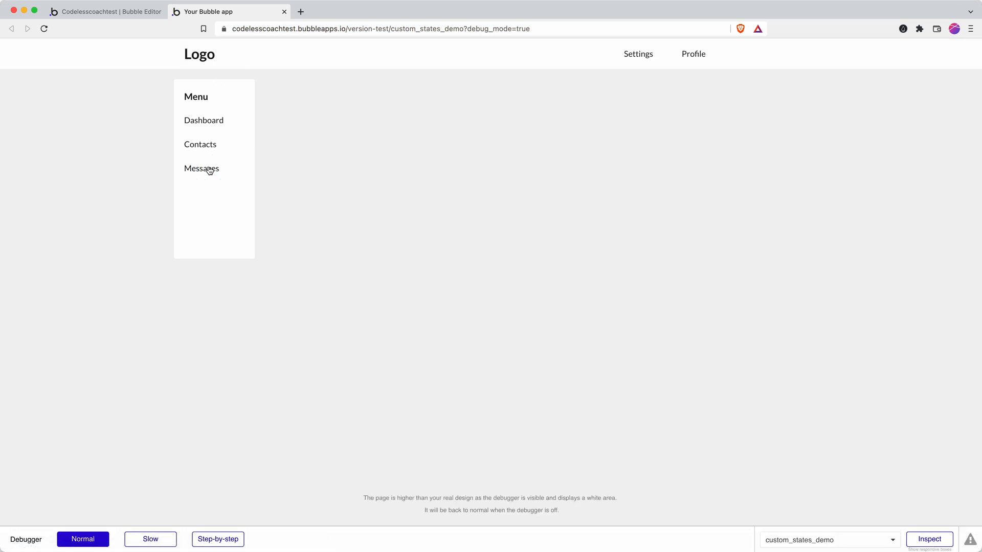
{"action": "mouse_move", "coordinate": [126, 12]}
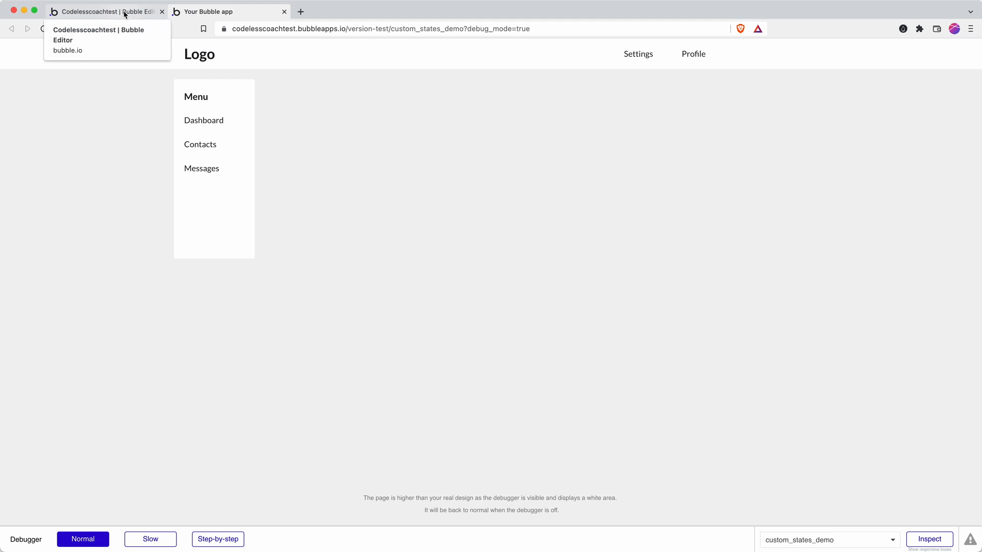
{"action": "left_click", "coordinate": [107, 12]}
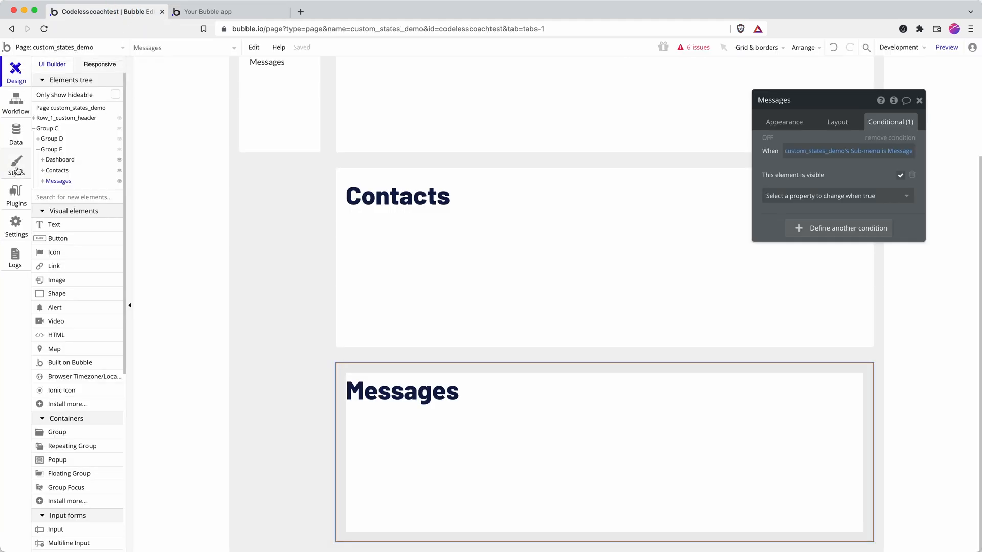
- Create the Submenu option set with the options Dashboard, Contacts and Messages
{"action": "left_click", "coordinate": [16, 132]}
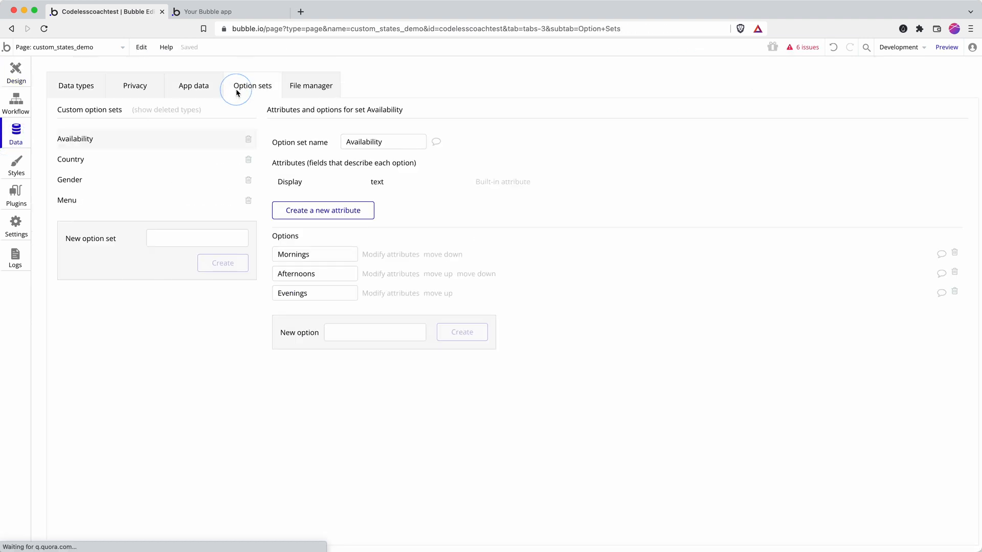
{"action": "left_click", "coordinate": [196, 237]}
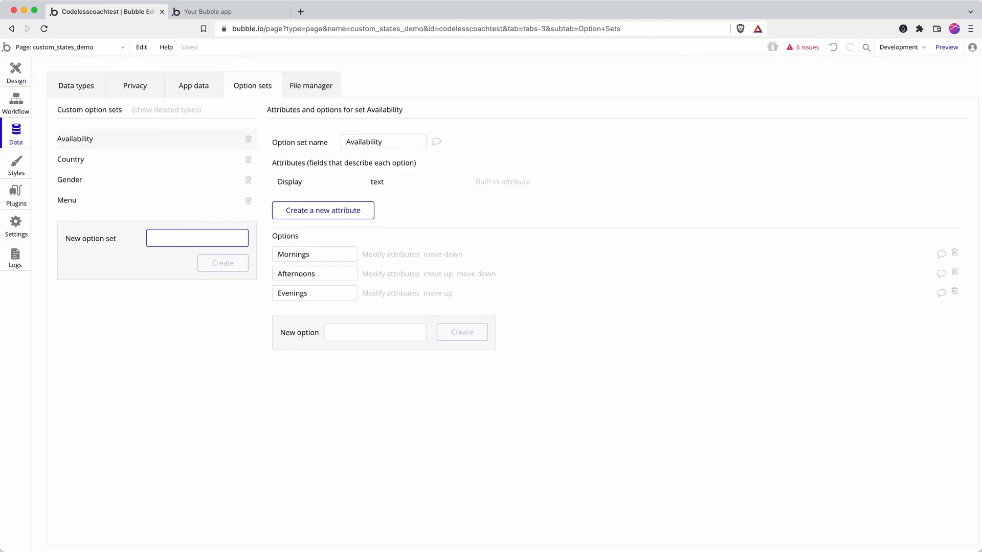
{"action": "type", "text": "Sub"}
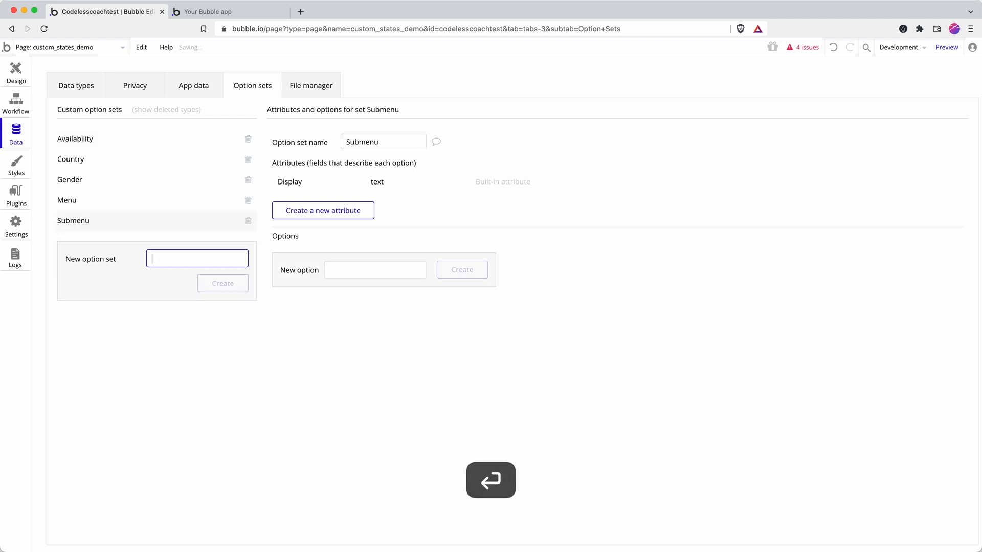
{"action": "type", "text": "Das"}
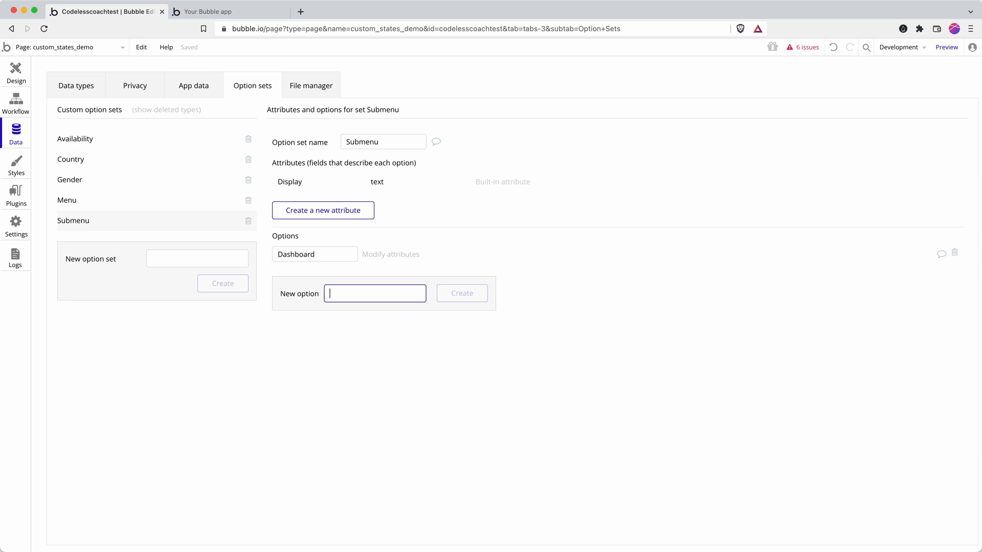
{"action": "type", "text": "Contacts"}
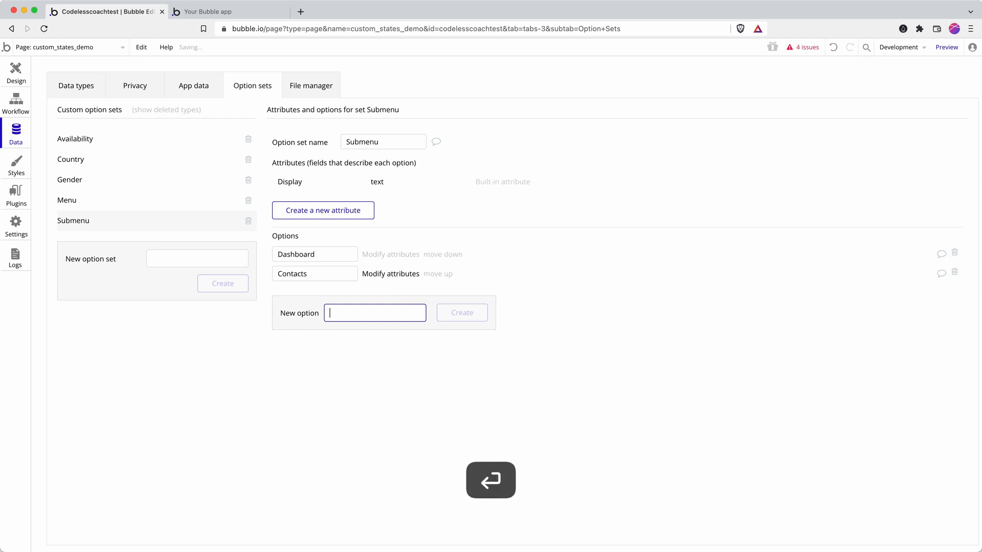
{"action": "type", "text": "Messag"}
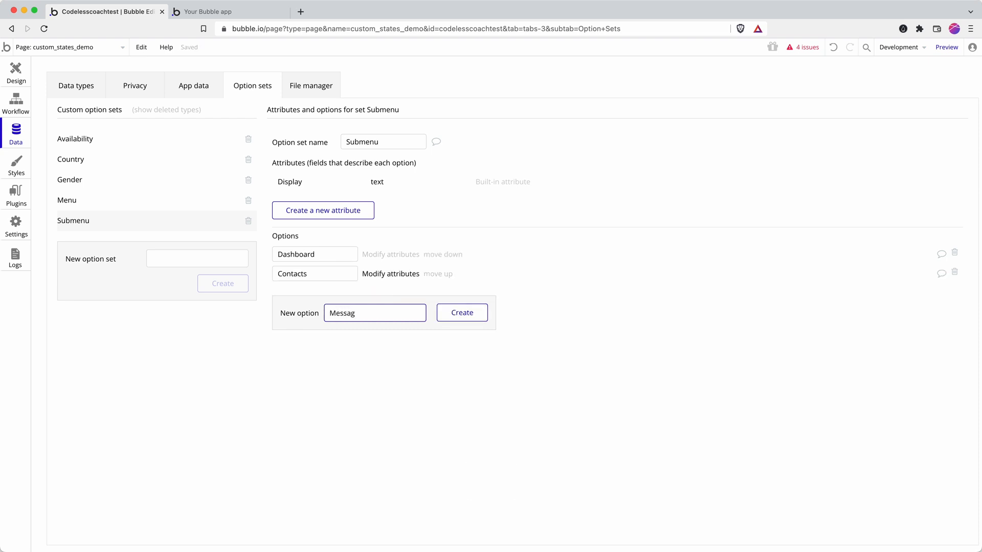
{"action": "left_click", "coordinate": [461, 313]}
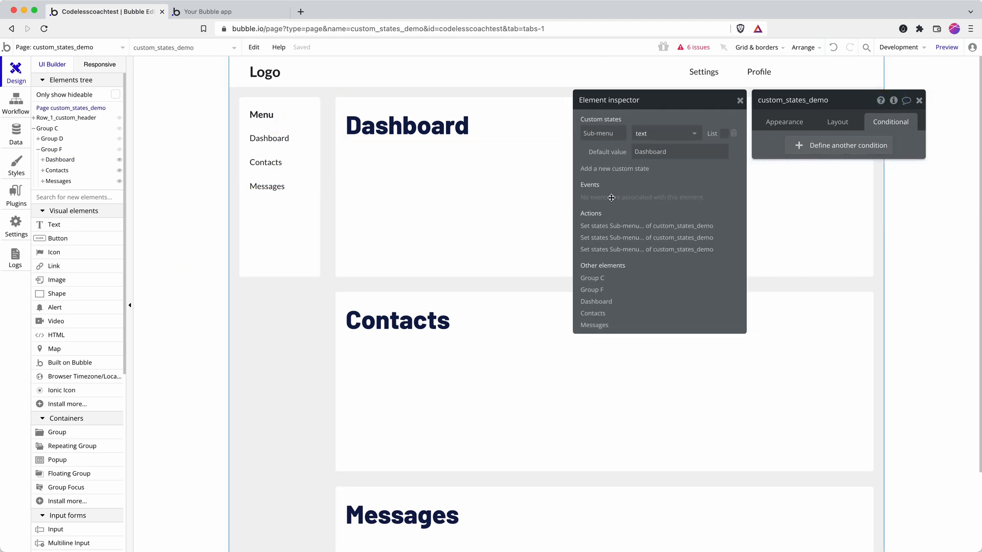
{"action": "mouse_move", "coordinate": [651, 133]}
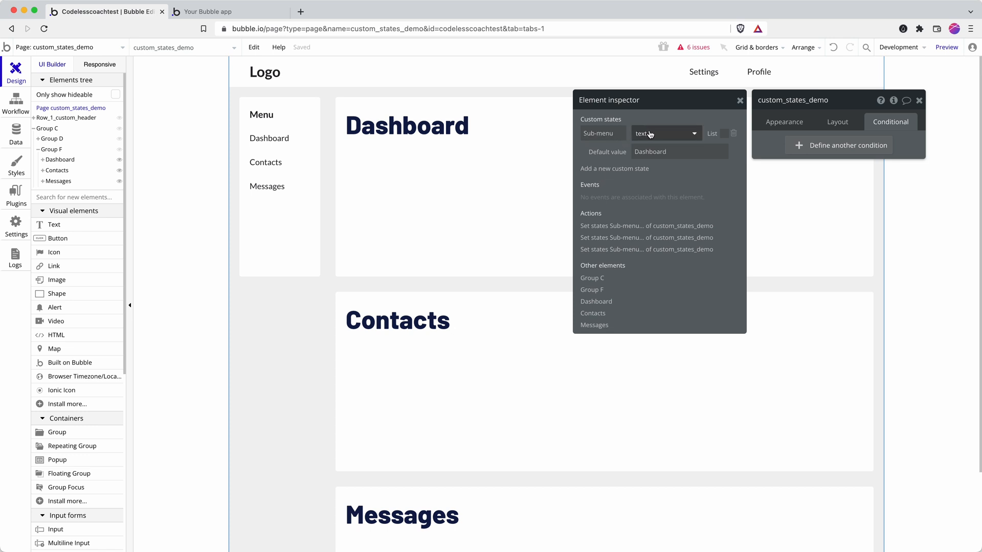
- Type the page's Sub-menu custom state as the Submenu option set
{"action": "left_click", "coordinate": [665, 133]}
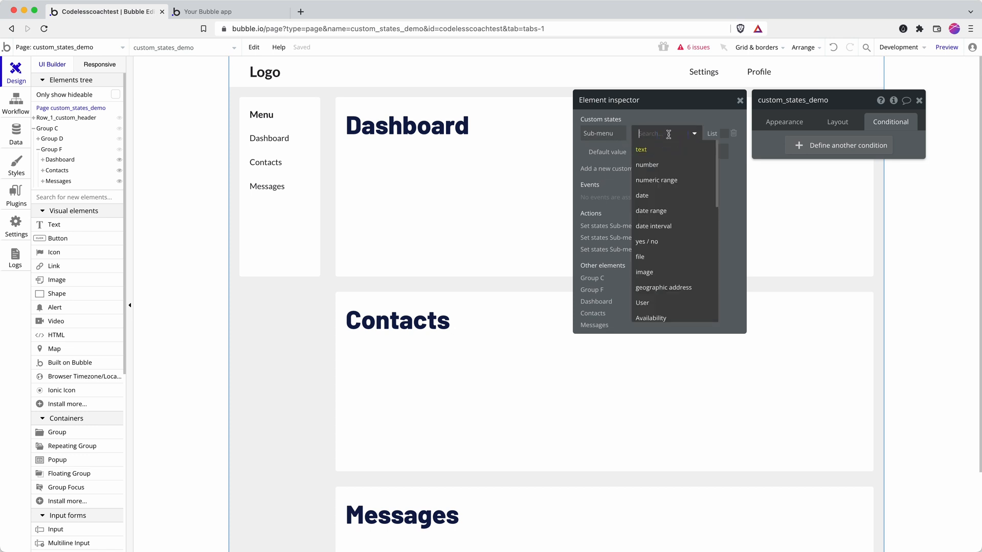
{"action": "type", "text": "sub"}
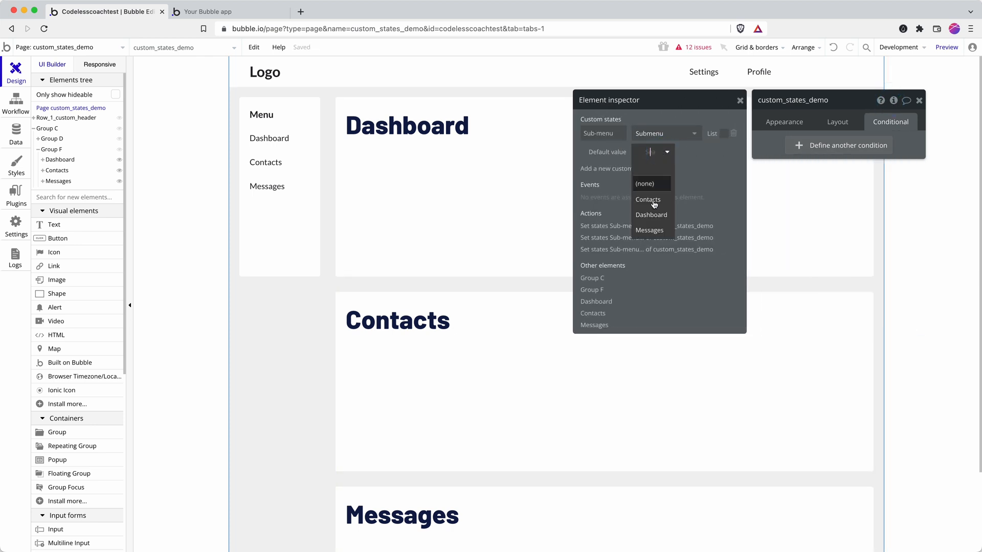
{"action": "left_click", "coordinate": [650, 215]}
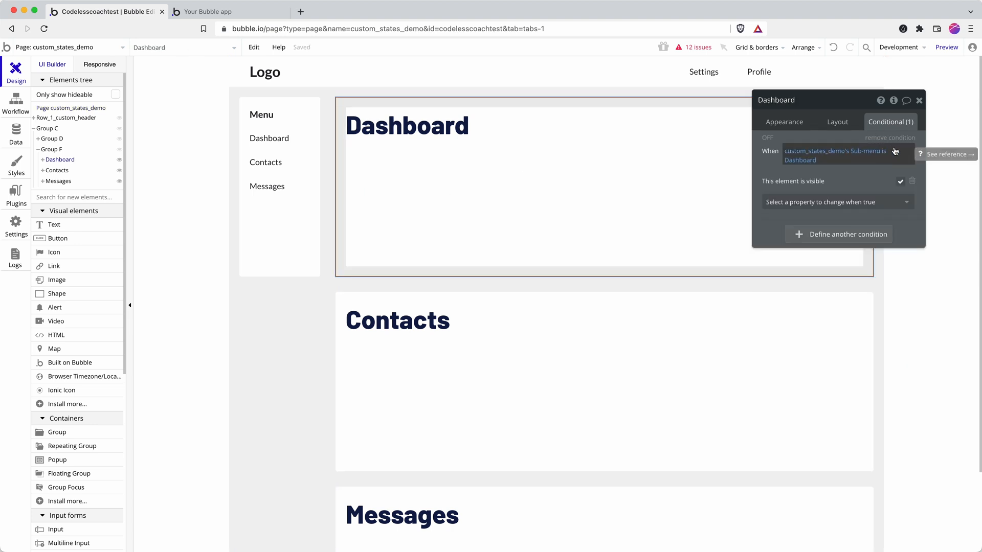
- Make the groups' visibility conditions compare Sub-menu against the Contacts and Messages options
{"action": "left_click", "coordinate": [847, 156]}
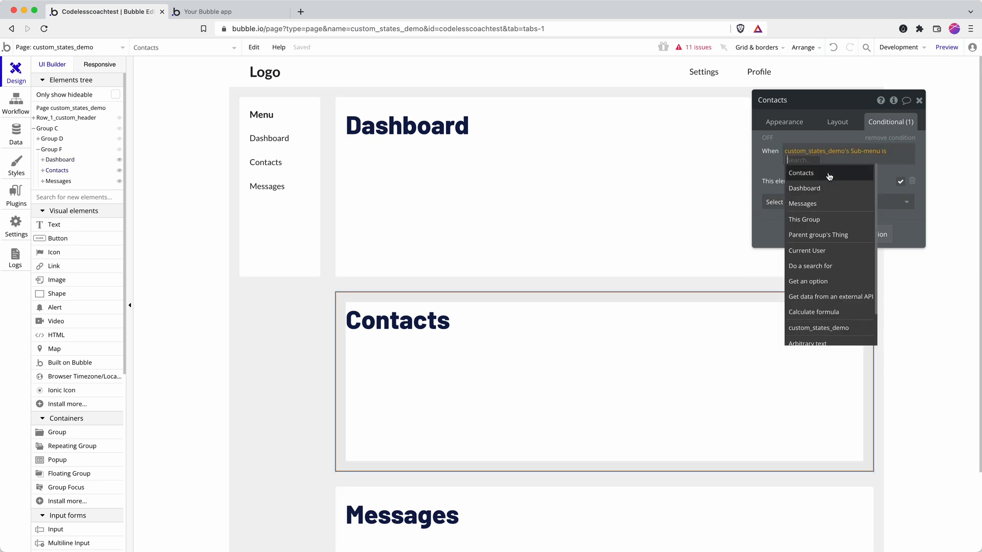
{"action": "left_click", "coordinate": [801, 173]}
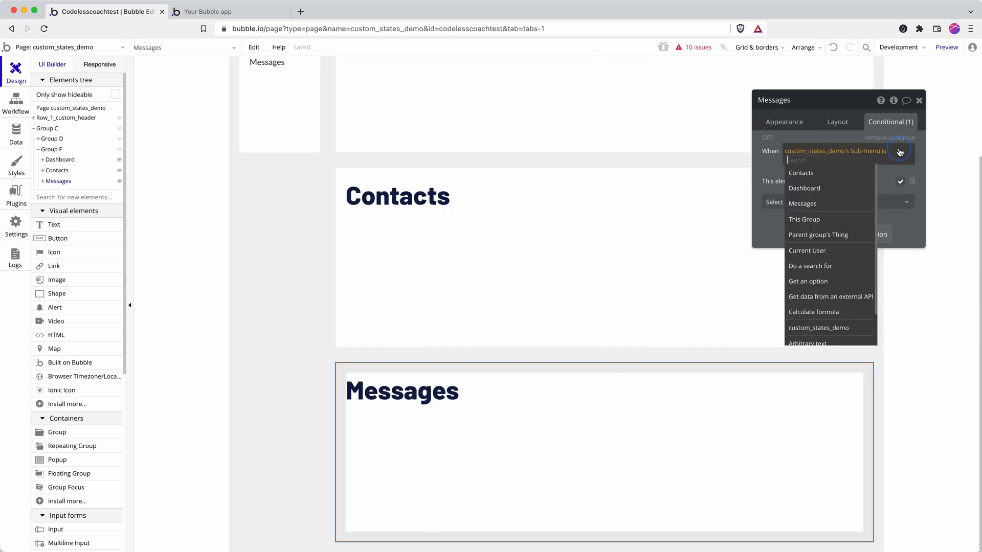
{"action": "left_click", "coordinate": [802, 203]}
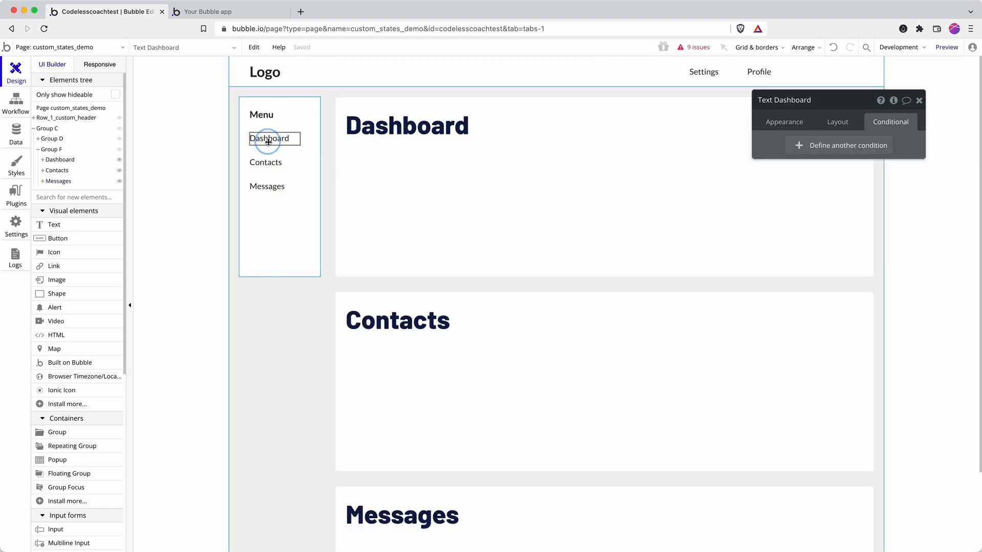
- Set the Dashboard text's click workflow to give Sub-menu the Dashboard option value
{"action": "left_click", "coordinate": [15, 103]}
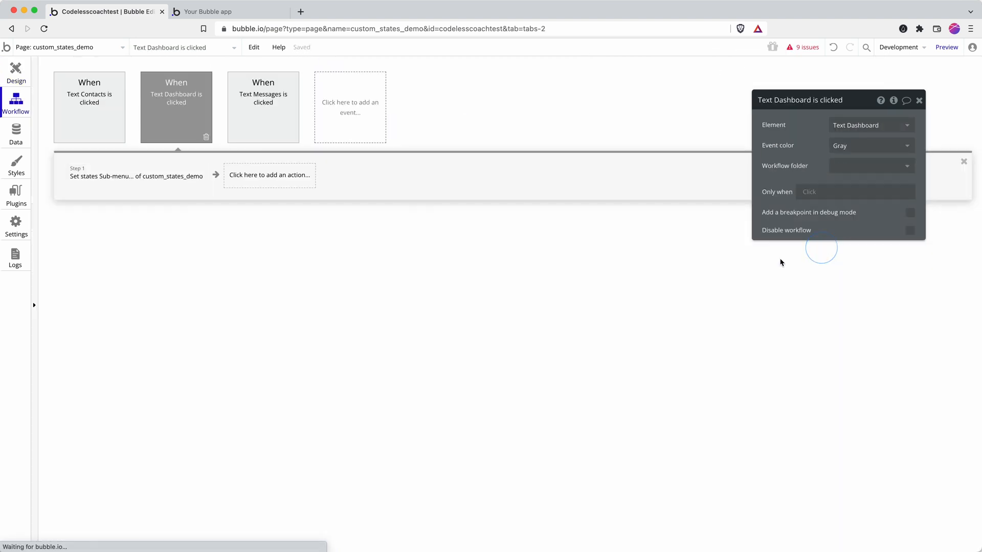
{"action": "left_click", "coordinate": [136, 176]}
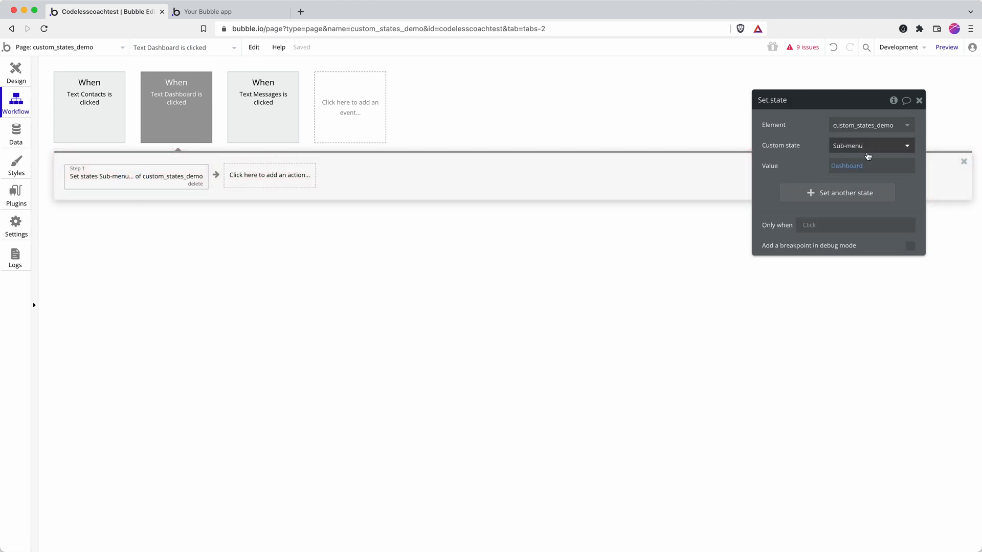
{"action": "left_click", "coordinate": [871, 165]}
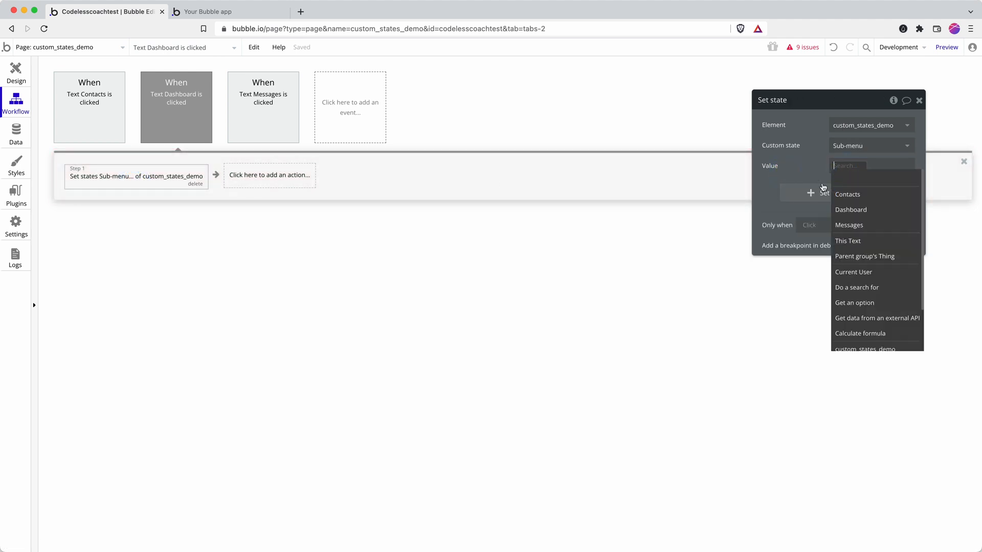
{"action": "left_click", "coordinate": [851, 209]}
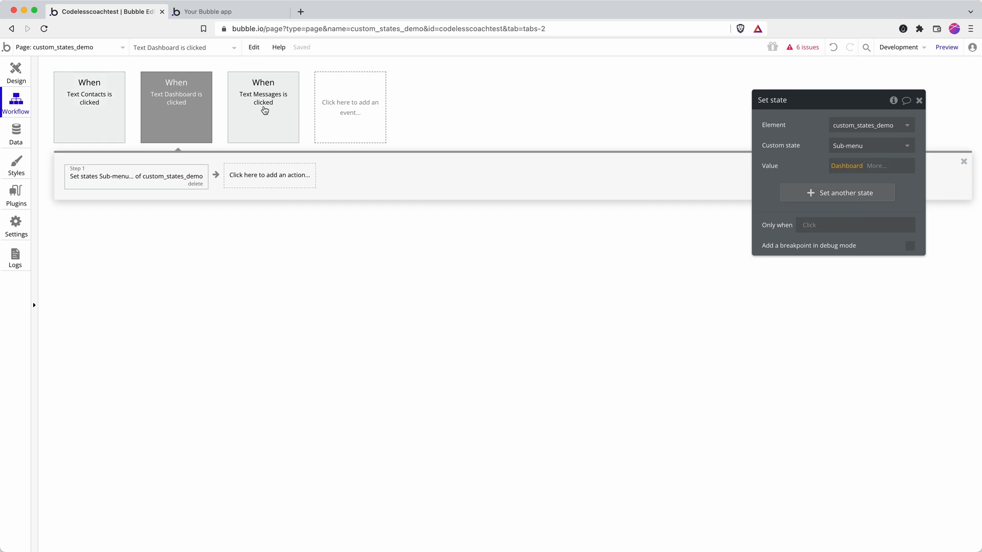
- Set the Contacts text's click workflow value to the Contacts option and preview the page
{"action": "left_click", "coordinate": [263, 104]}
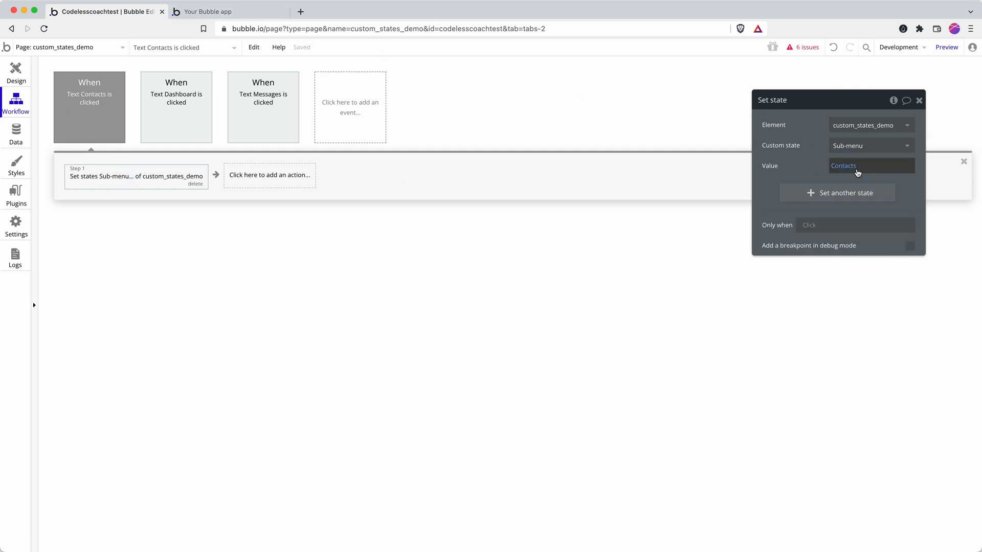
{"action": "left_click", "coordinate": [871, 165]}
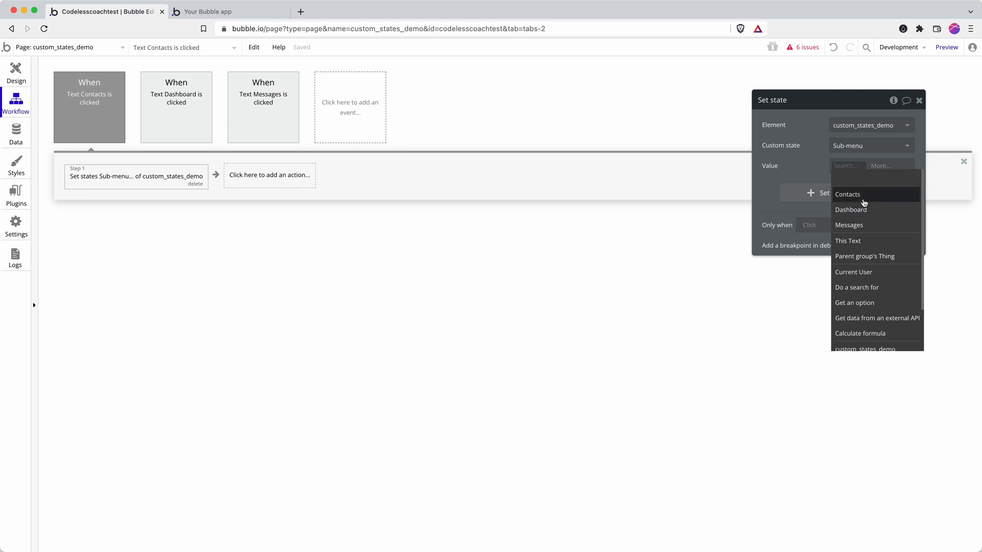
{"action": "mouse_move", "coordinate": [861, 145]}
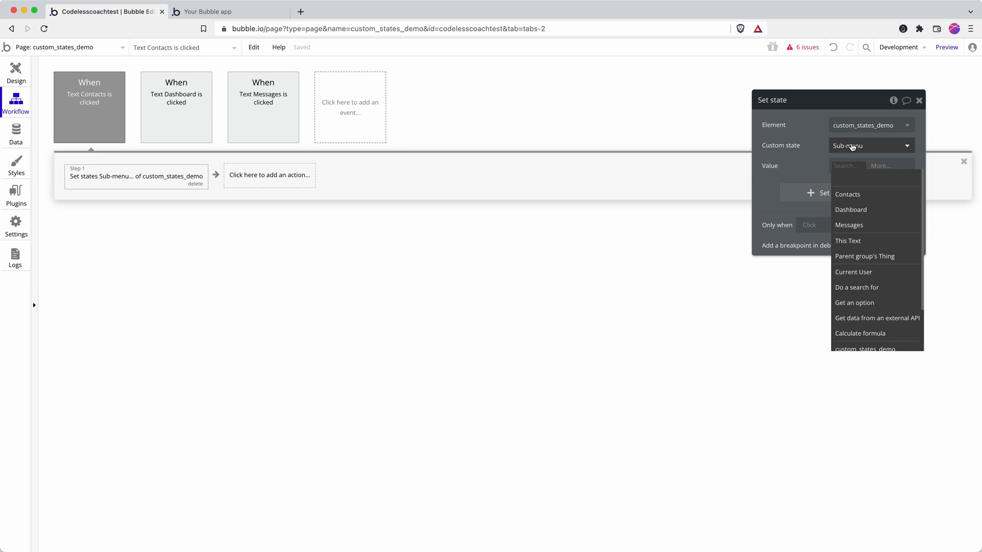
{"action": "mouse_move", "coordinate": [864, 215]}
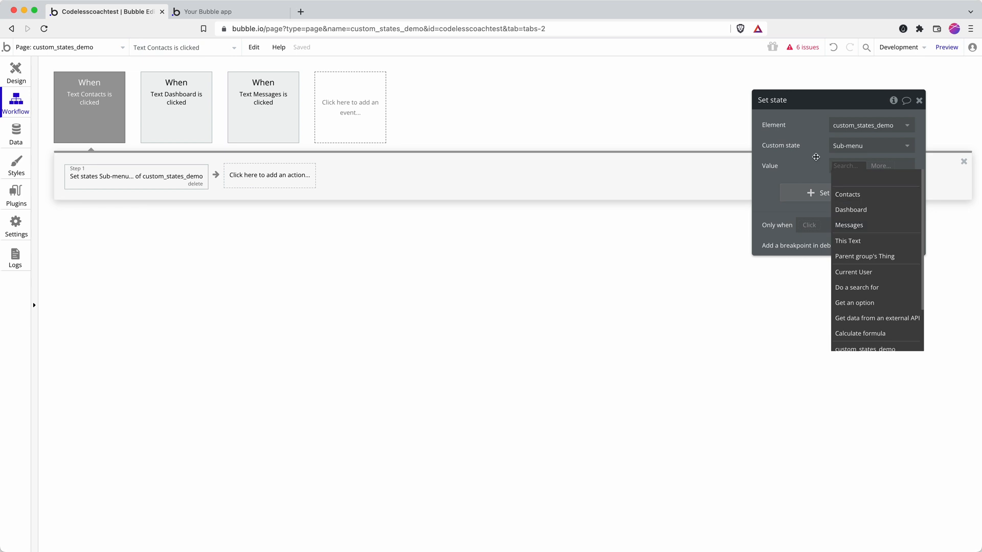
{"action": "left_click", "coordinate": [214, 12]}
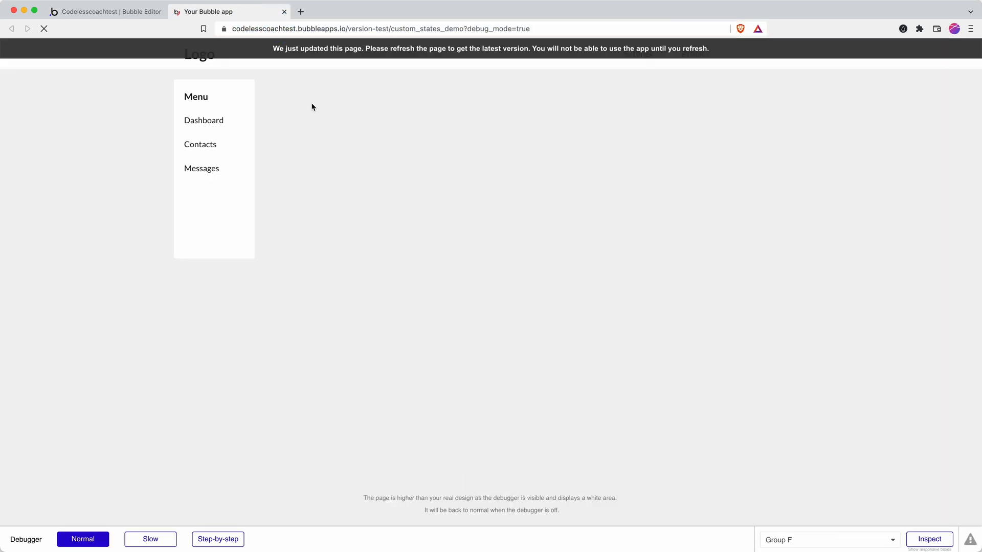
- Try Contacts and Messages in the live menu, then return to the editor's Design view
{"action": "left_click", "coordinate": [201, 148]}
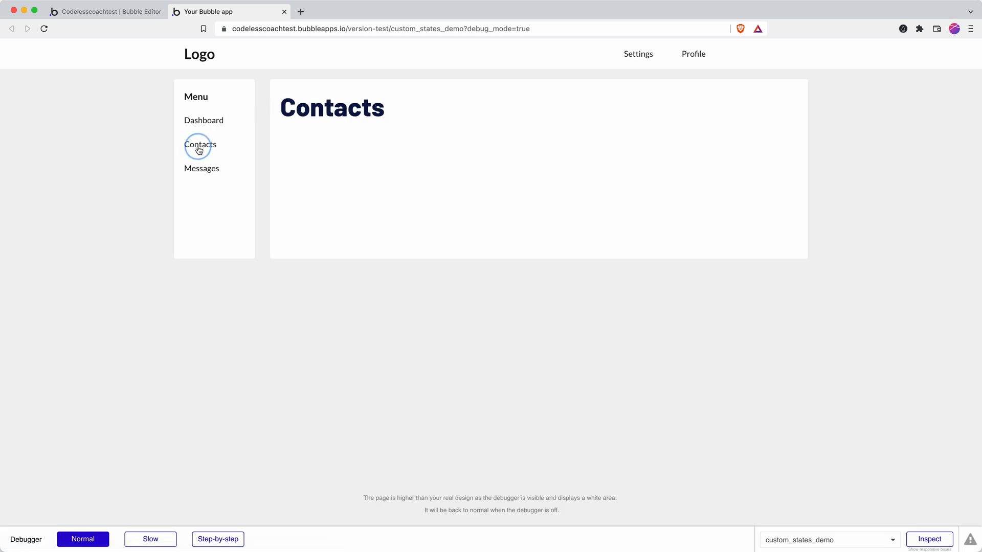
{"action": "left_click", "coordinate": [201, 168]}
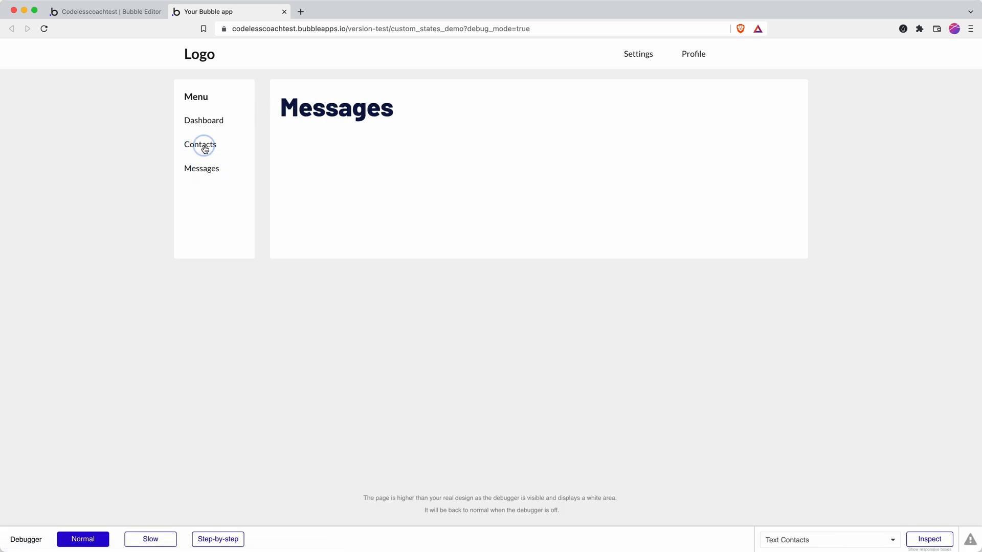
{"action": "left_click", "coordinate": [107, 12]}
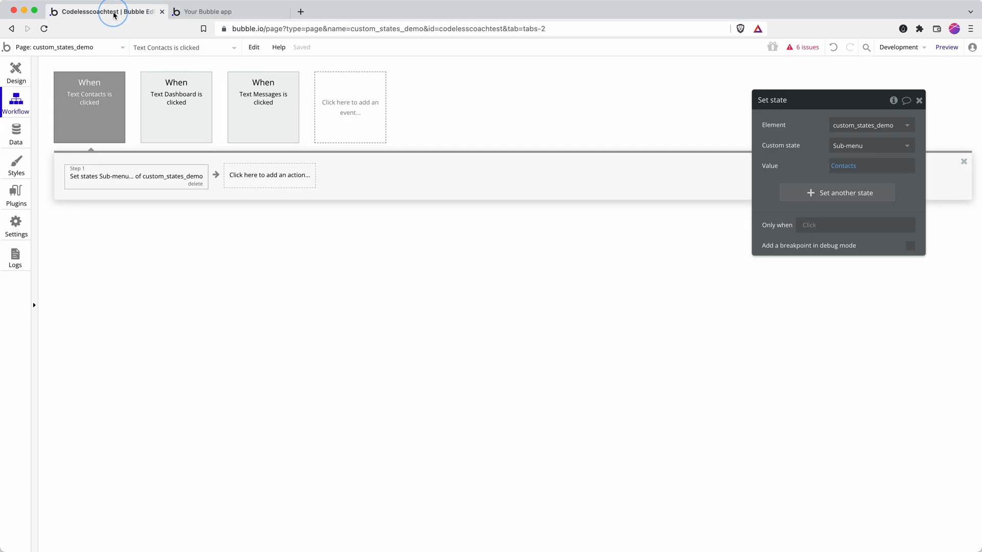
{"action": "mouse_move", "coordinate": [16, 69]}
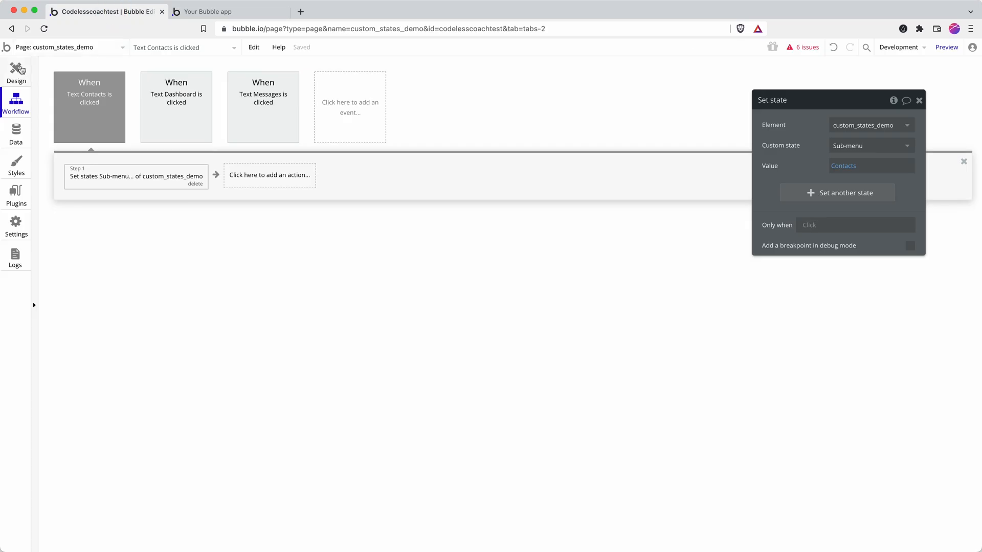
{"action": "left_click", "coordinate": [15, 73]}
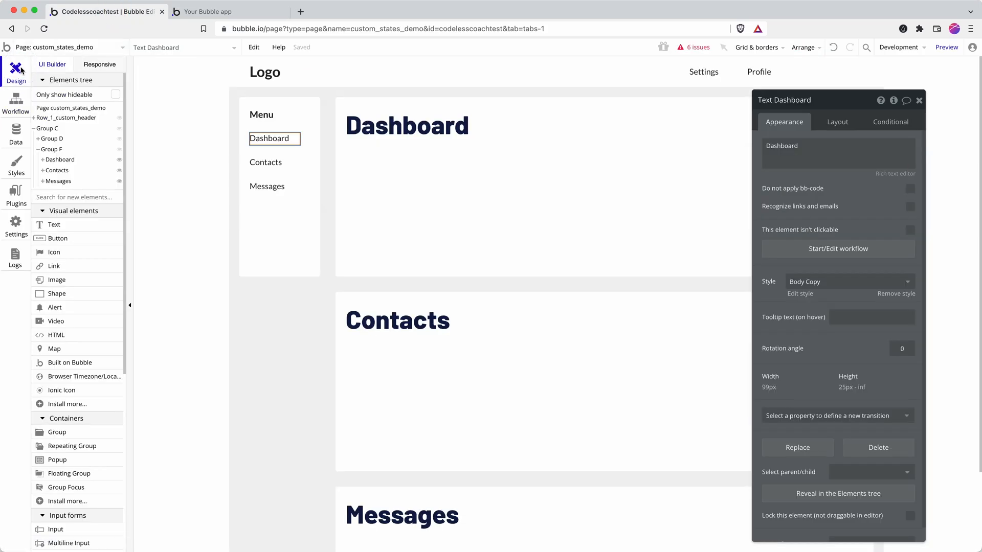
- Review the Contacts menu text's click workflow and go back to the page design
{"action": "left_click", "coordinate": [265, 162]}
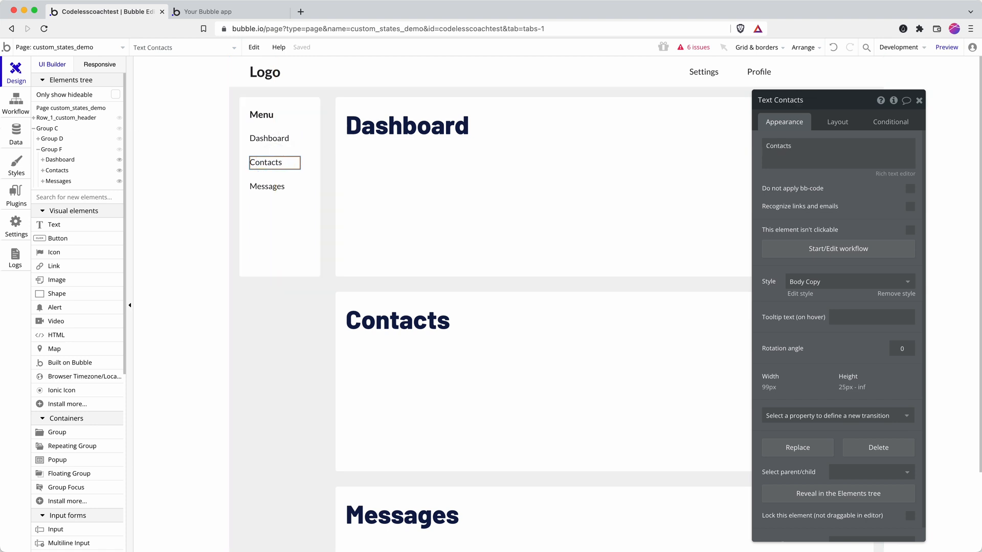
{"action": "left_click", "coordinate": [15, 102]}
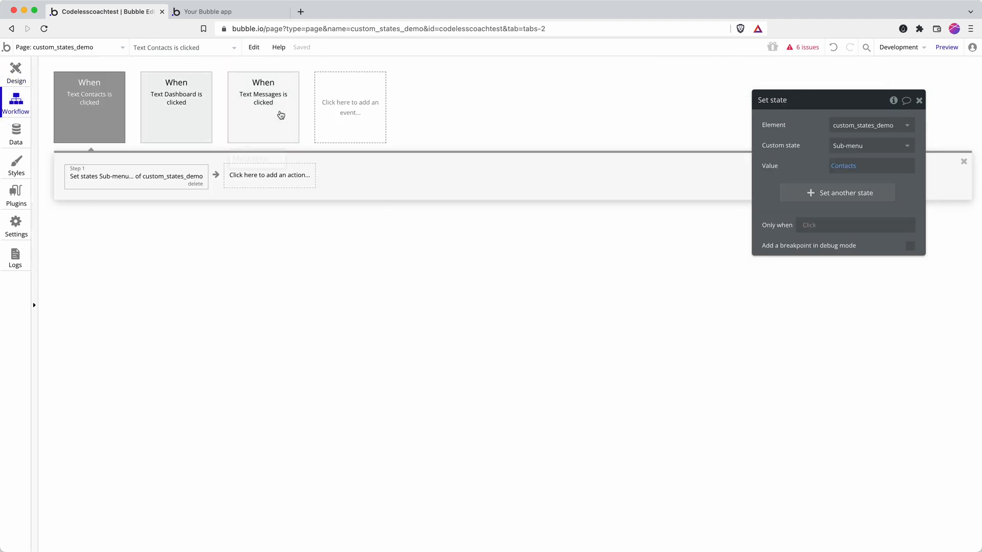
{"action": "left_click", "coordinate": [15, 74]}
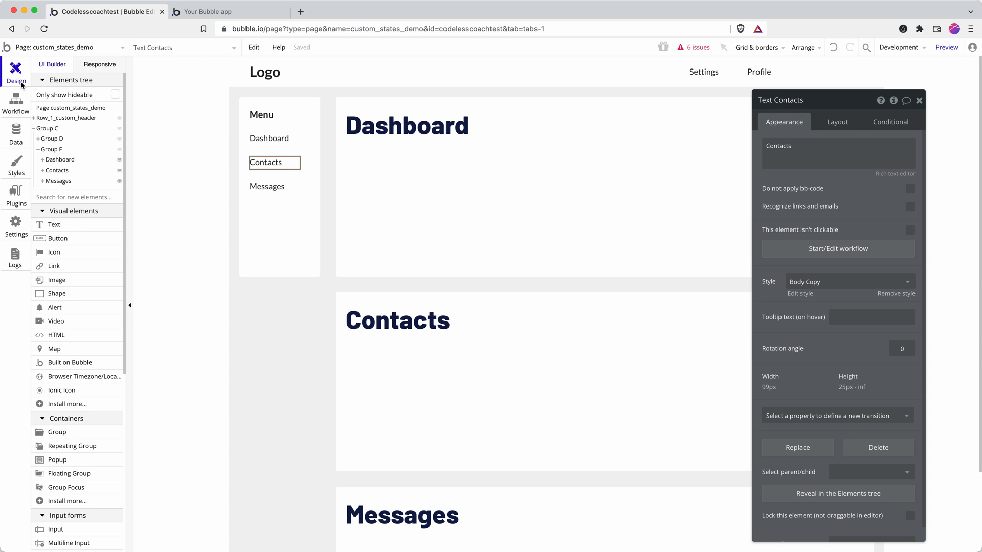
{"action": "mouse_move", "coordinate": [76, 454]}
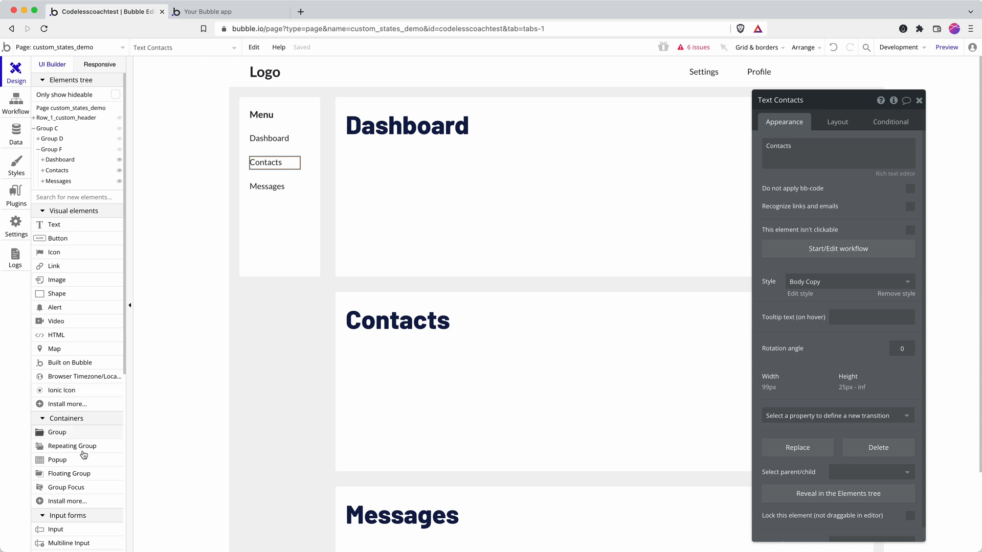
- Add a repeating group of type Submenu sourced from all Submenu options under the menu
{"action": "left_click", "coordinate": [71, 446]}
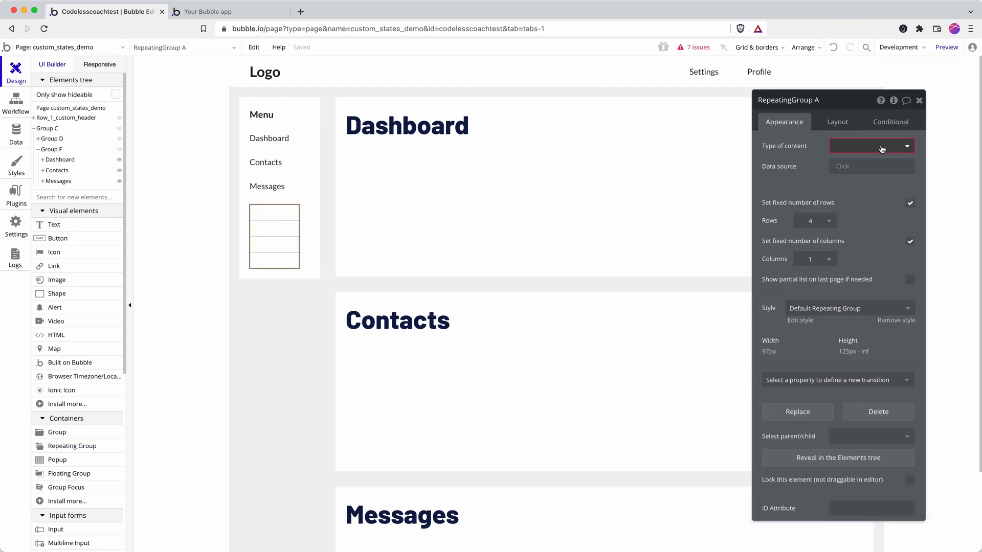
{"action": "left_click", "coordinate": [872, 146]}
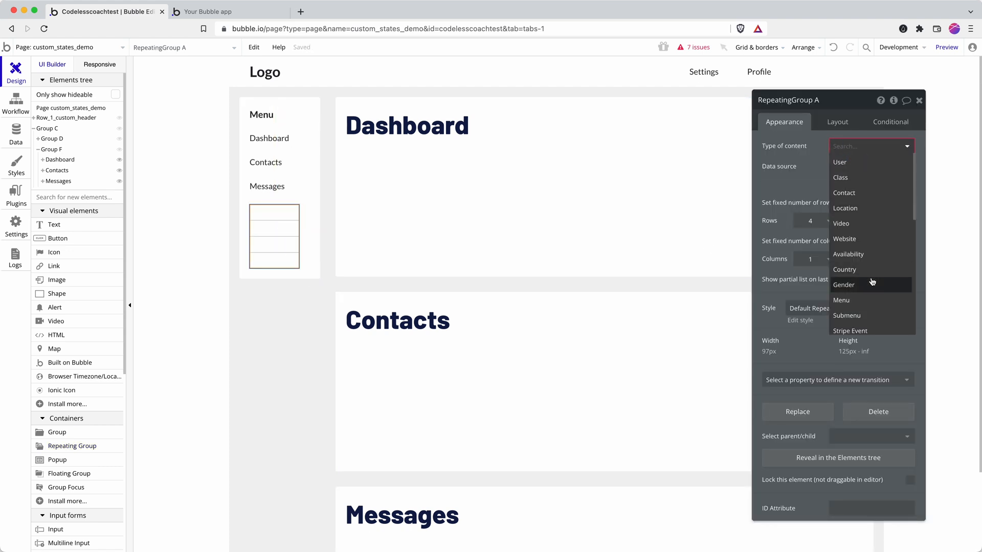
{"action": "type", "text": "sub"}
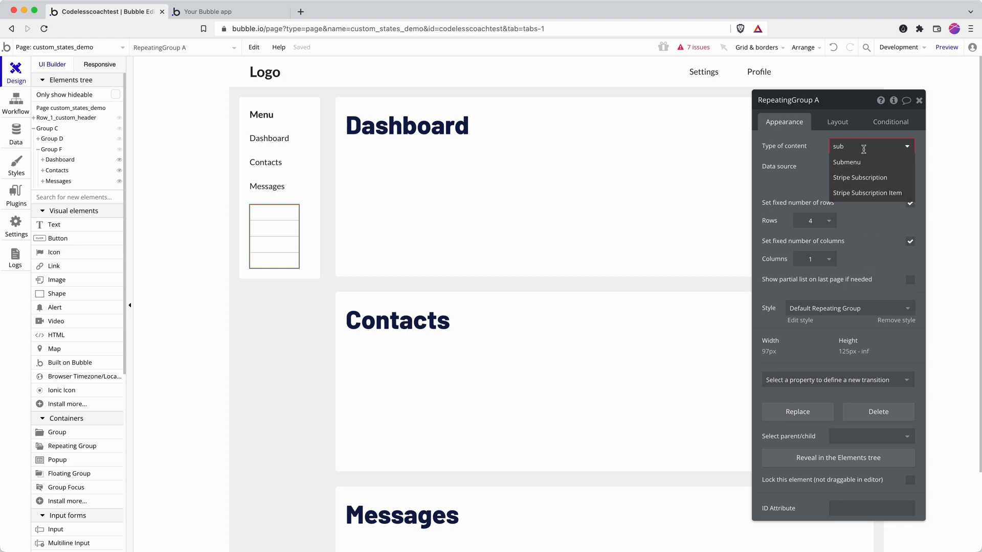
{"action": "left_click", "coordinate": [847, 161]}
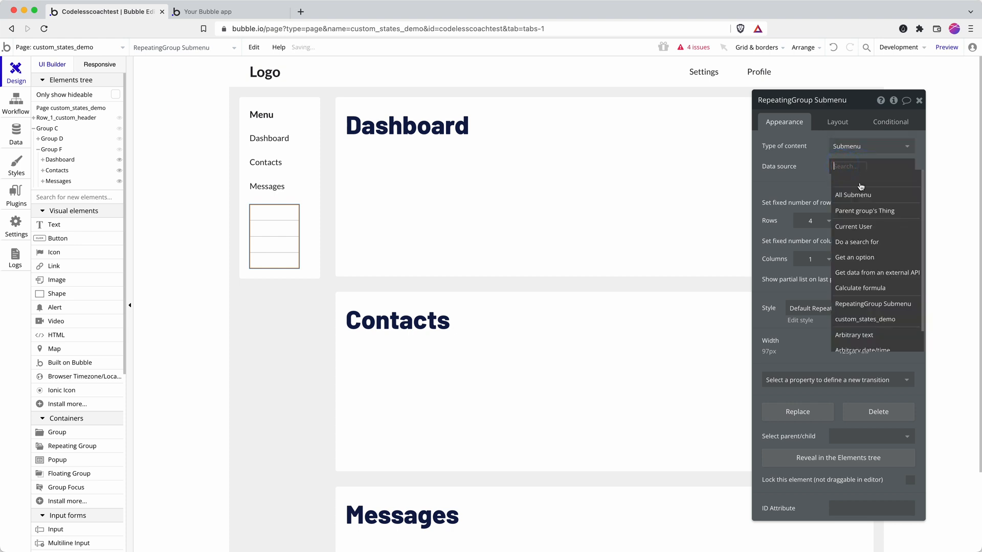
{"action": "left_click", "coordinate": [853, 194]}
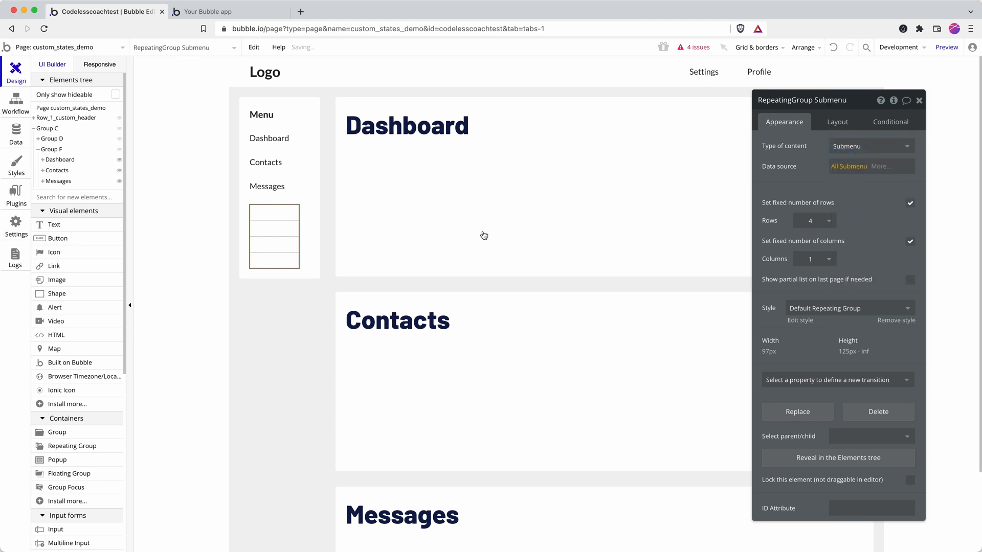
{"action": "left_click", "coordinate": [836, 122]}
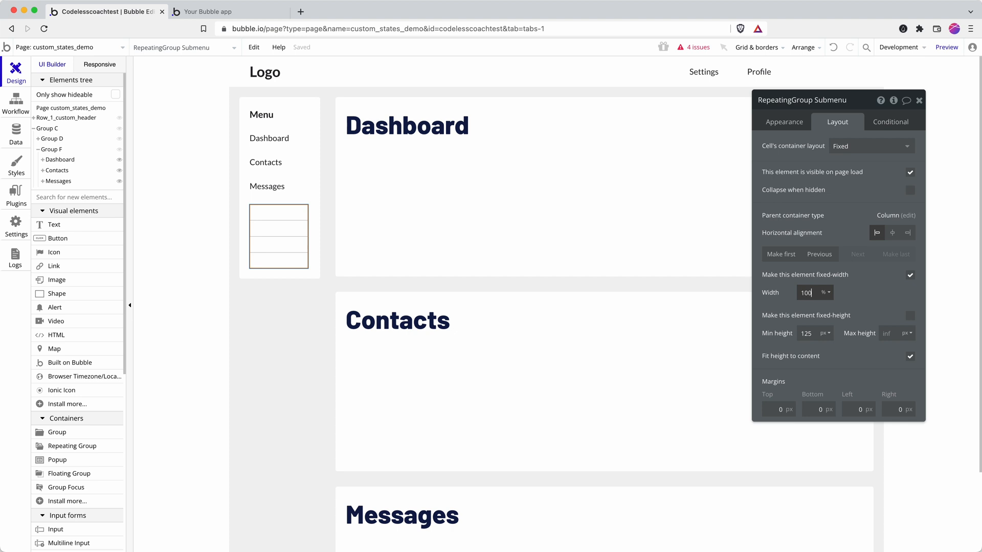
- Paste the Dashboard text into the cell and show Current cell's Submenu as its text
{"action": "left_click", "coordinate": [275, 139]}
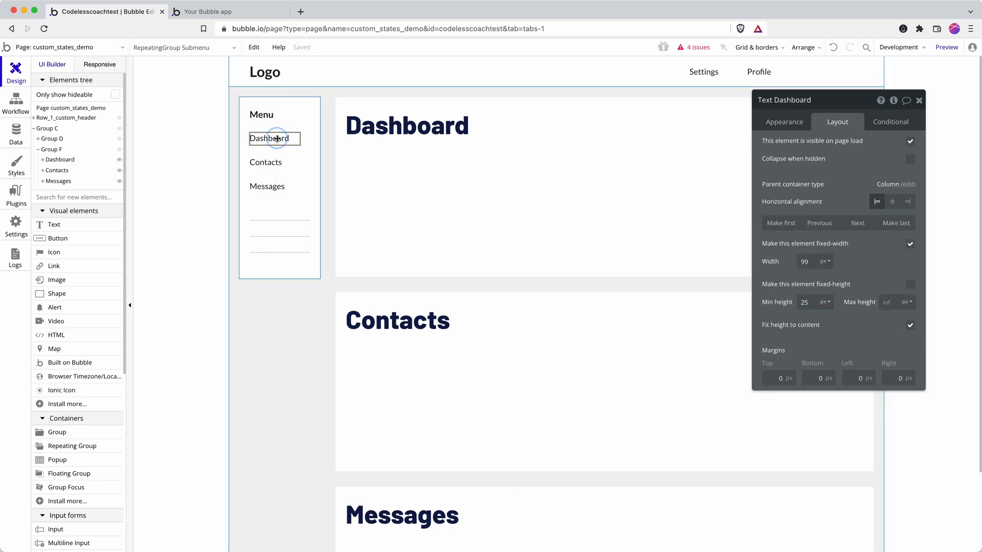
{"action": "key", "text": "cmd+v"}
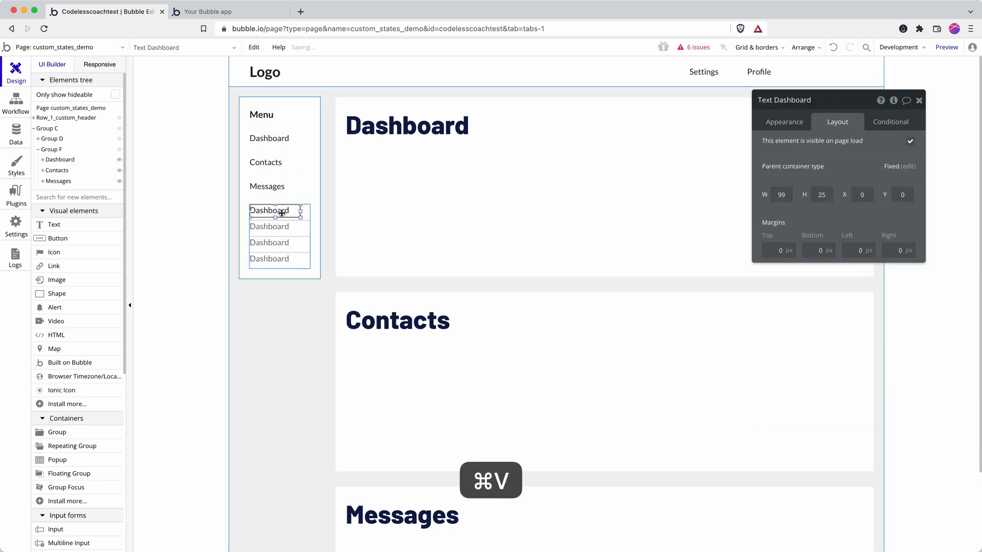
{"action": "left_click", "coordinate": [279, 236]}
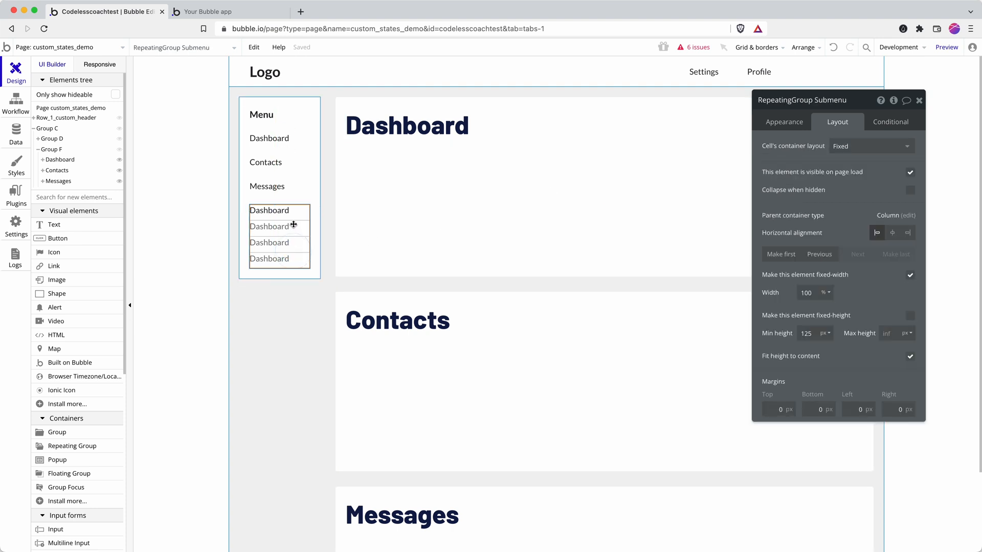
{"action": "left_click", "coordinate": [269, 210]}
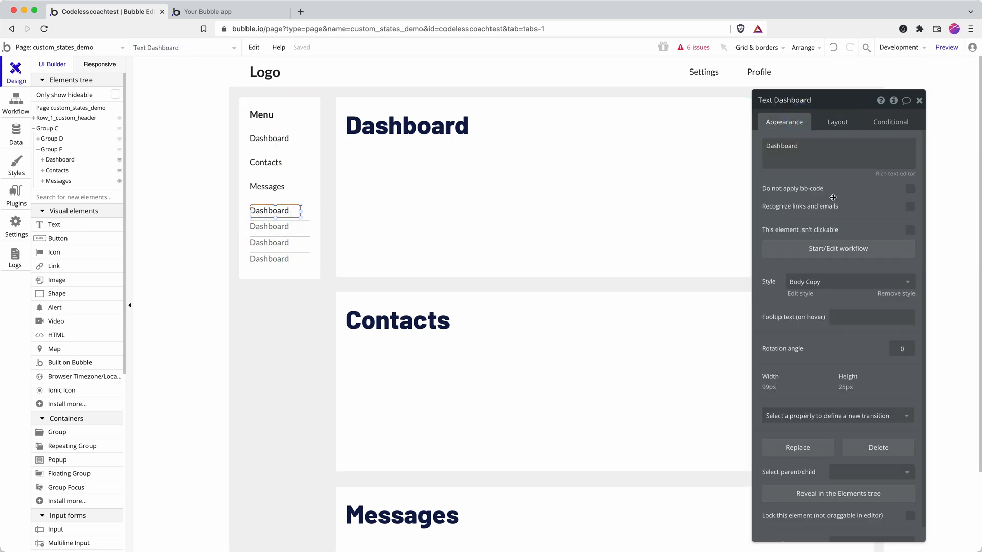
{"action": "left_click", "coordinate": [838, 151]}
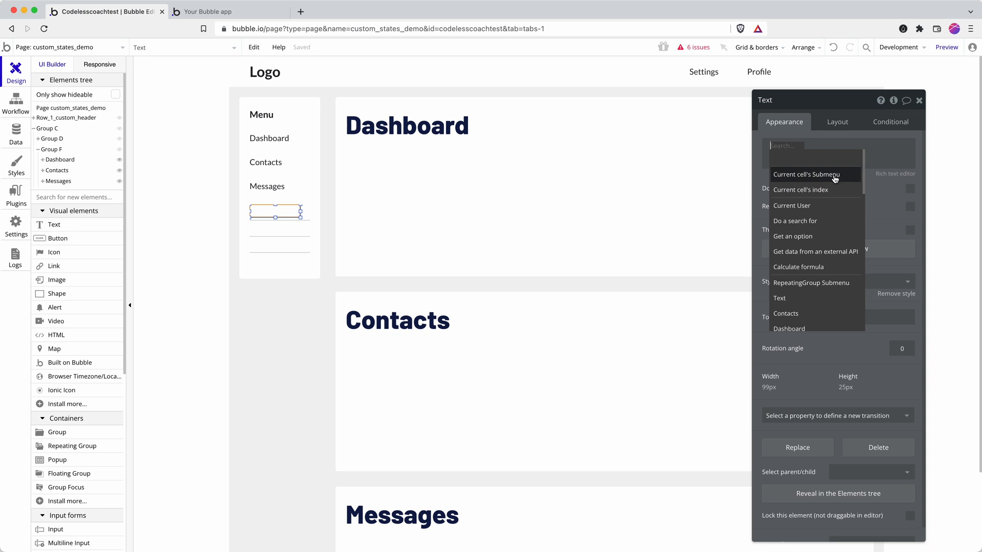
{"action": "left_click", "coordinate": [806, 173]}
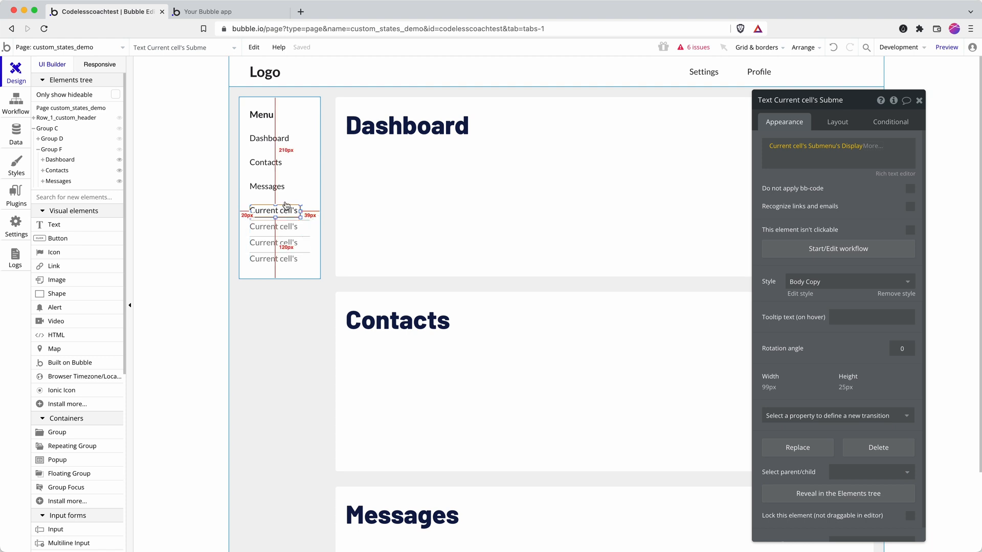
- Remove the fixed Contacts menu text and reselect the Submenu repeating group
{"action": "left_click", "coordinate": [265, 163]}
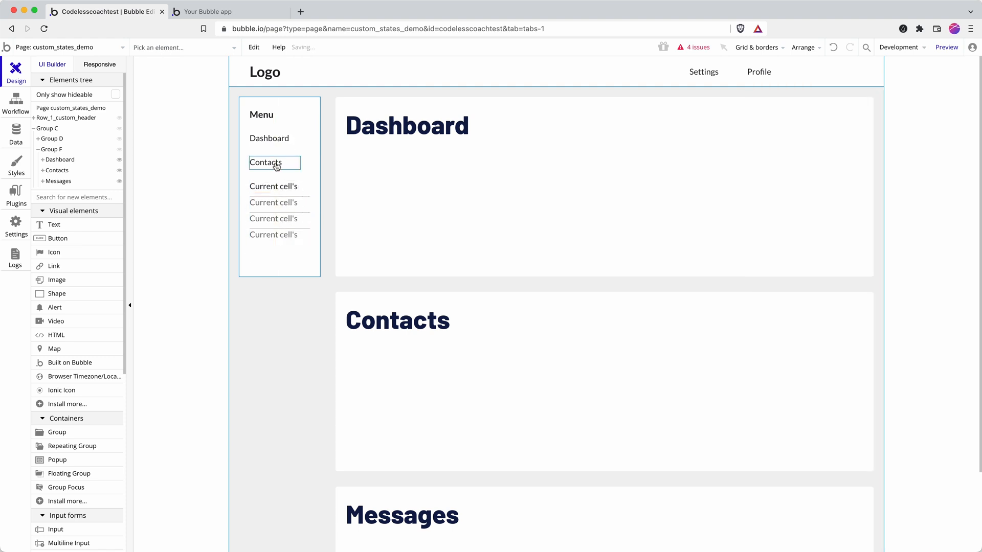
{"action": "left_click", "coordinate": [273, 154]}
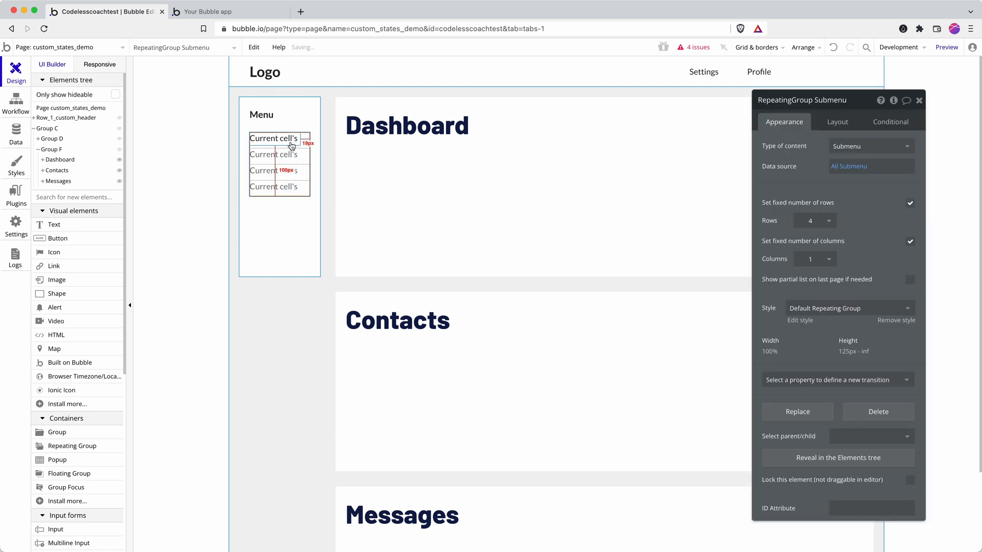
- Add a cell-text click workflow setting custom_states_demo's Sub-menu to Current cell's Submenu
{"action": "left_click", "coordinate": [15, 103]}
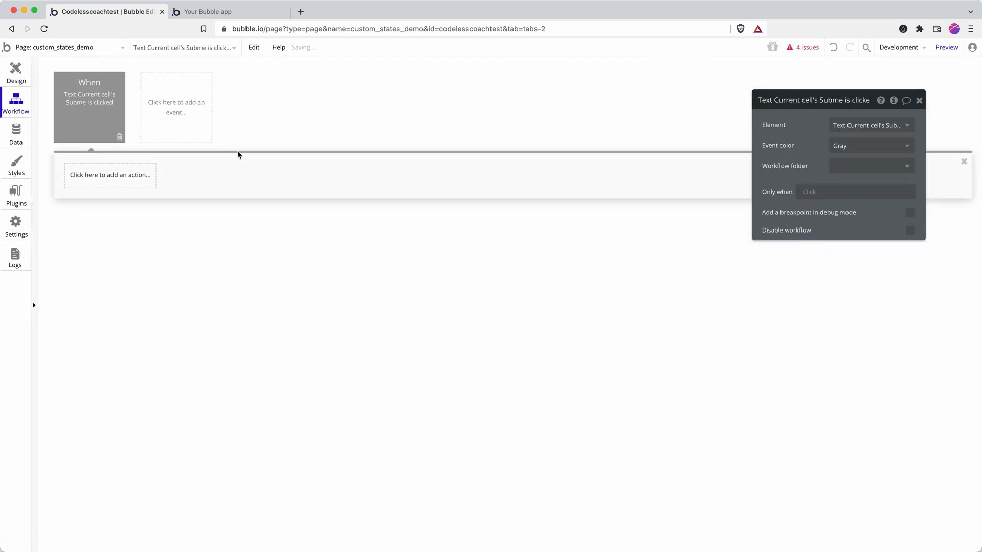
{"action": "left_click", "coordinate": [110, 175]}
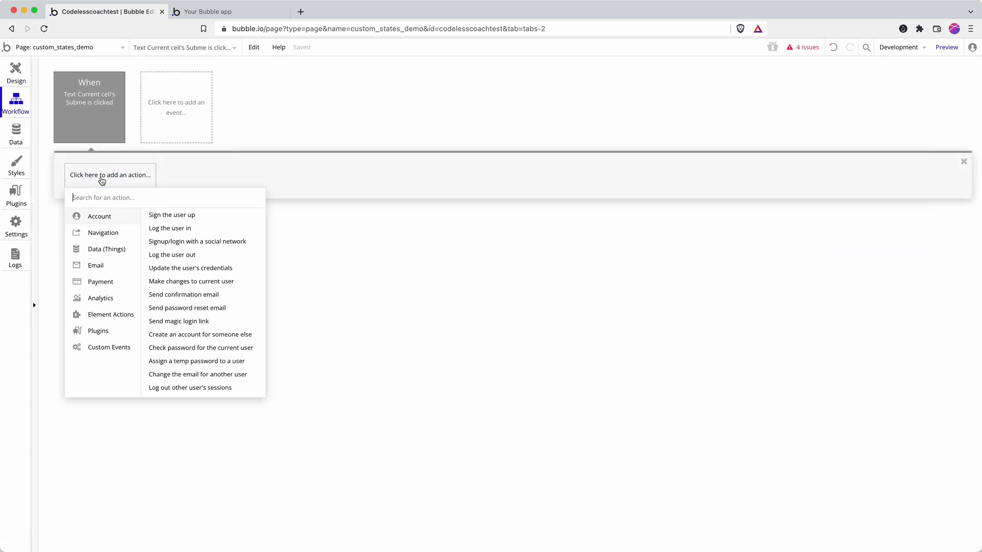
{"action": "left_click", "coordinate": [110, 315]}
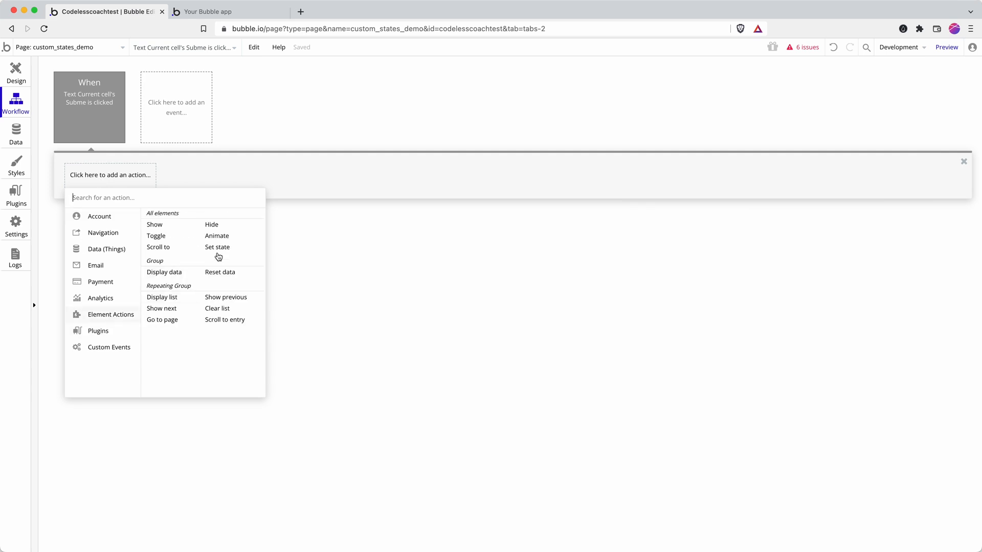
{"action": "left_click", "coordinate": [216, 246]}
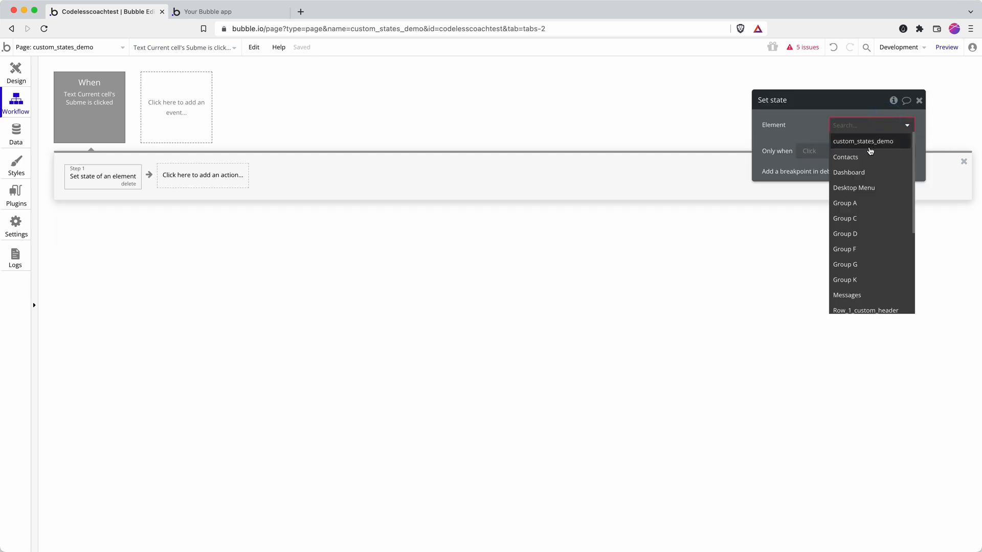
{"action": "left_click", "coordinate": [854, 141]}
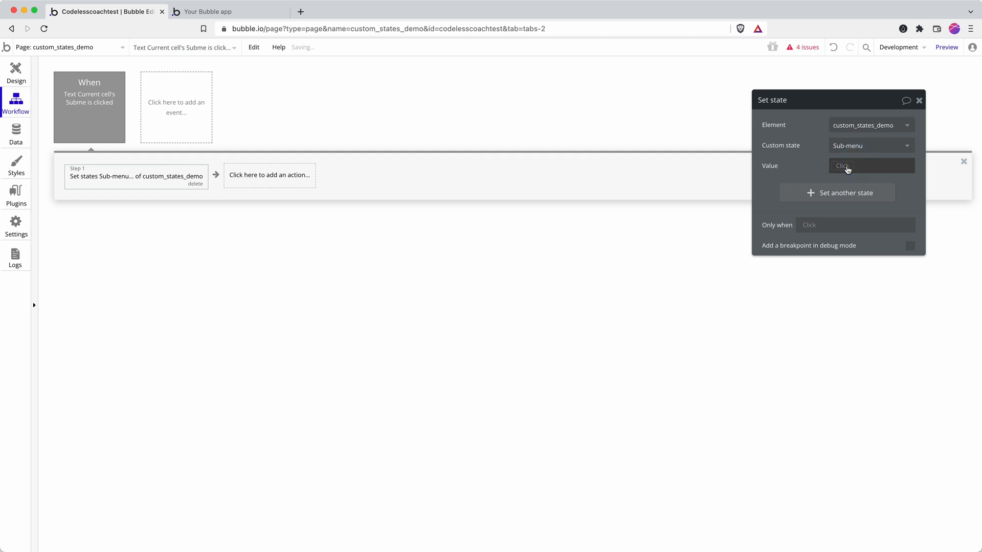
{"action": "left_click", "coordinate": [871, 166]}
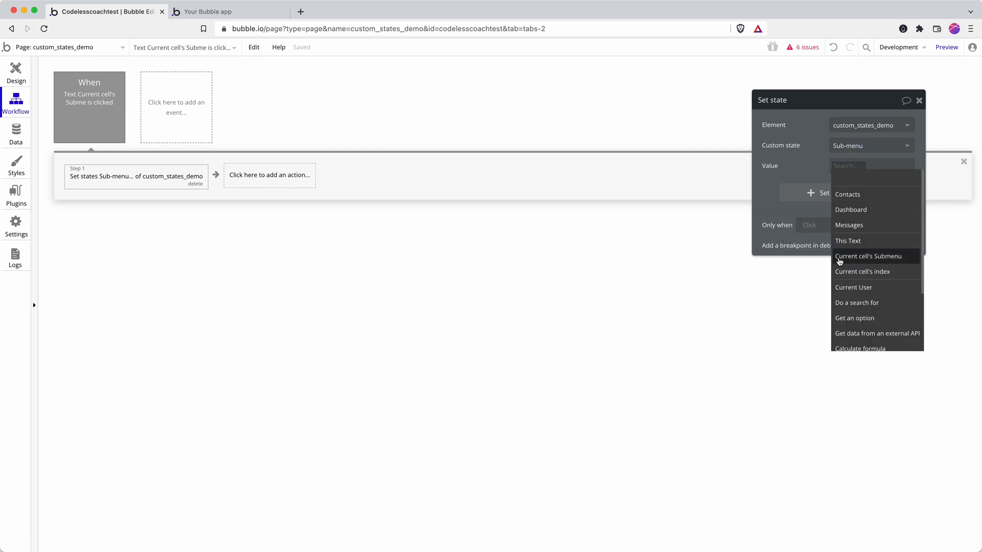
{"action": "mouse_move", "coordinate": [868, 276]}
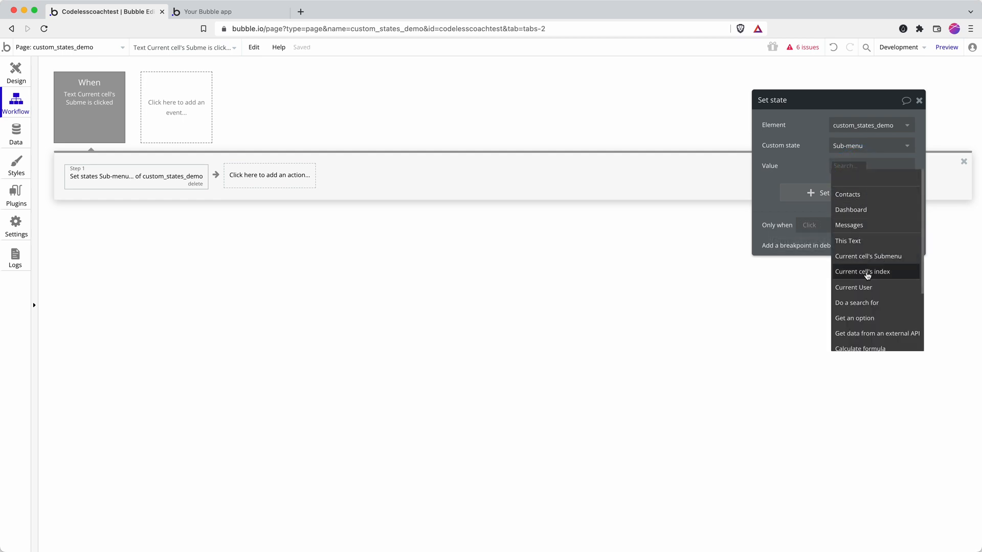
{"action": "left_click", "coordinate": [867, 256]}
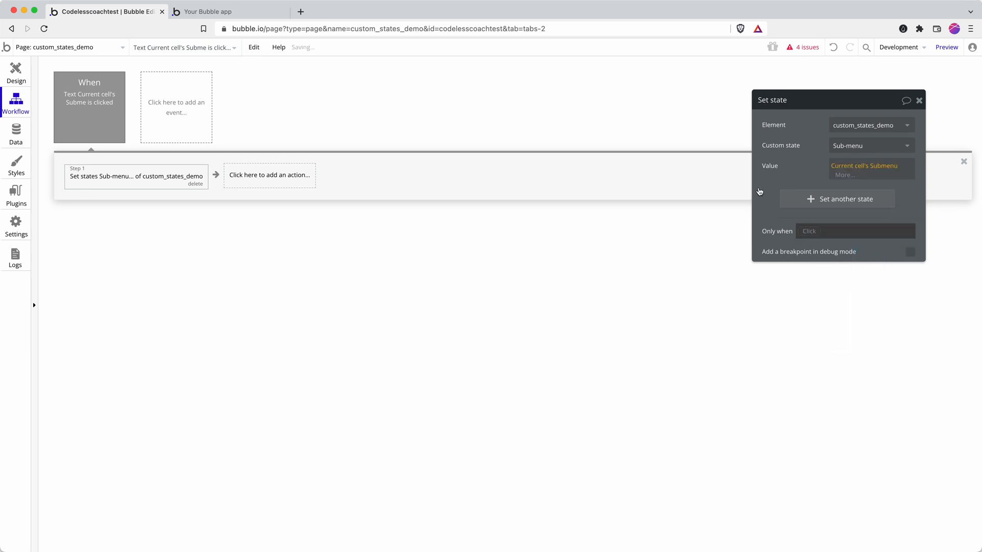
- Preview the page and pick Messages in the repeating-group menu
{"action": "left_click", "coordinate": [212, 11]}
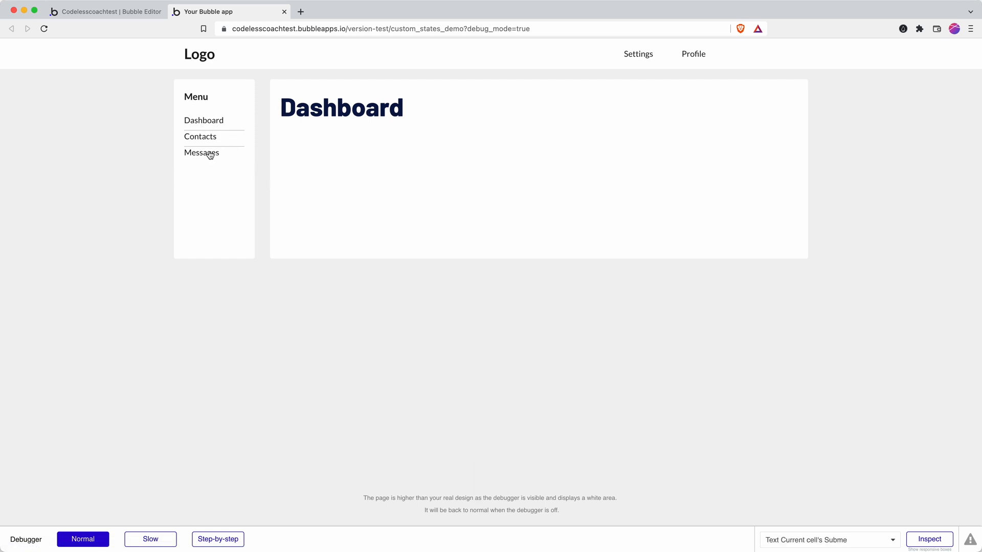
{"action": "left_click", "coordinate": [200, 137]}
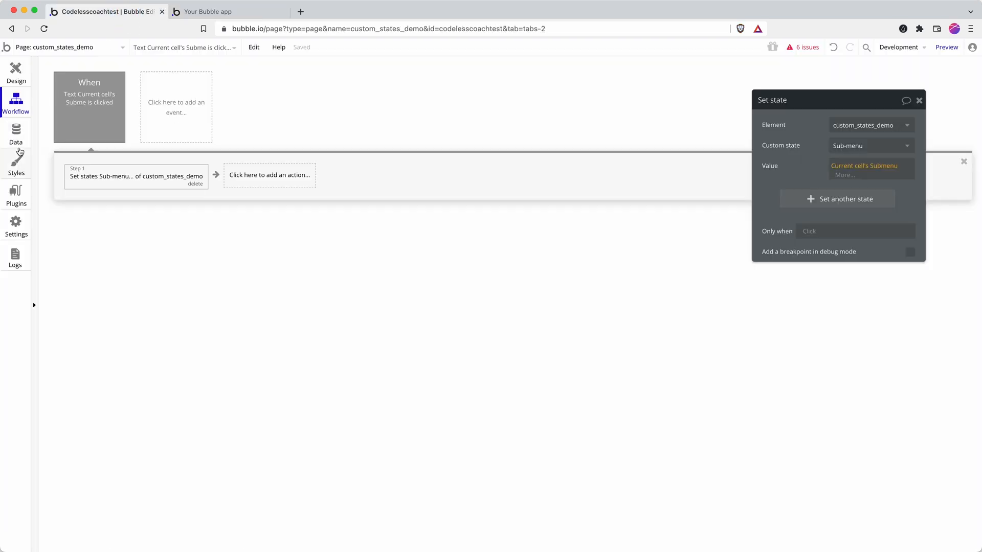
- Add a Social Media option to the Submenu option set
{"action": "left_click", "coordinate": [15, 134]}
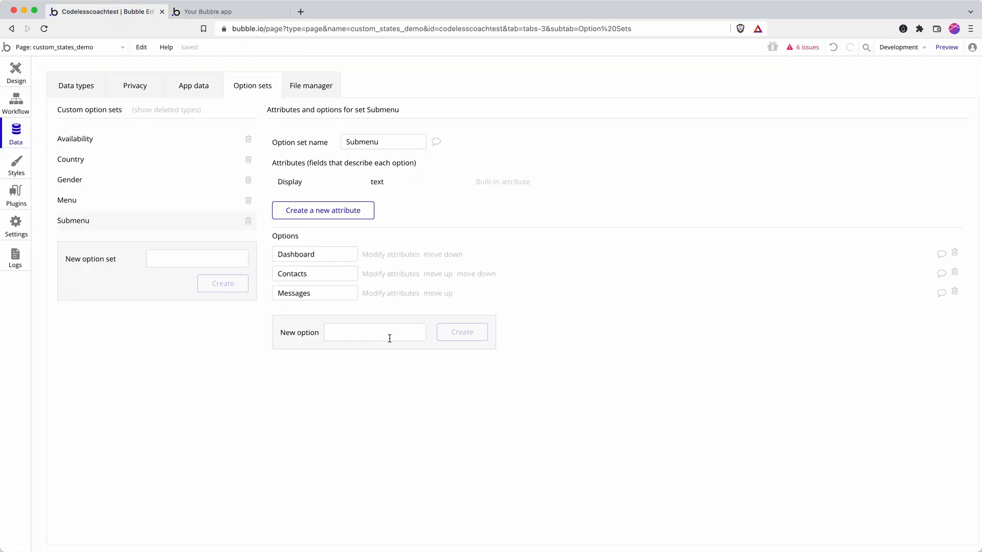
{"action": "left_click", "coordinate": [375, 331]}
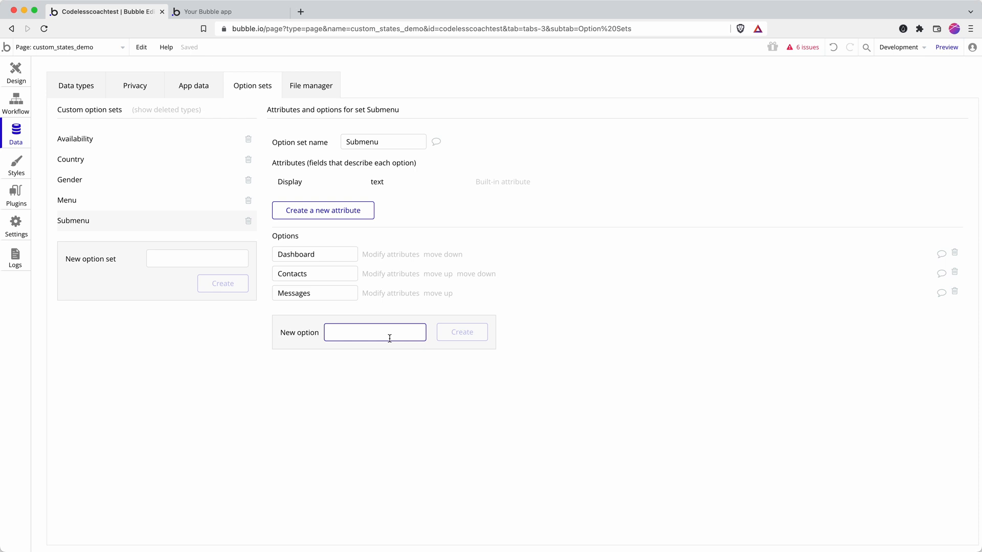
{"action": "type", "text": "Social"}
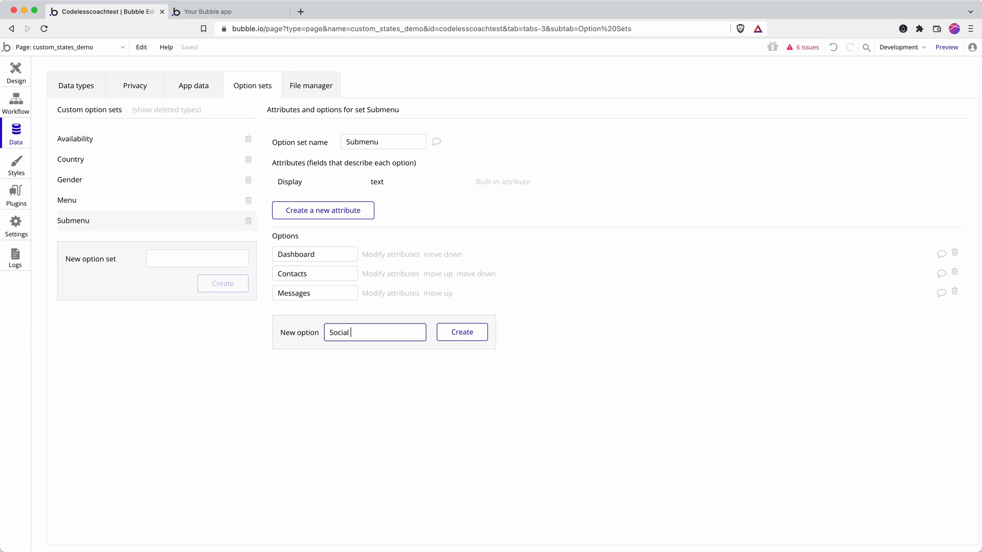
{"action": "key", "text": "Enter"}
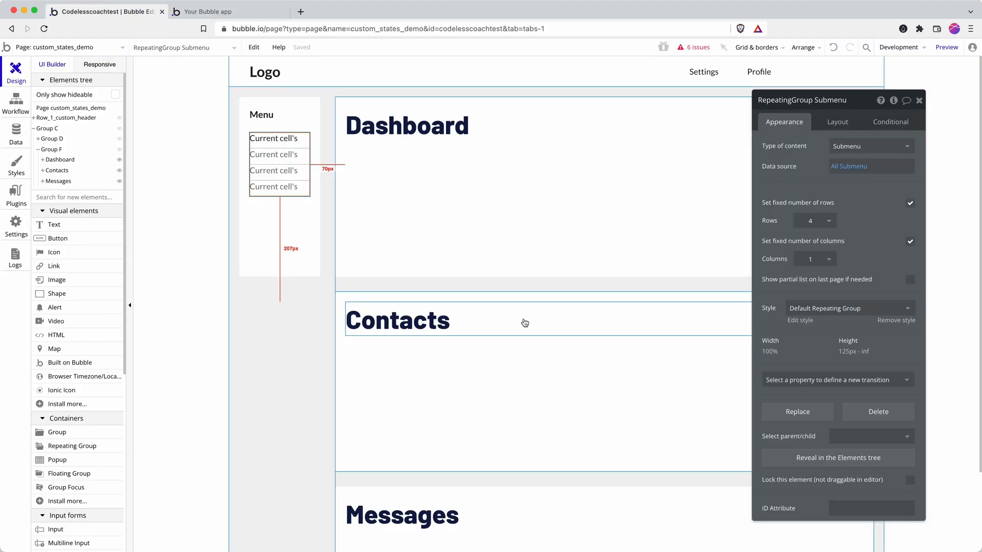
- Duplicate the Messages group and rename the copy's heading to Social Media
{"action": "left_click", "coordinate": [517, 370]}
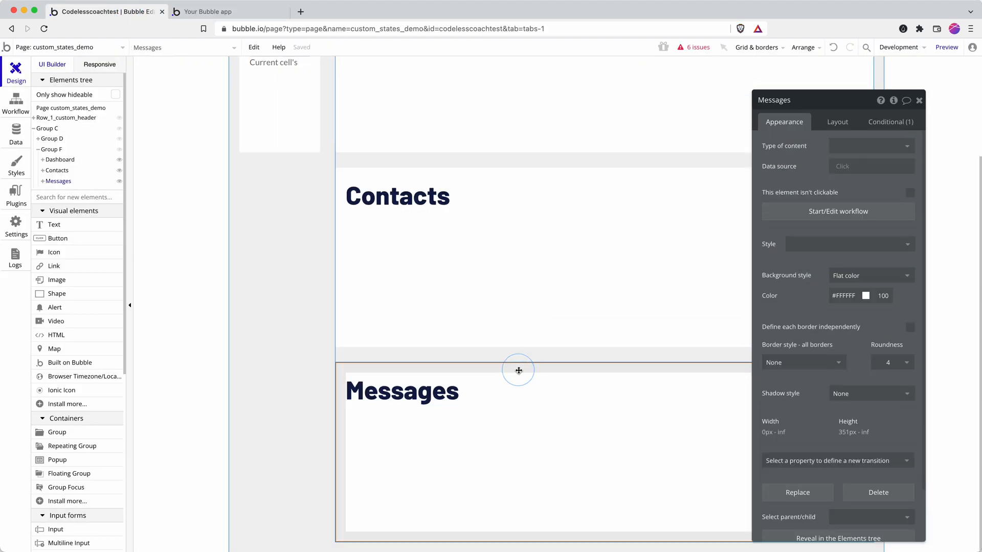
{"action": "key", "text": "Cmd+v"}
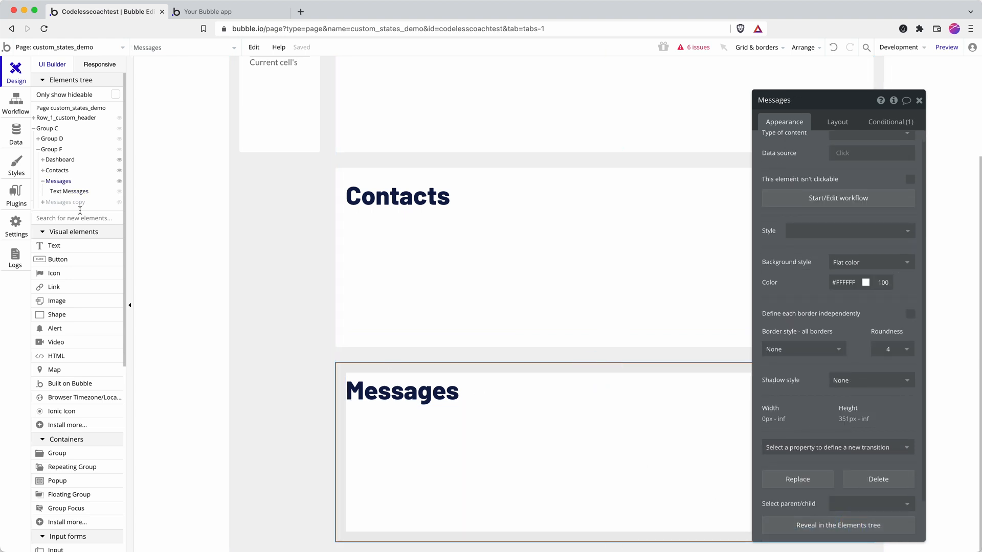
{"action": "left_click", "coordinate": [65, 202]}
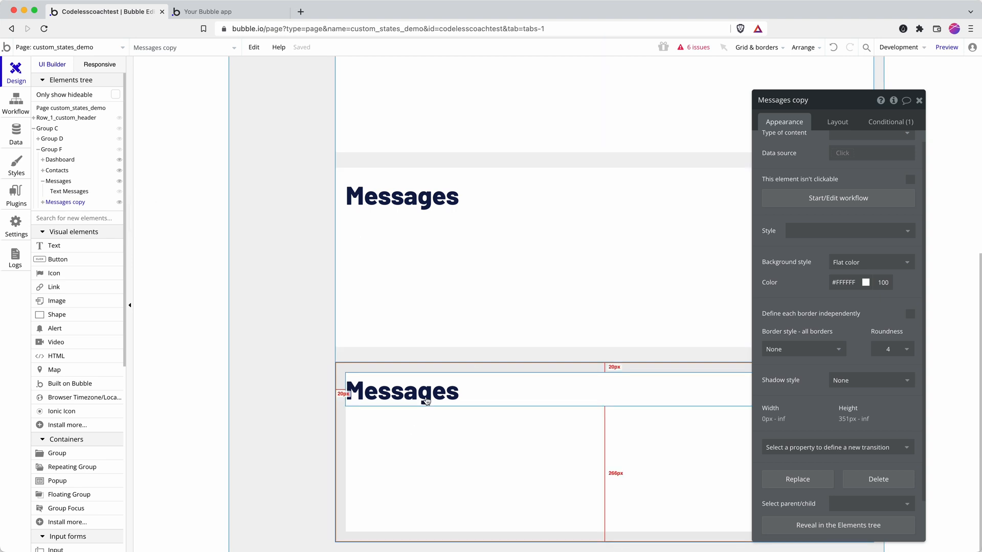
{"action": "left_click", "coordinate": [426, 400]}
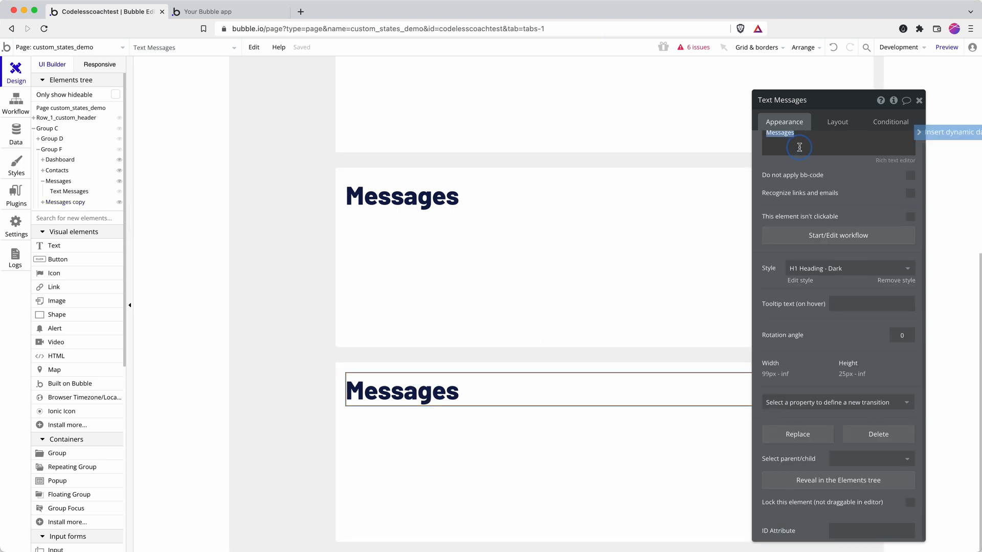
{"action": "type", "text": "Social Media"}
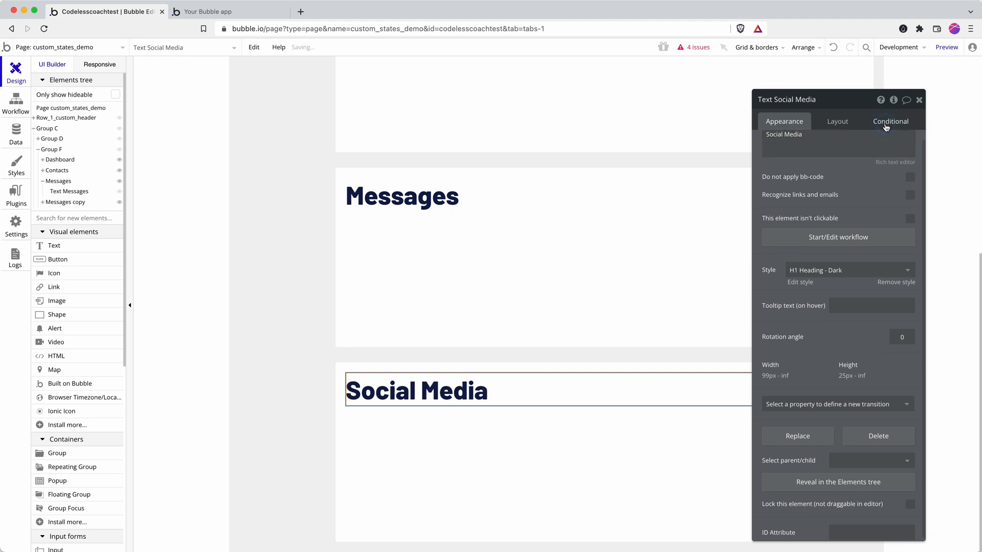
- Make the copy visible only when Sub-menu is Social Media, then preview
{"action": "left_click", "coordinate": [890, 121]}
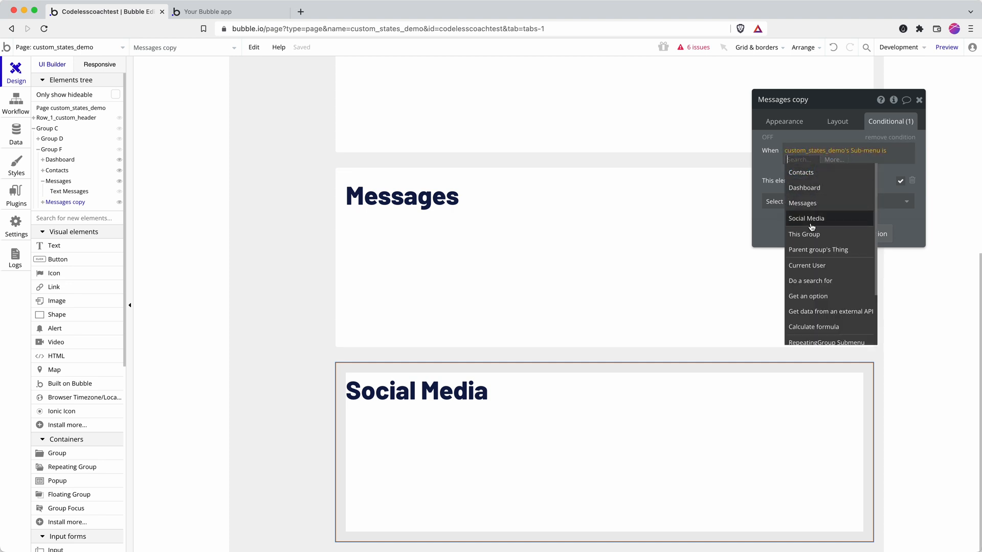
{"action": "left_click", "coordinate": [806, 218]}
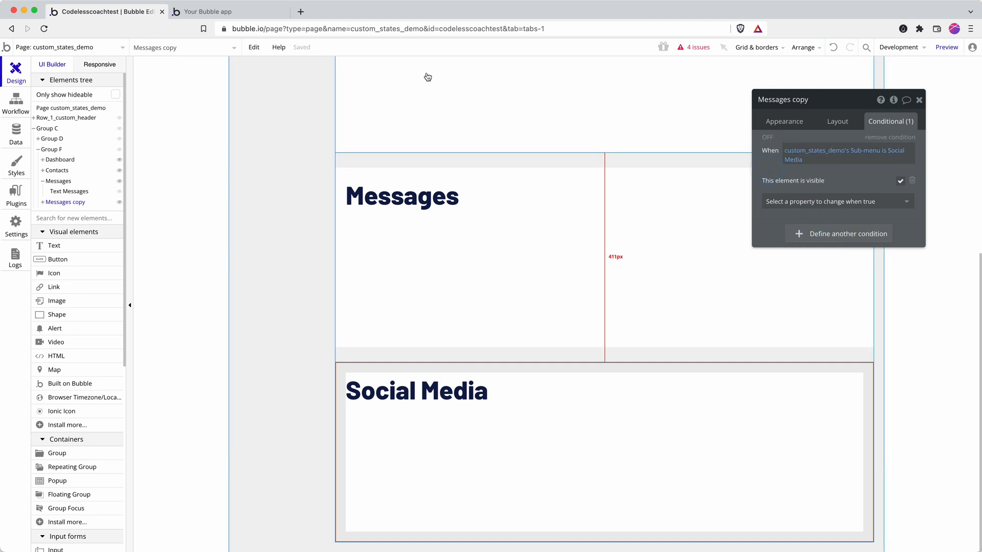
{"action": "left_click", "coordinate": [208, 11]}
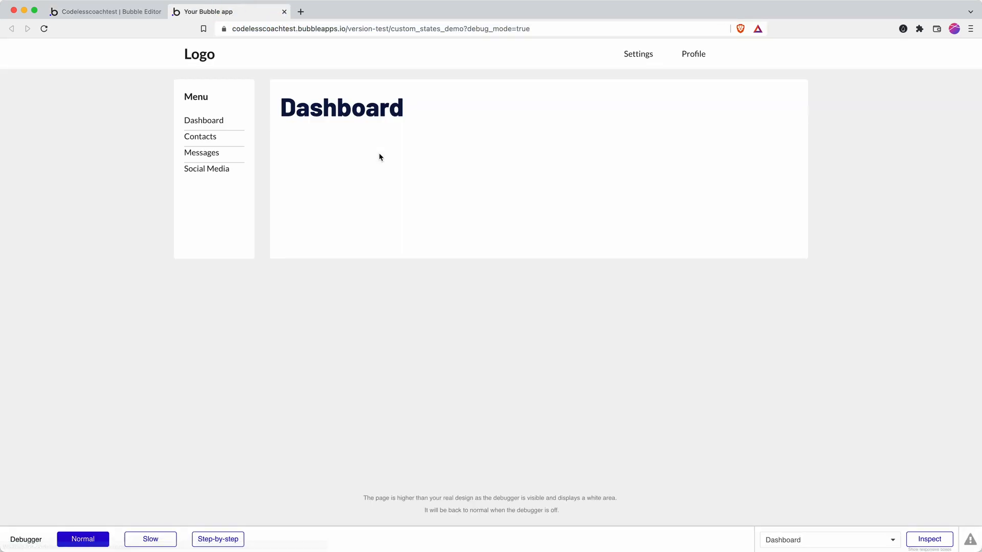
{"action": "left_click", "coordinate": [206, 169]}
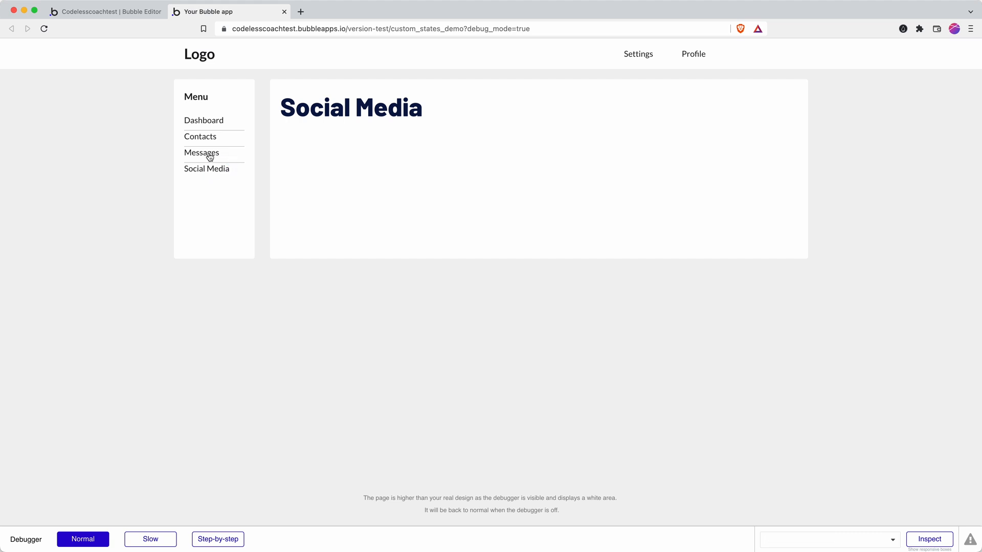
{"action": "left_click", "coordinate": [203, 121]}
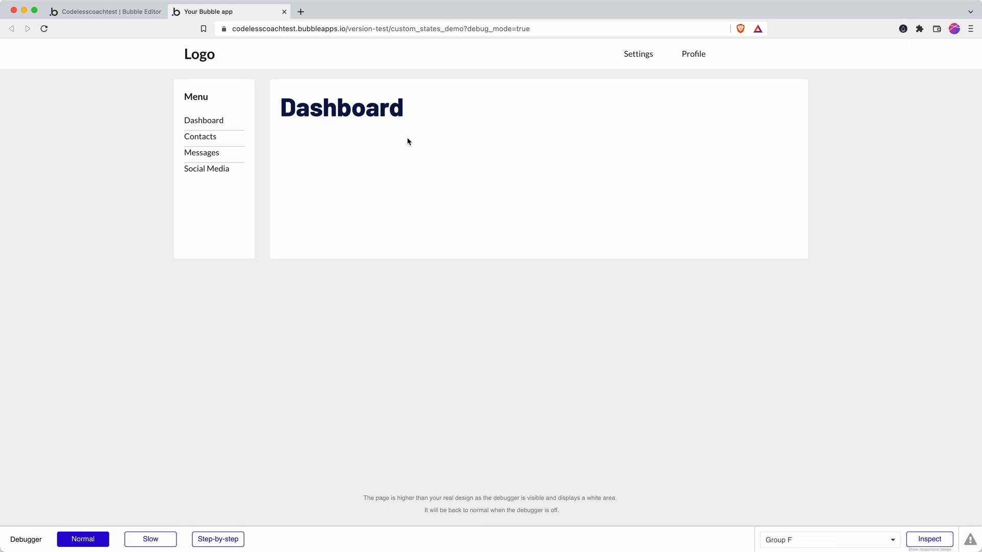
{"action": "left_click", "coordinate": [202, 154]}
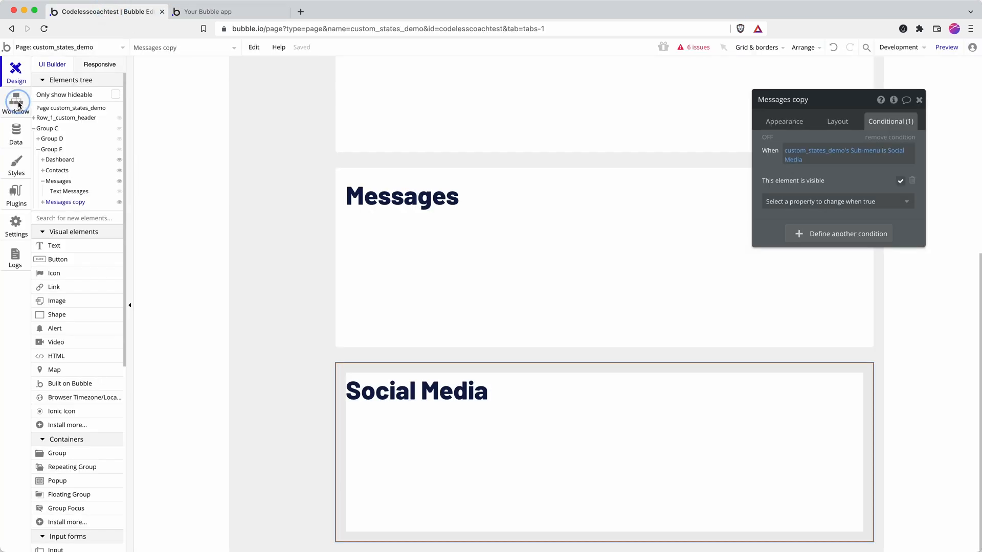
- Show the page's workflows and select the set Sub-menu state step of the click event
{"action": "left_click", "coordinate": [16, 102]}
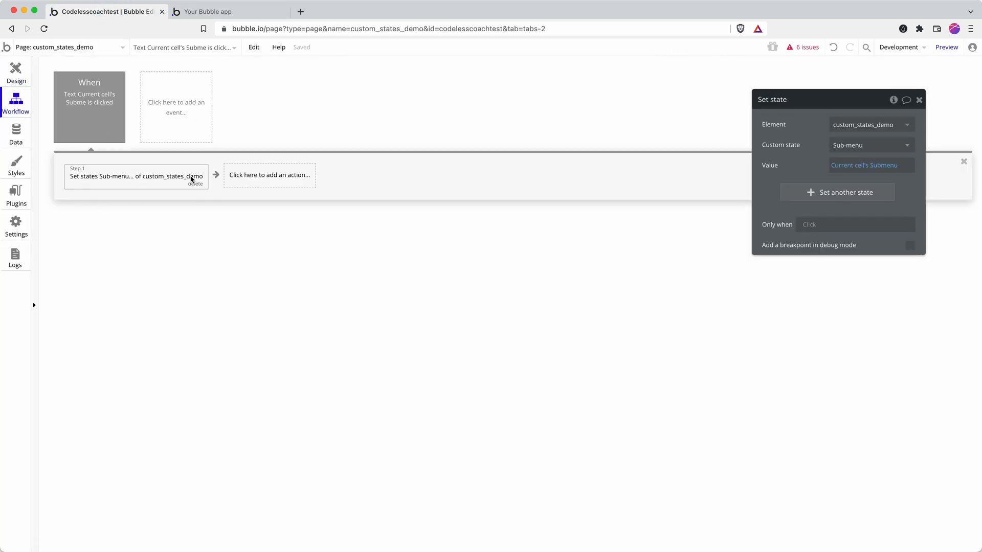
{"action": "left_click", "coordinate": [210, 13]}
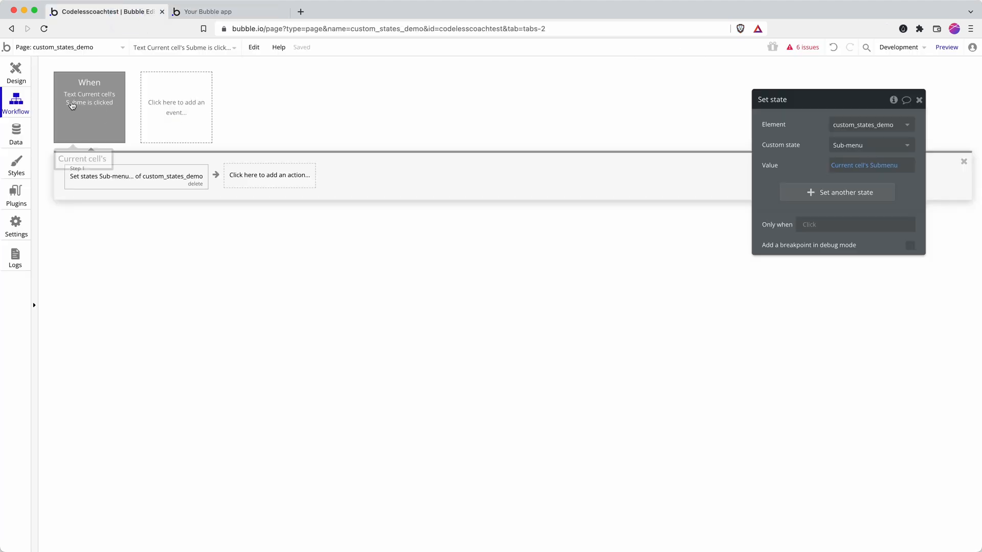
{"action": "mouse_move", "coordinate": [105, 178]}
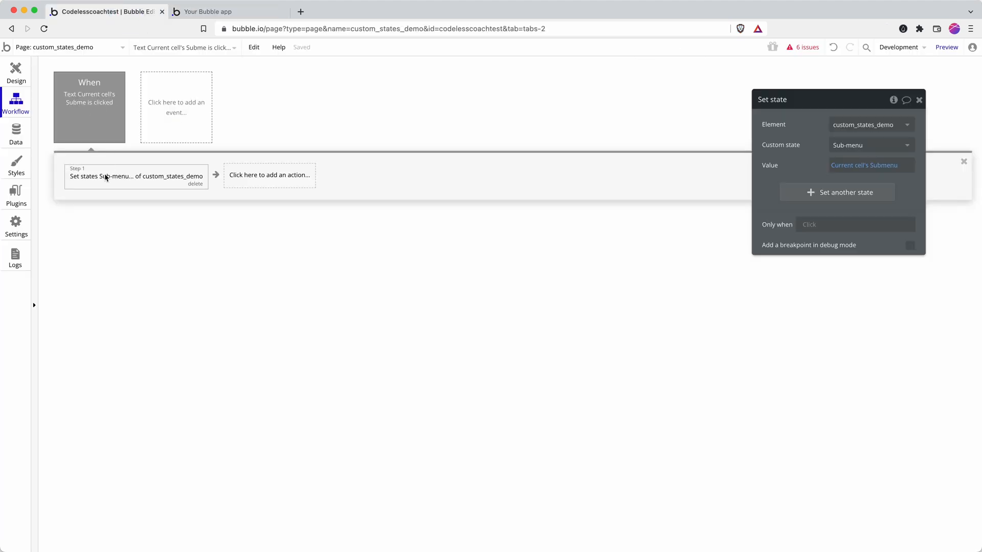